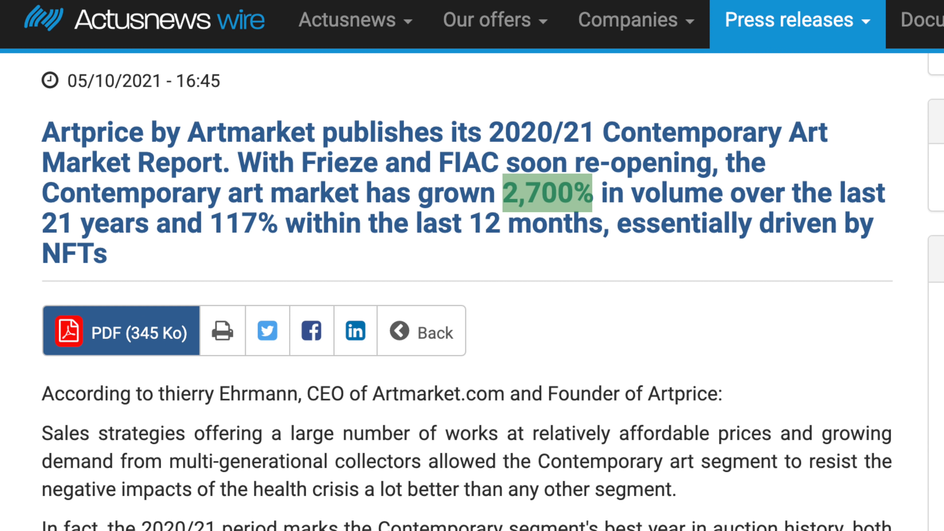
# - Select the 2,700% volume-growth figure in the Artprice report headline
pyautogui.doubleClick(93, 222)
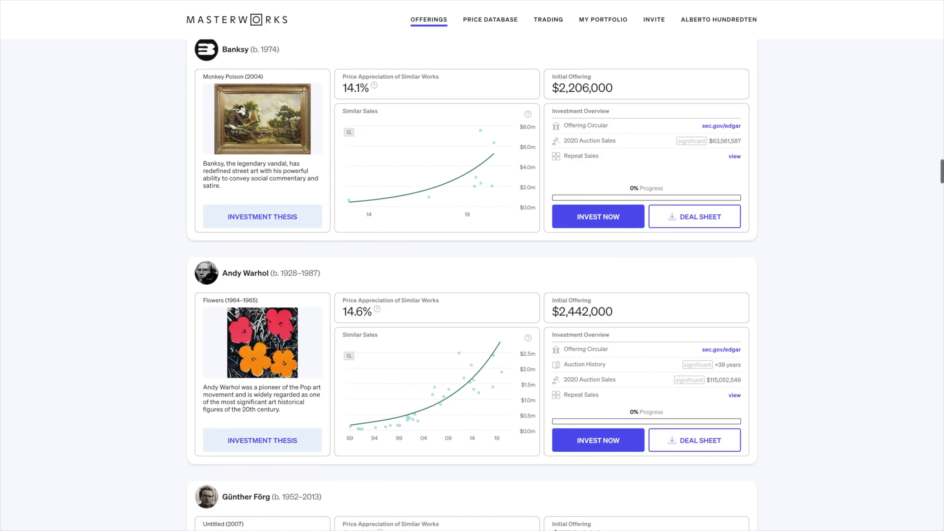
# - Review the Basquiat similar-sales chart and continue down to the $1.7T art market mission page
pyautogui.scroll(-3)
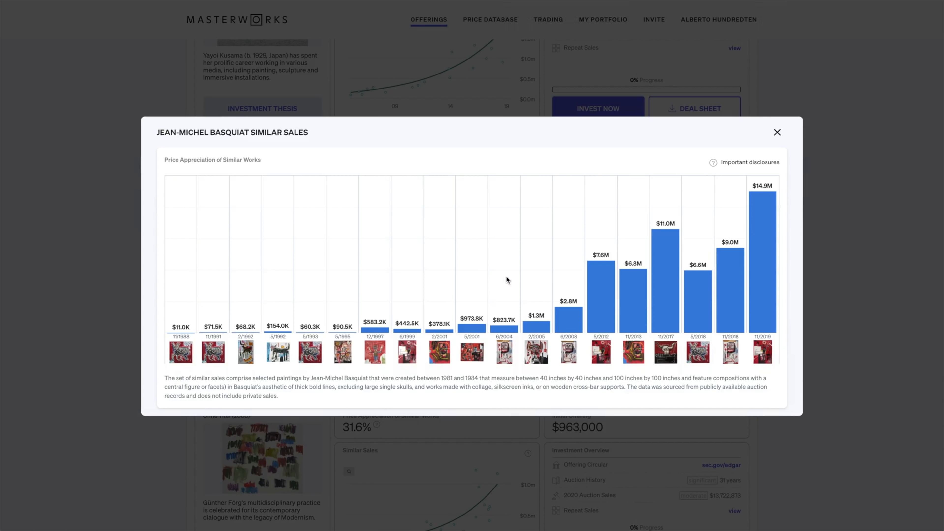
pyautogui.moveTo(507, 280)
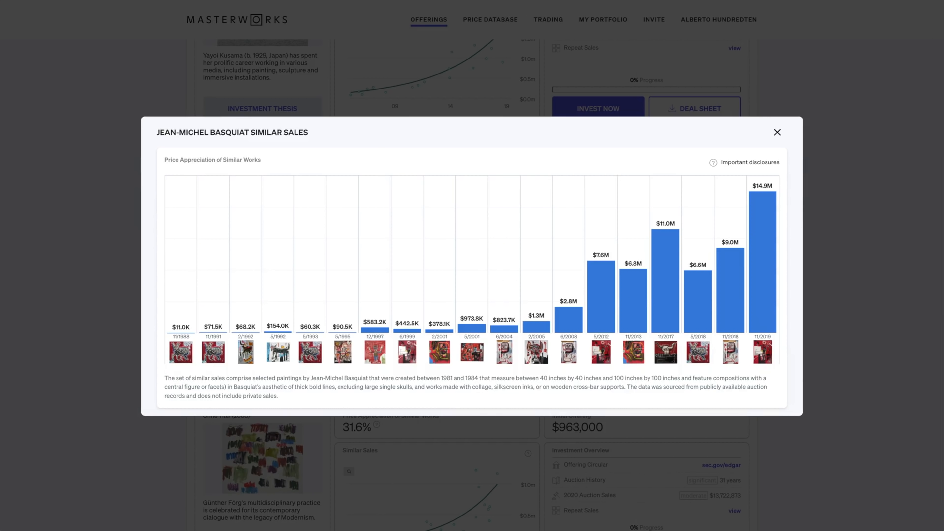
pyautogui.click(776, 132)
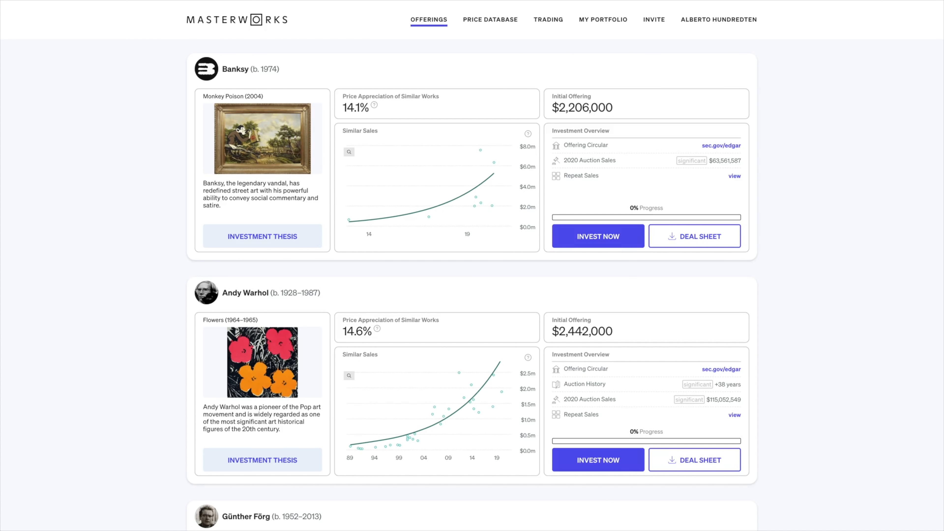
pyautogui.scroll(-3)
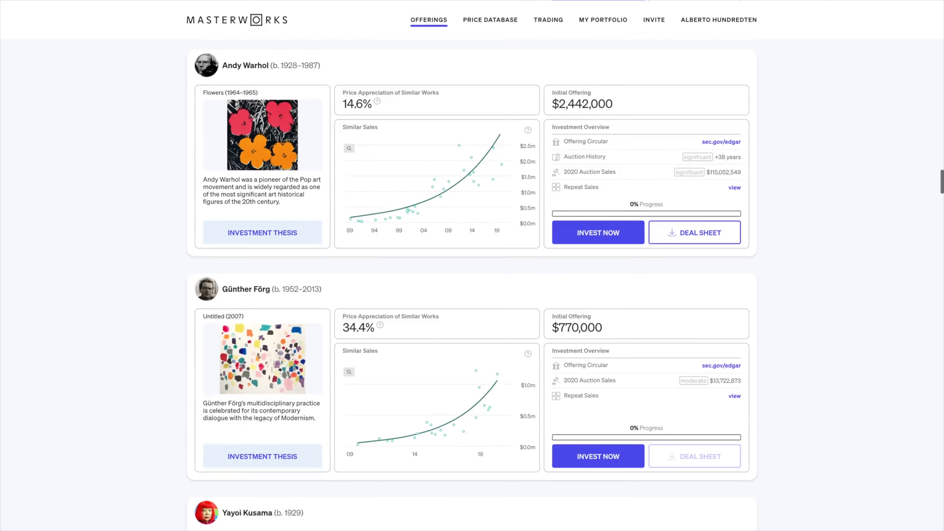
pyautogui.scroll(-3)
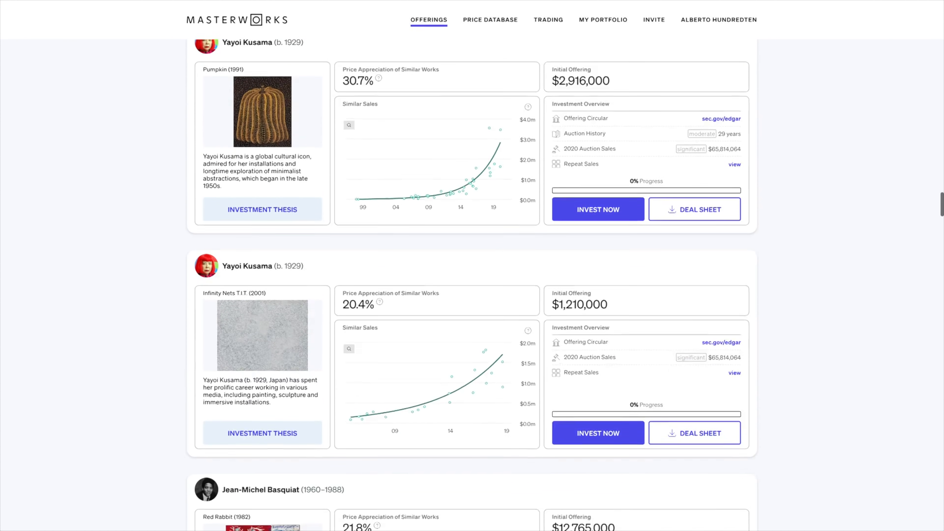
pyautogui.scroll(-3)
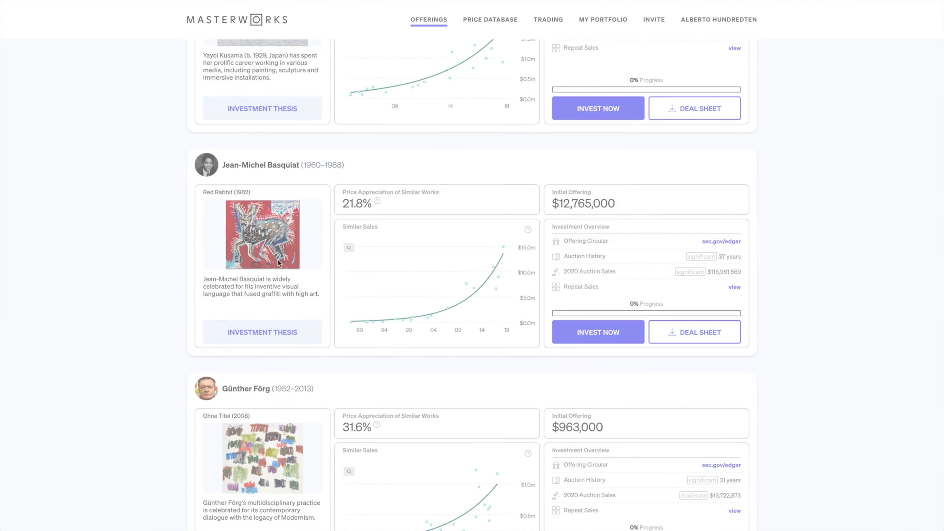
pyautogui.moveTo(758, 32)
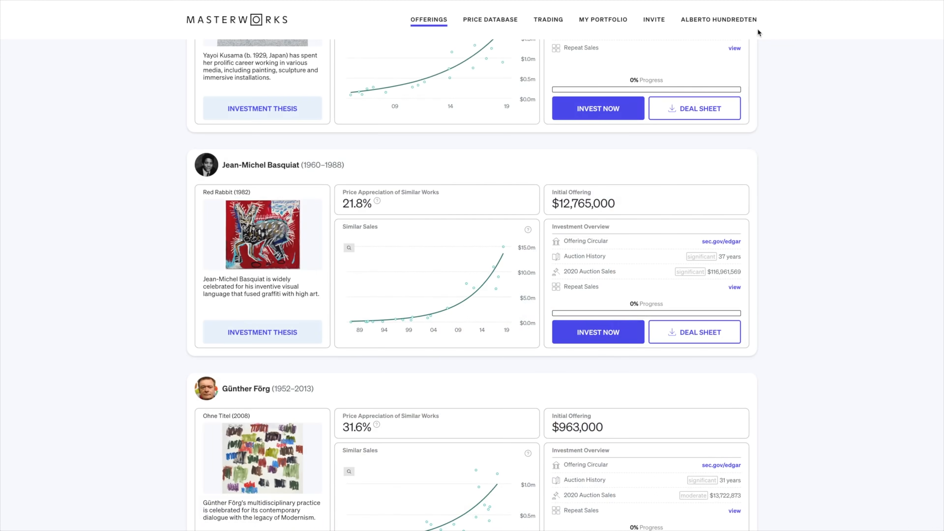
pyautogui.click(548, 19)
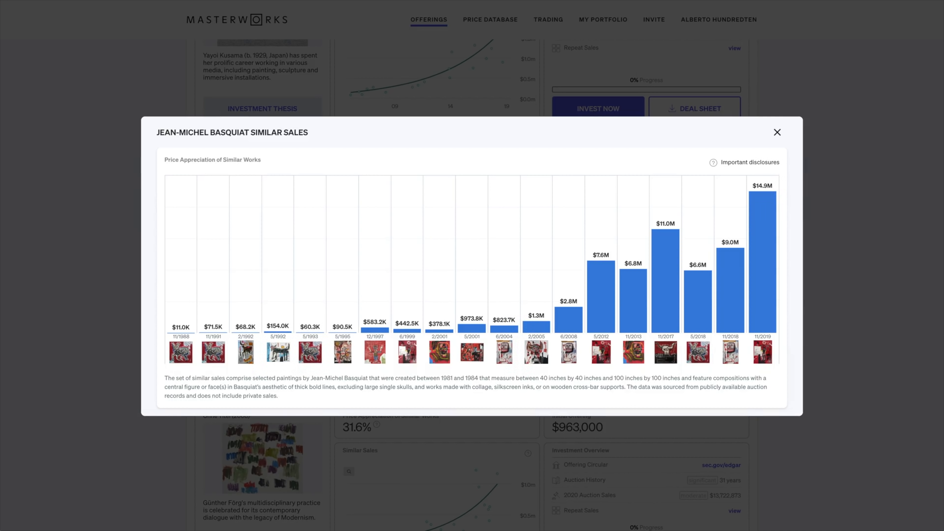
pyautogui.click(777, 131)
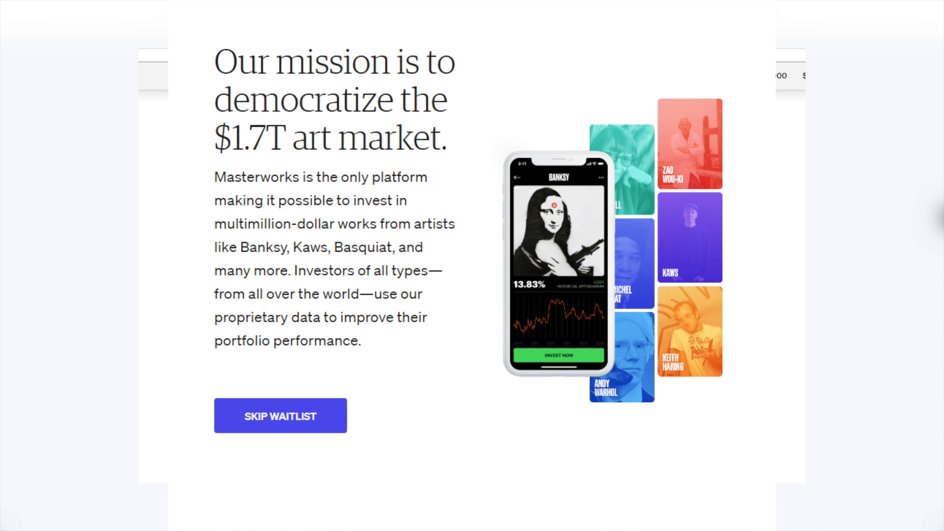
pyautogui.click(280, 415)
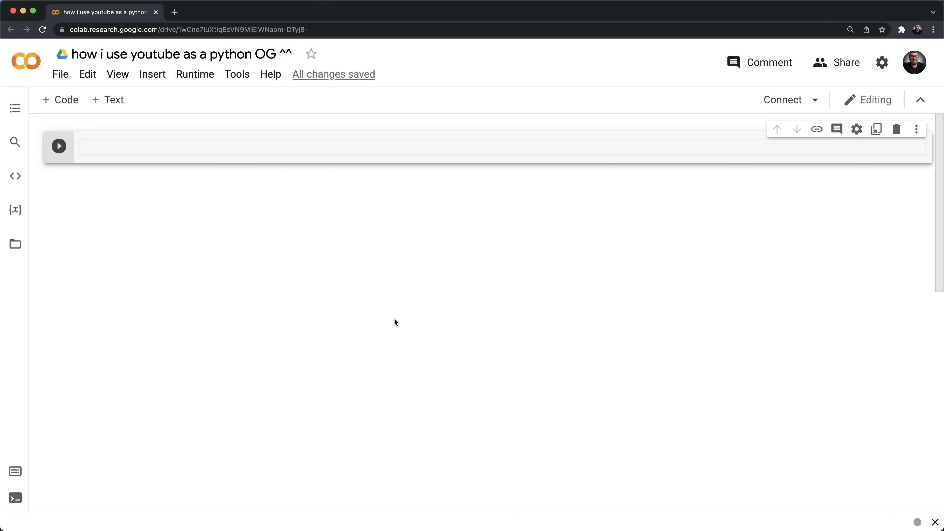
# - Begin the first cell with the command !pip install py
pyautogui.write('!')
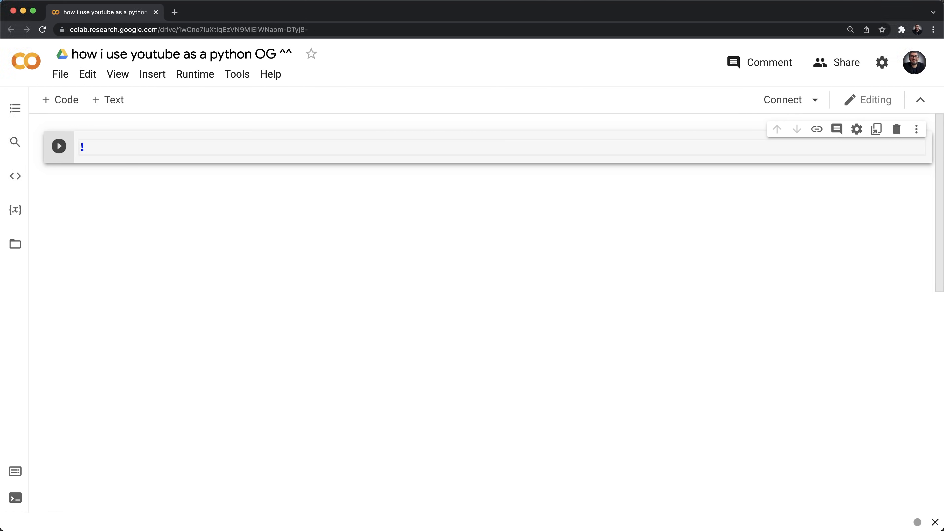
pyautogui.write('pip')
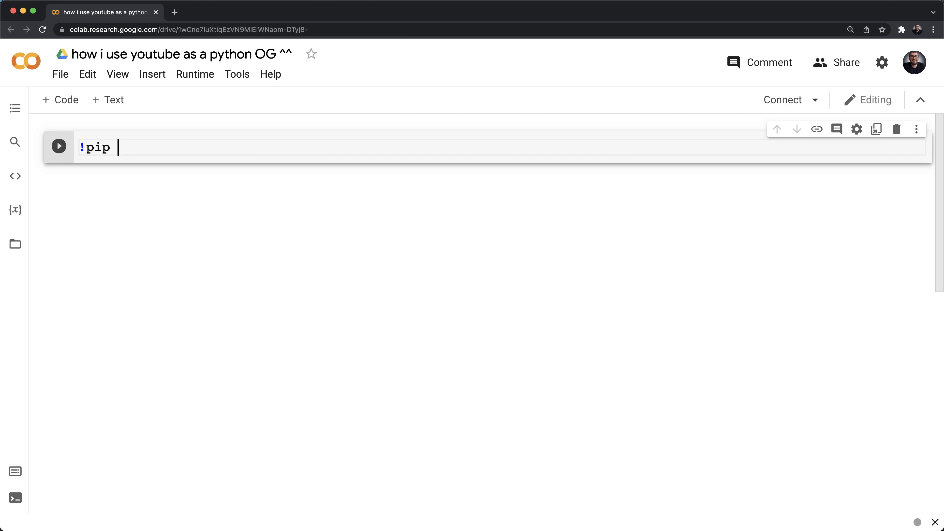
pyautogui.write('install py')
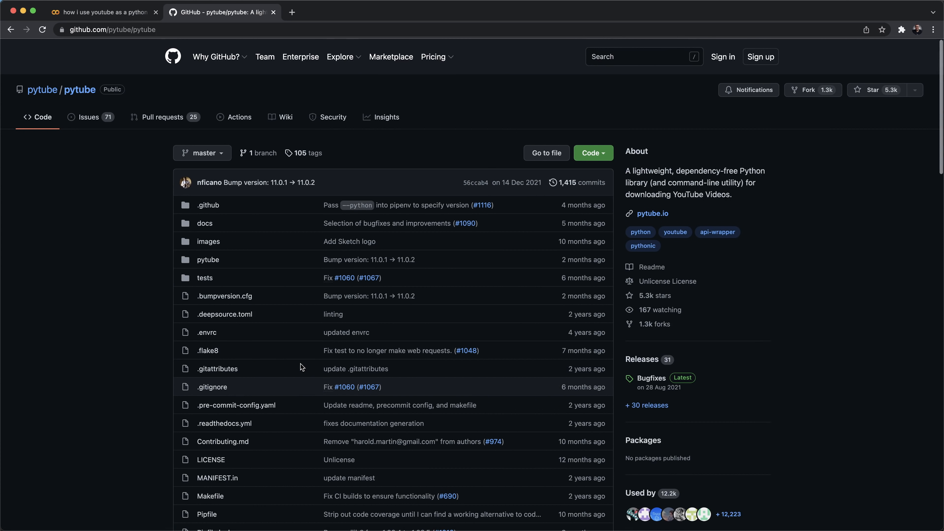
# - Scroll the pytube README down to the Quickstart pip installation section
pyautogui.scroll(-3)
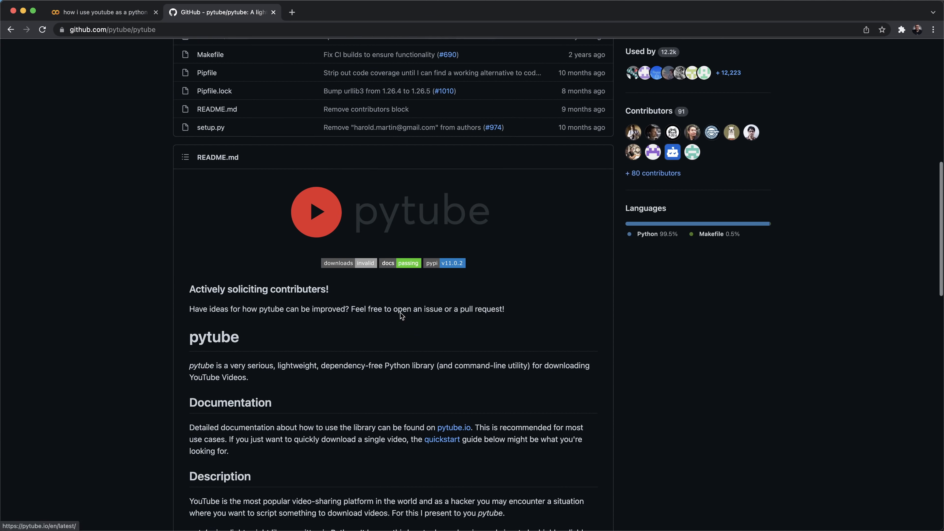
pyautogui.scroll(-3)
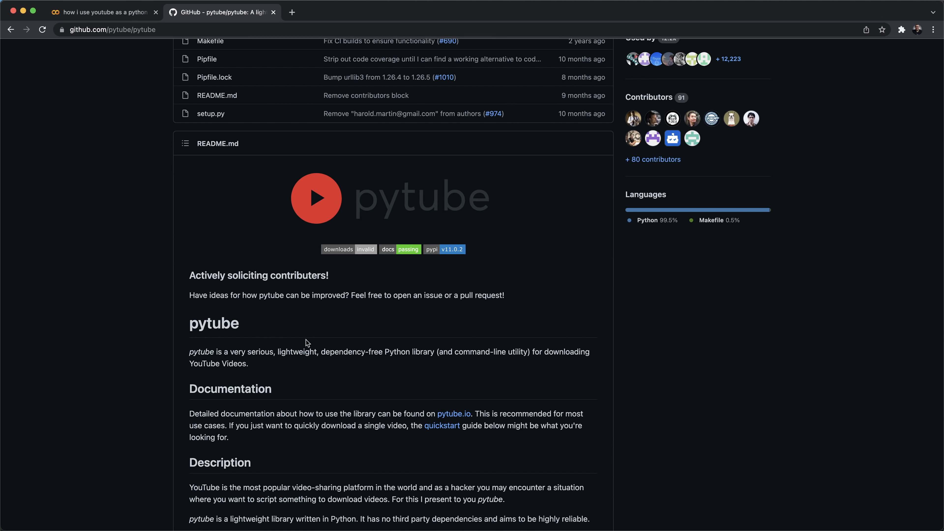
pyautogui.moveTo(418, 344)
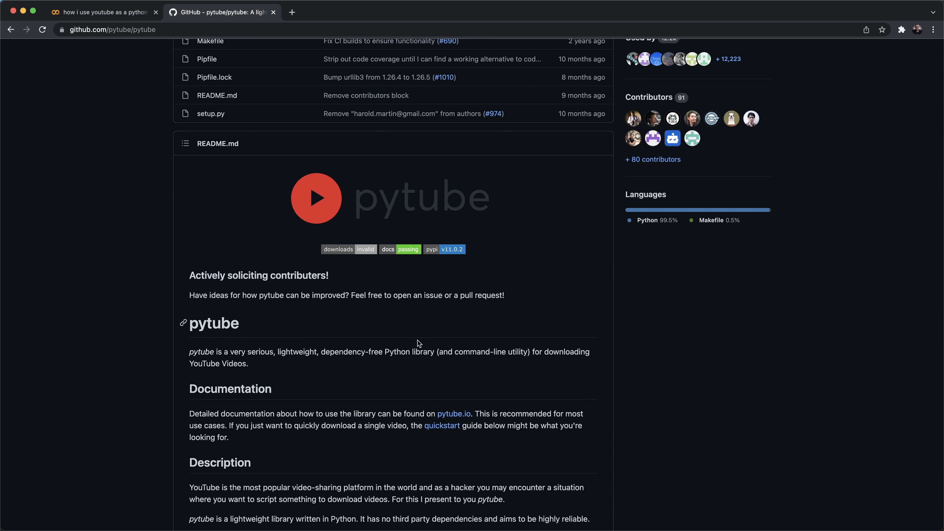
pyautogui.moveTo(549, 348)
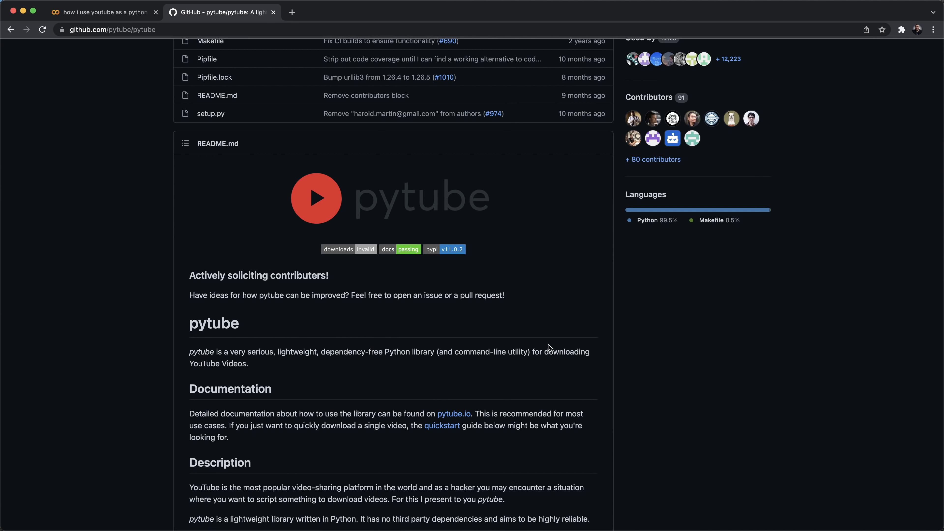
pyautogui.moveTo(198, 375)
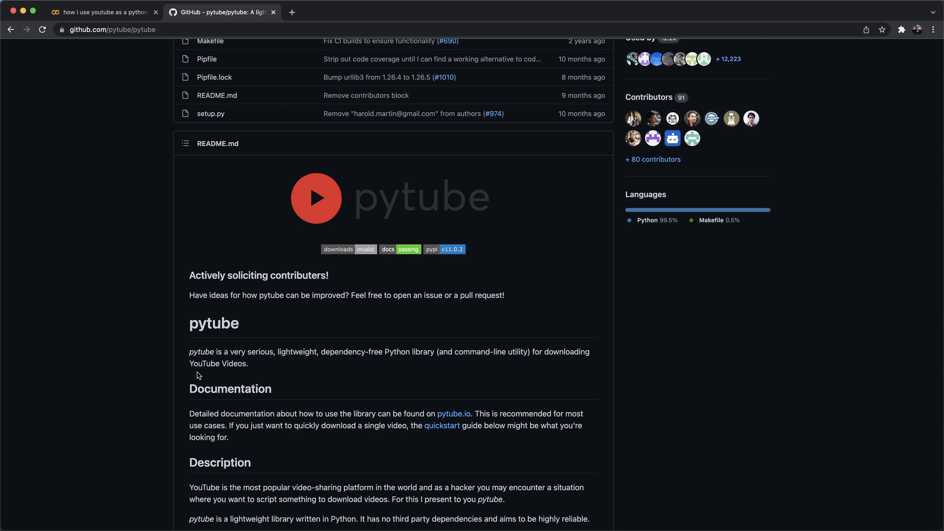
pyautogui.scroll(-3)
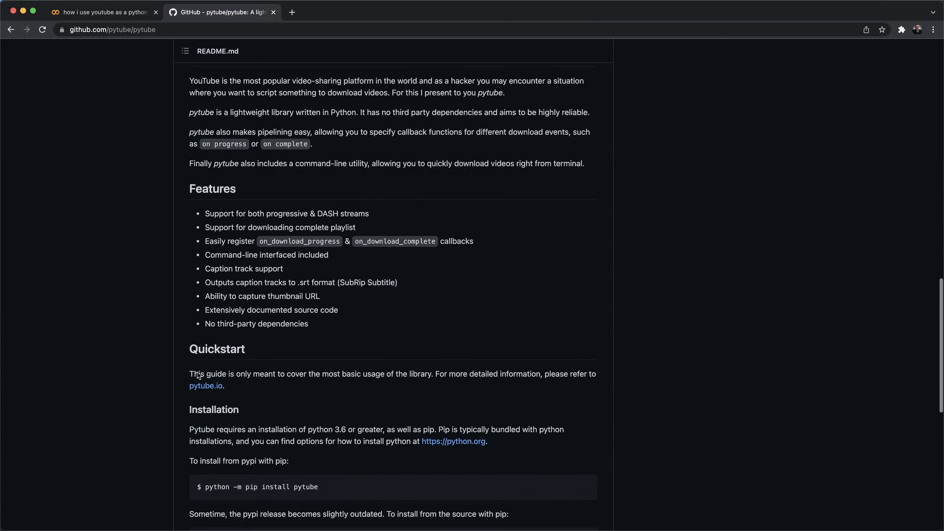
pyautogui.scroll(3)
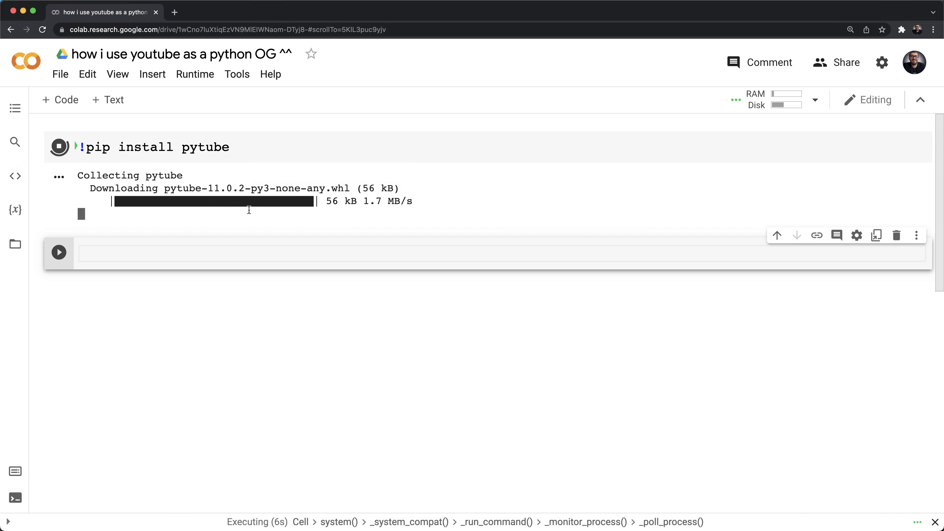
# - Start the second cell with the word import
pyautogui.write('import')
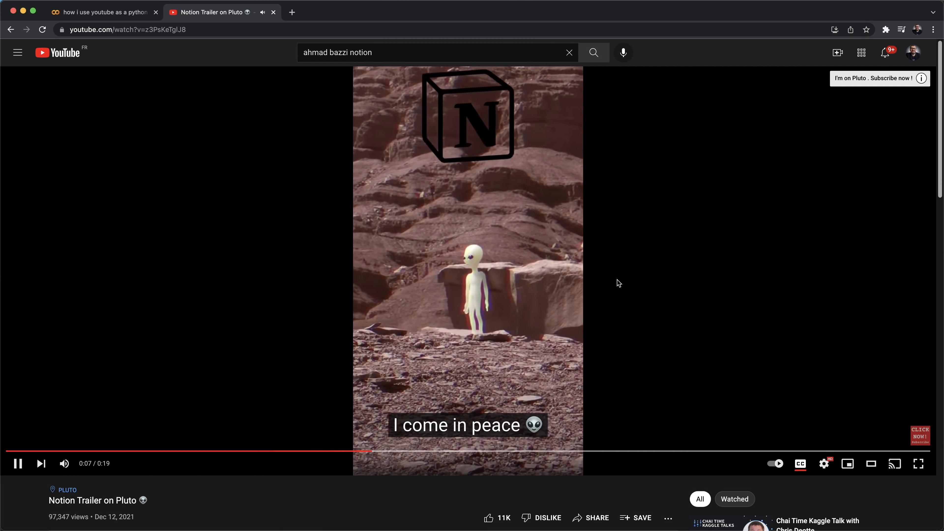
# - Copy the youtu.be short share link of the Notion Trailer on Pluto video
pyautogui.click(590, 518)
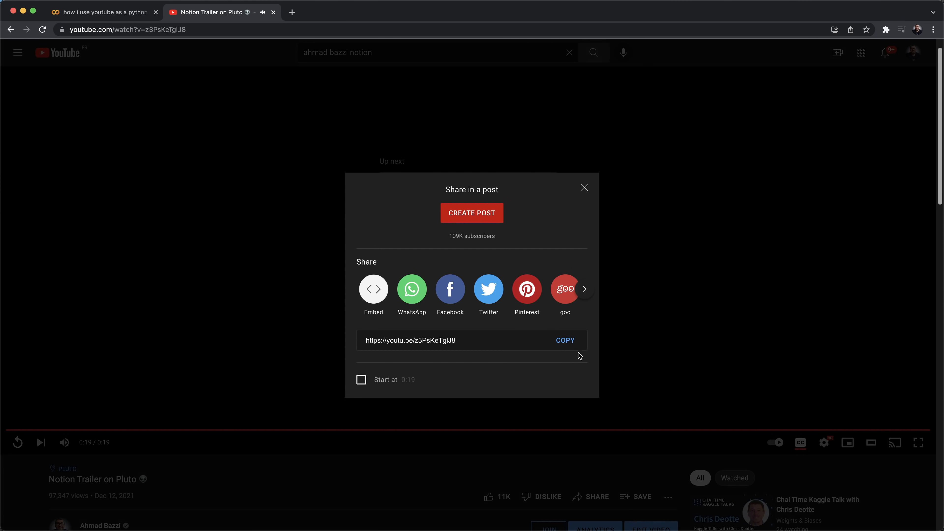
pyautogui.click(103, 12)
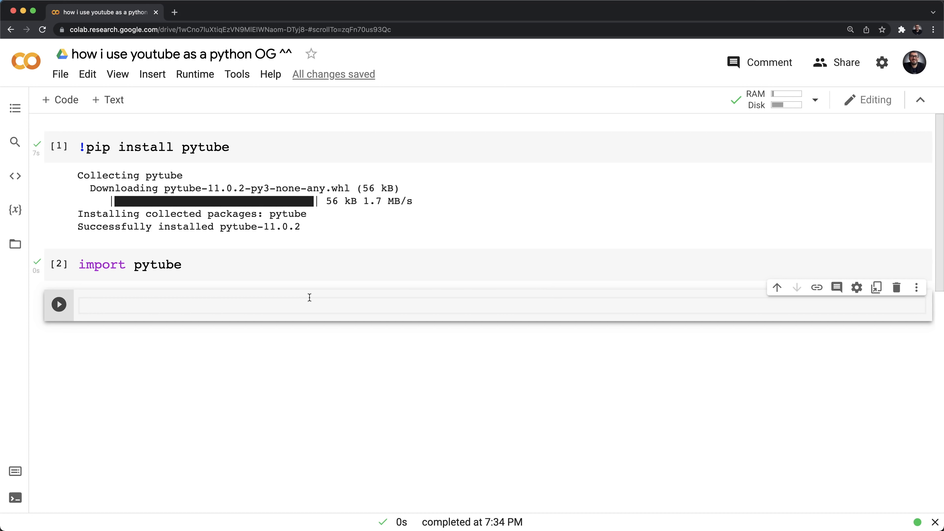
# - Import YouTubeVideo from IPython.display and embed video z3PsKeTglJ8 by running the cell
pyautogui.write('# https://youtu.be/z3PsKeTglJ8')
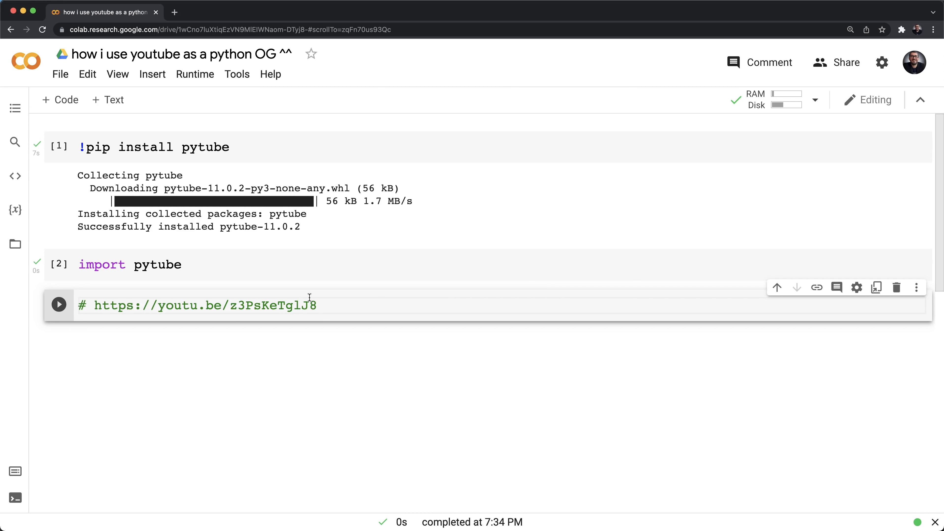
pyautogui.write('fr')
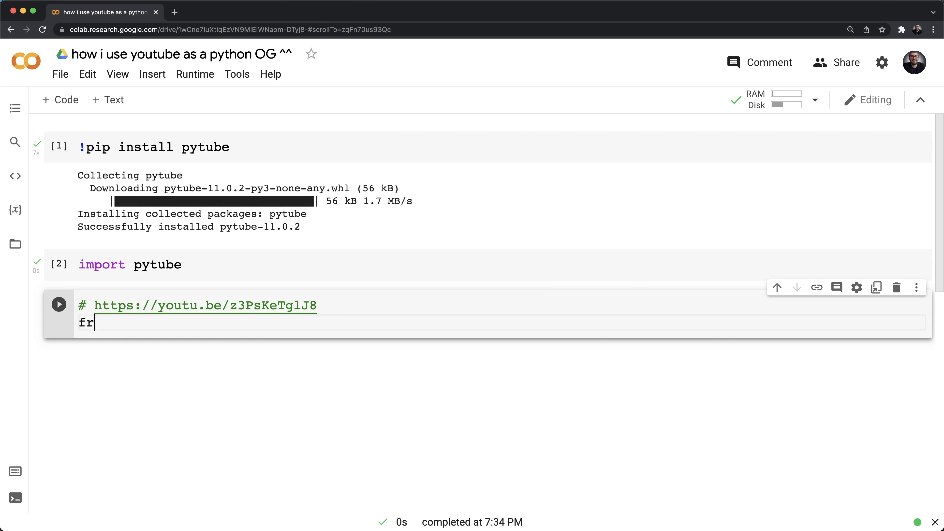
pyautogui.write('om Ipytho')
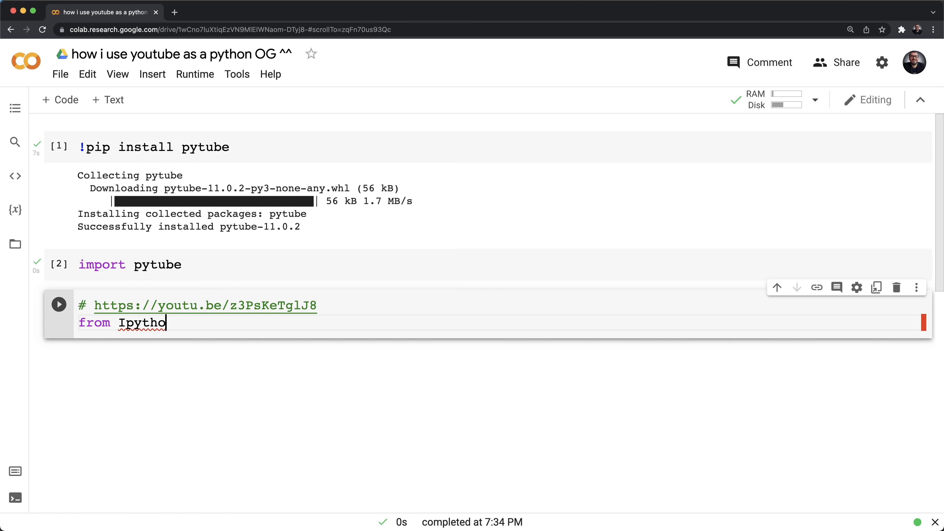
pyautogui.write('n')
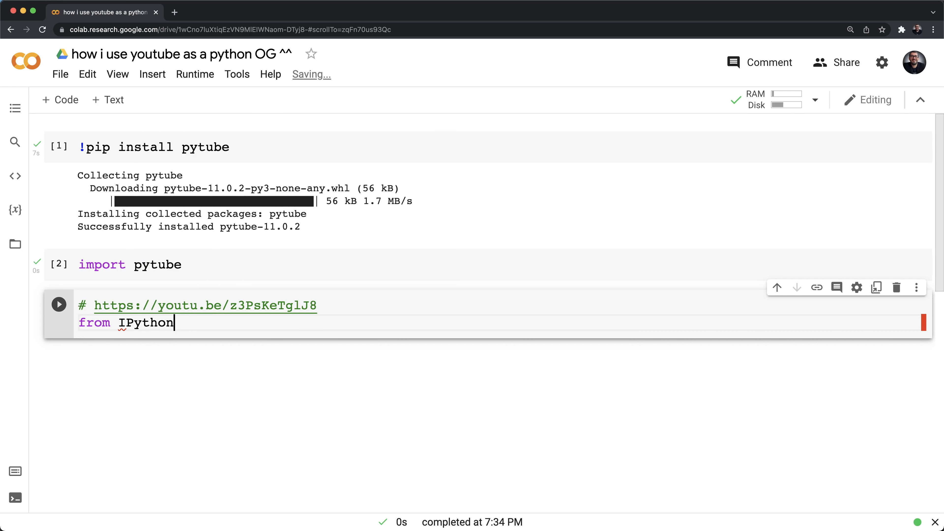
pyautogui.write('.dis')
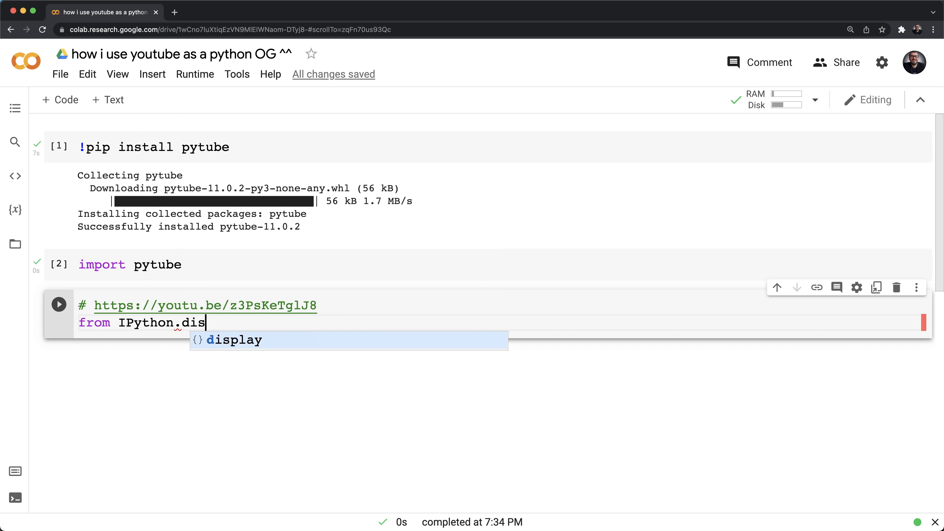
pyautogui.write('play import YouTu')
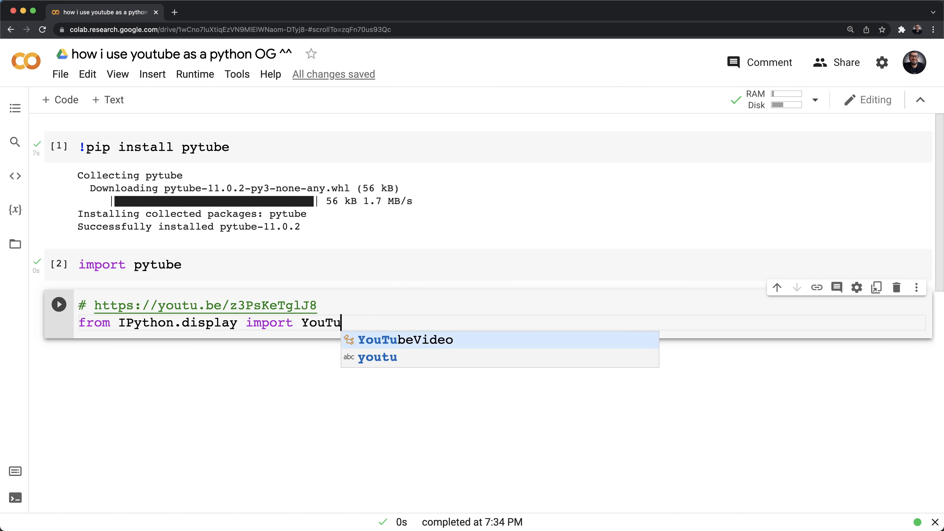
pyautogui.click(405, 340)
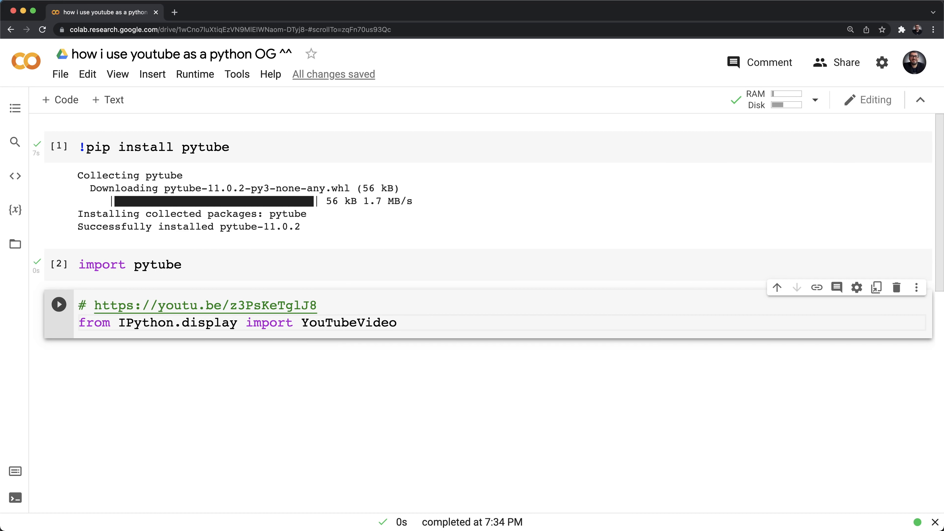
pyautogui.write("YouTubeVideo('")
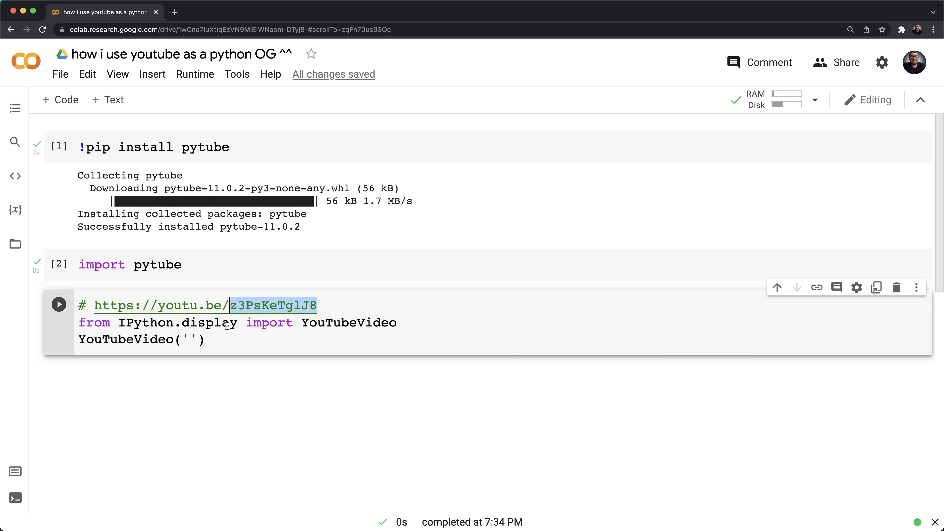
pyautogui.write('z3PsKeTglJ8')
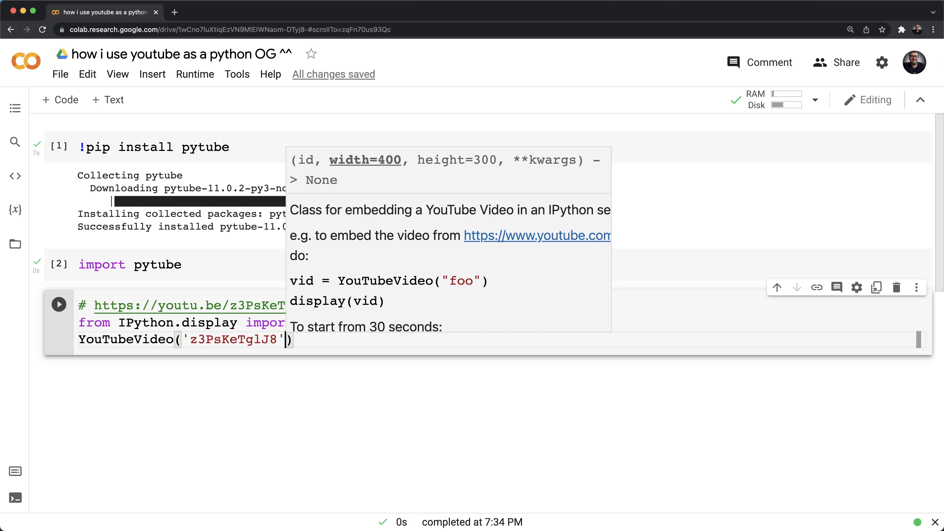
pyautogui.click(58, 304)
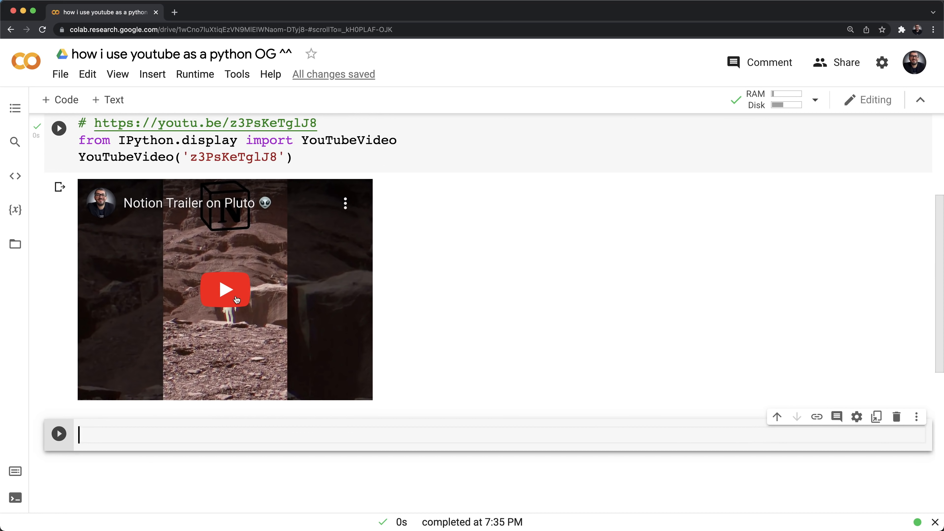
# - Add width=800, height=300 to the YouTubeVideo call and rerun it
pyautogui.click(224, 290)
pyautogui.write(',')
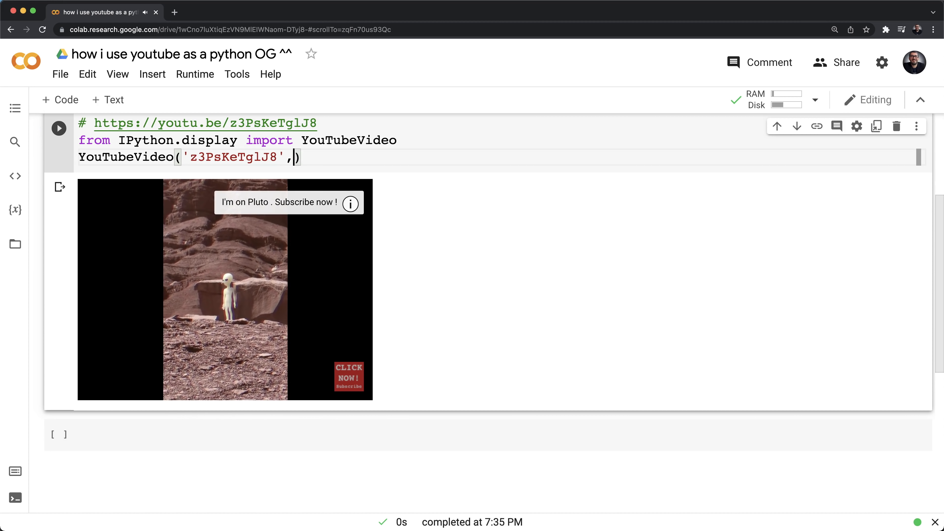
pyautogui.write('width=')
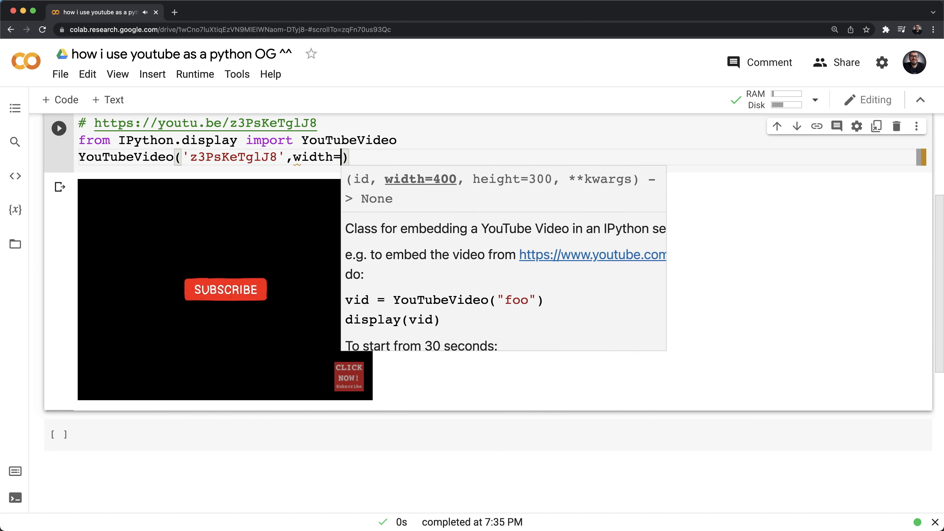
pyautogui.write('800,')
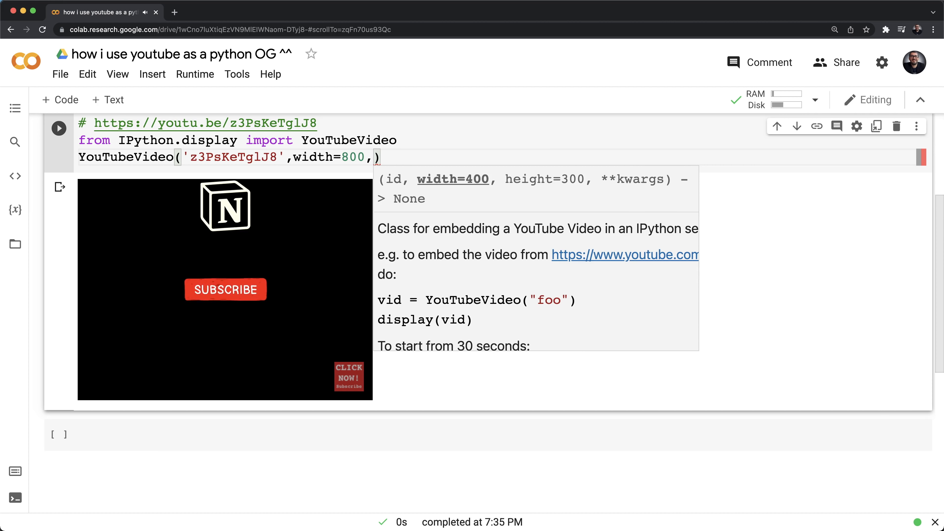
pyautogui.write('heig')
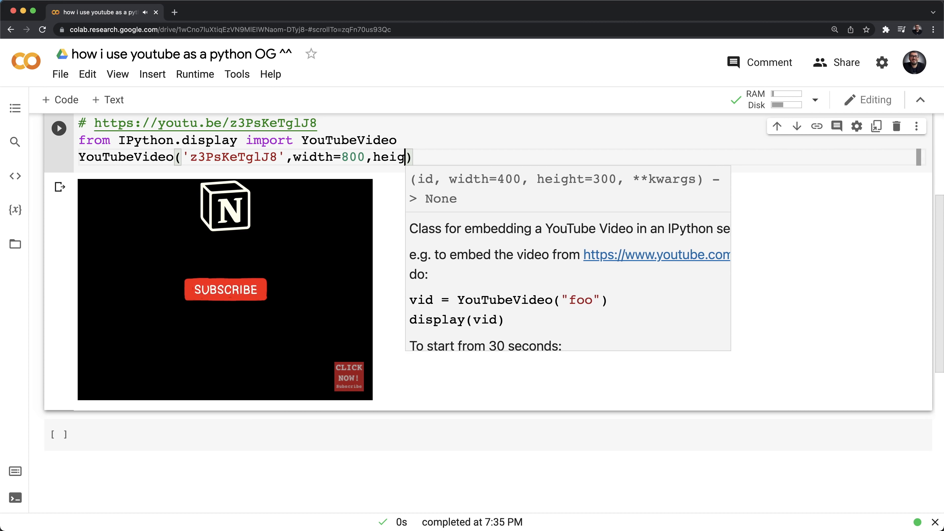
pyautogui.write('ht=300')
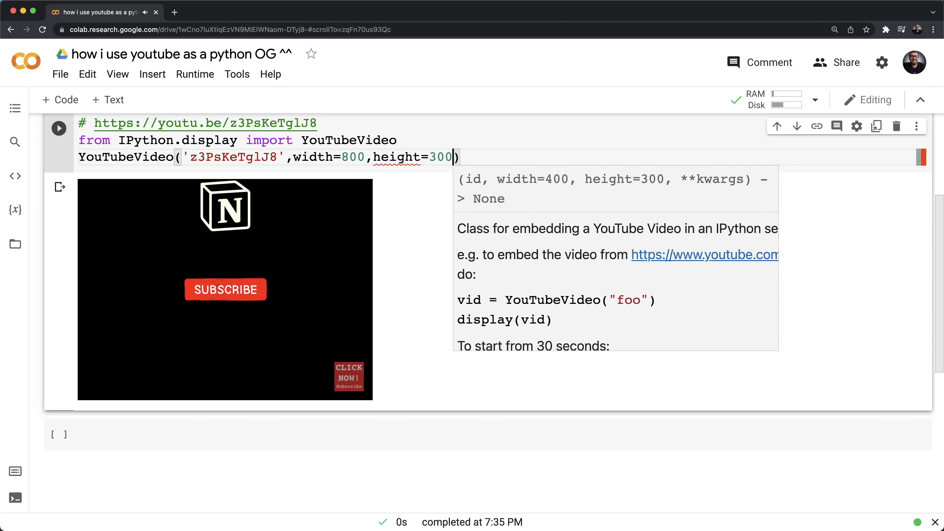
pyautogui.click(59, 128)
pyautogui.write('yt = YouTube(')
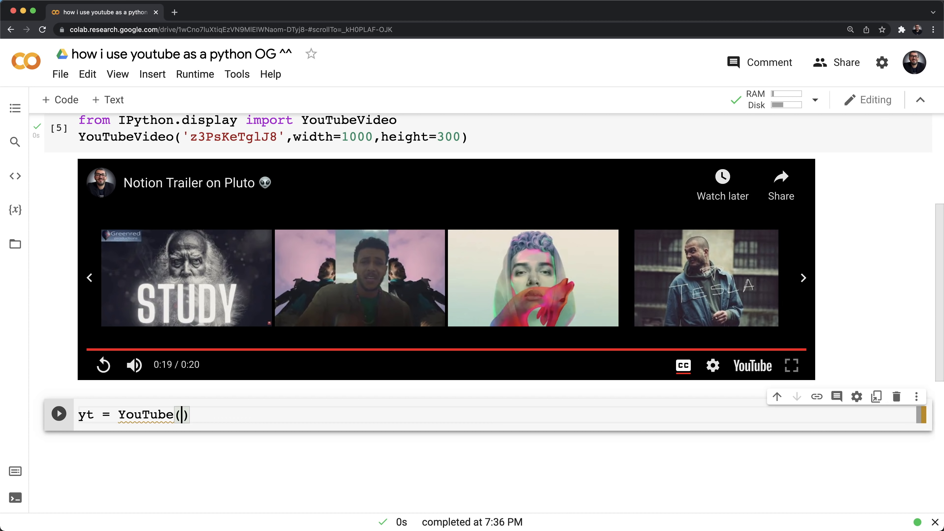
pyautogui.write("'")
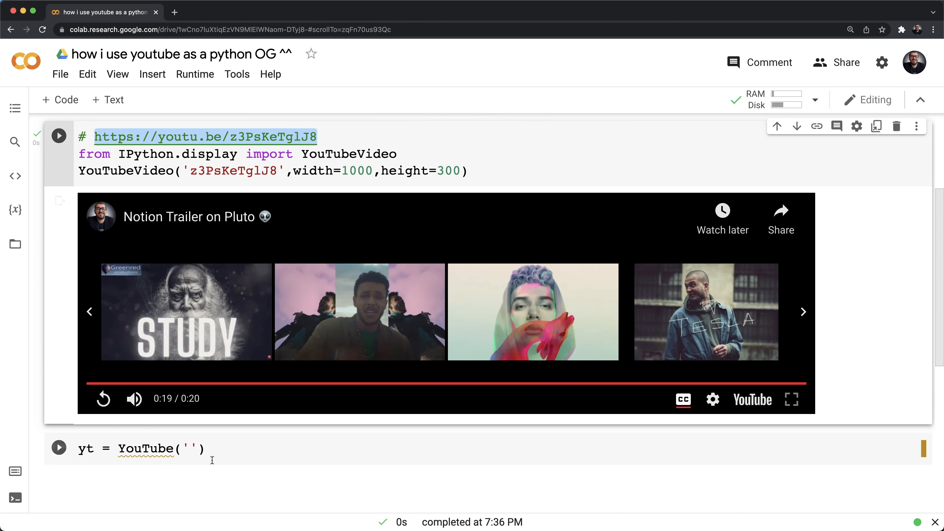
pyautogui.write('https://youtu.be/z3PsKeTglJ8')
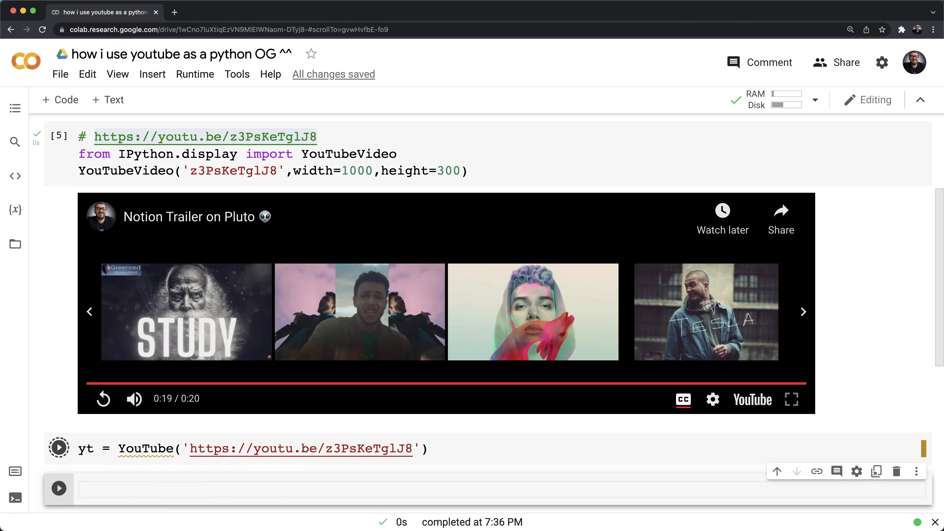
pyautogui.scroll(3)
pyautogui.write('from pytube')
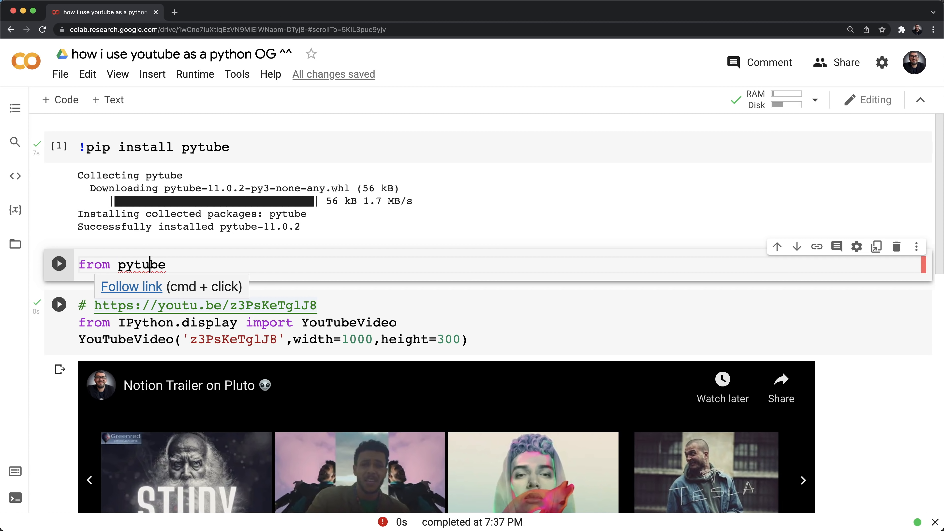
pyautogui.write('imp')
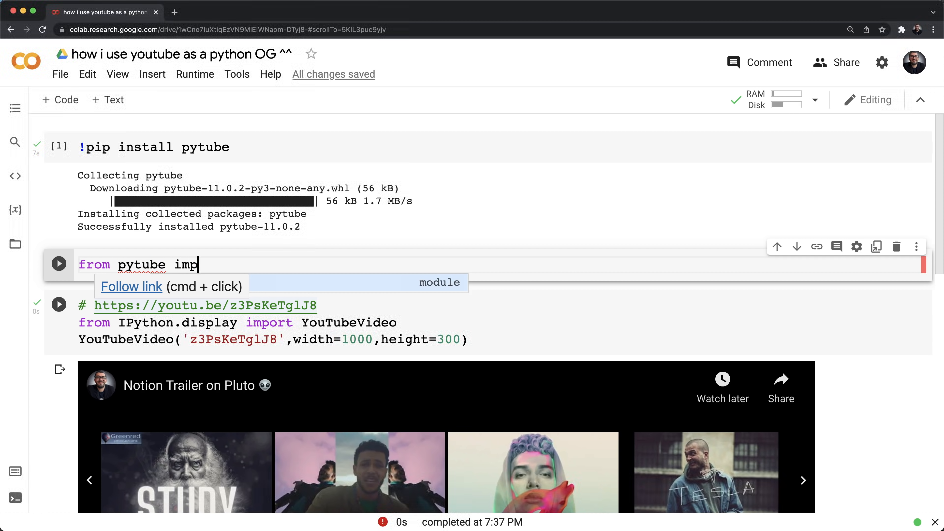
pyautogui.write('ort YouTube')
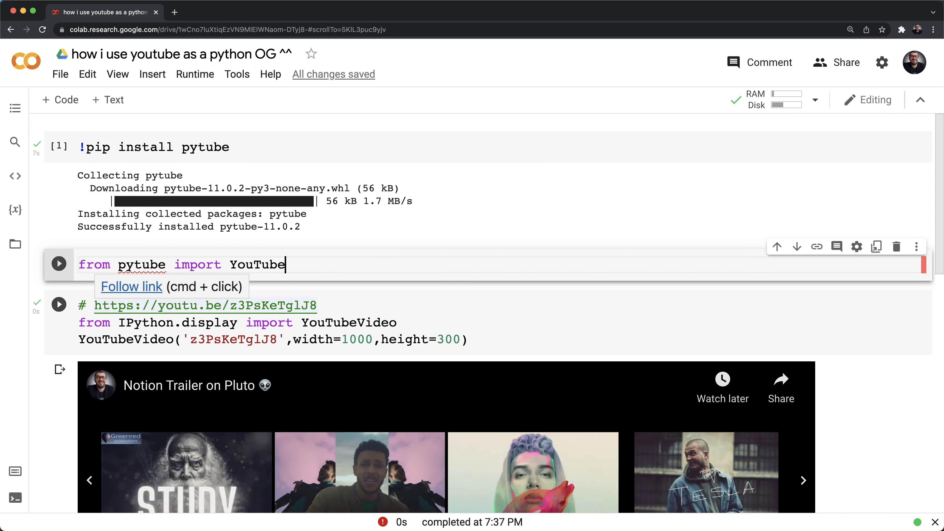
pyautogui.scroll(-3)
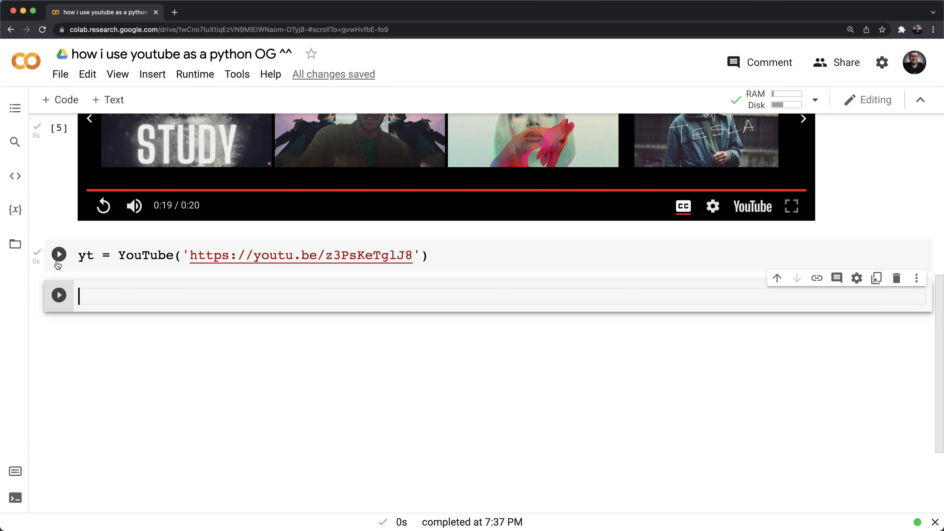
pyautogui.click(59, 295)
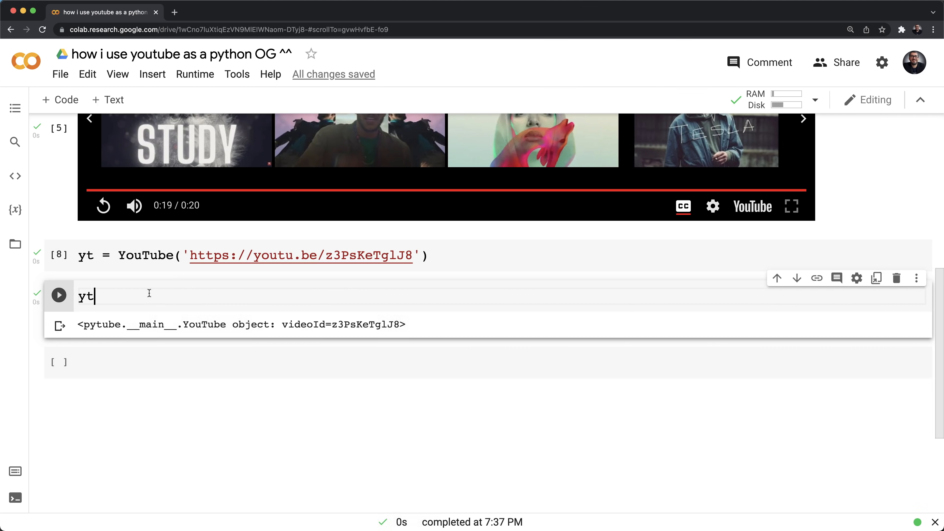
# - Print the video's title and view count from yt and run the cell
pyautogui.write('print(')
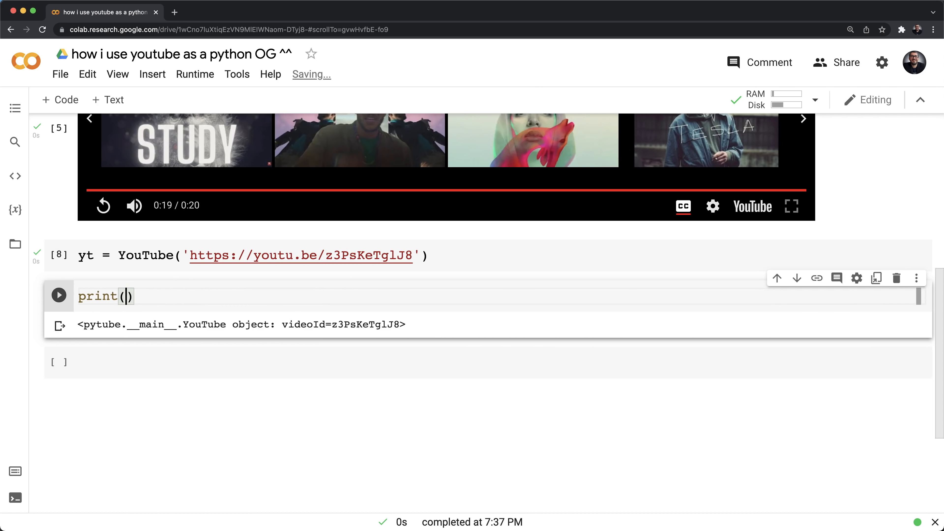
pyautogui.write('"Tit"')
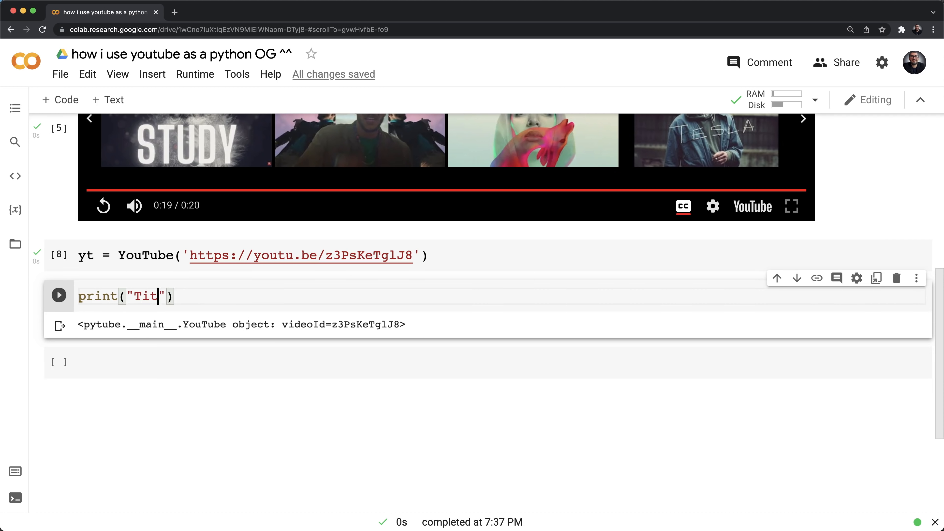
pyautogui.write('le = ",')
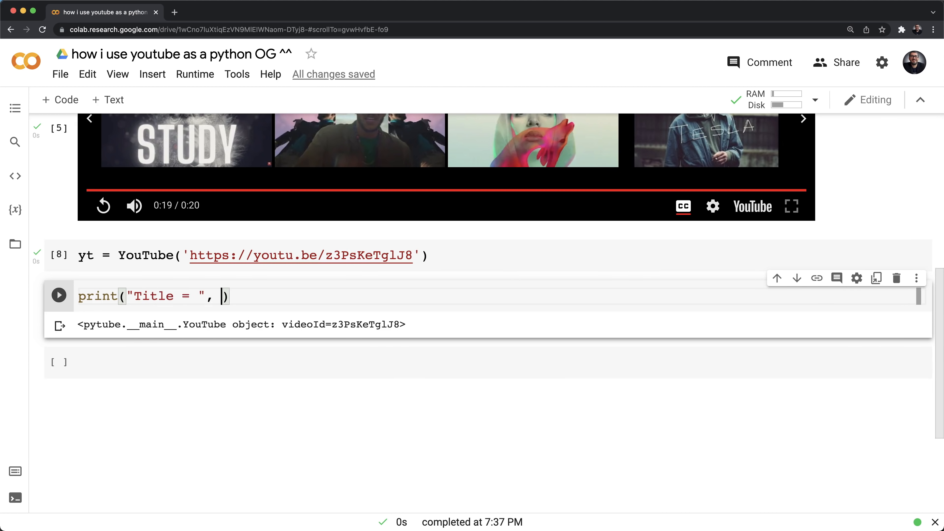
pyautogui.write('yt.title')
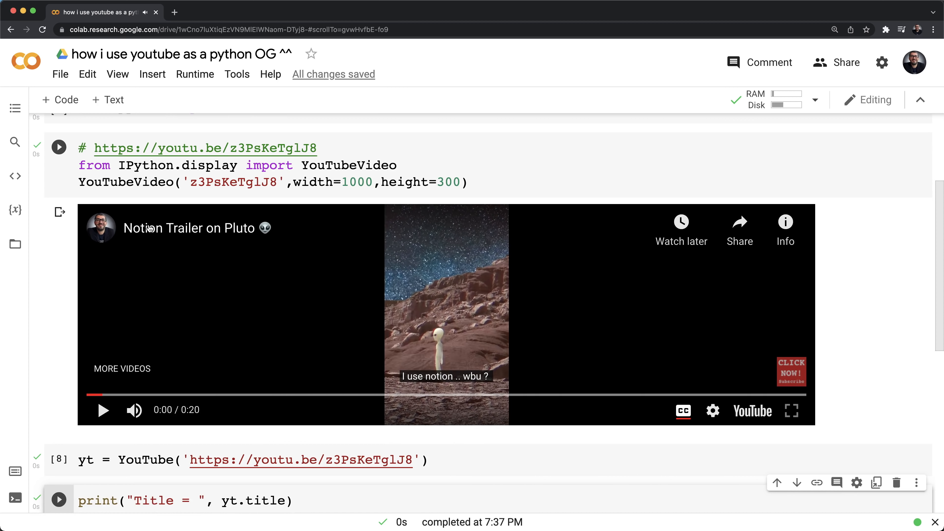
pyautogui.moveTo(255, 284)
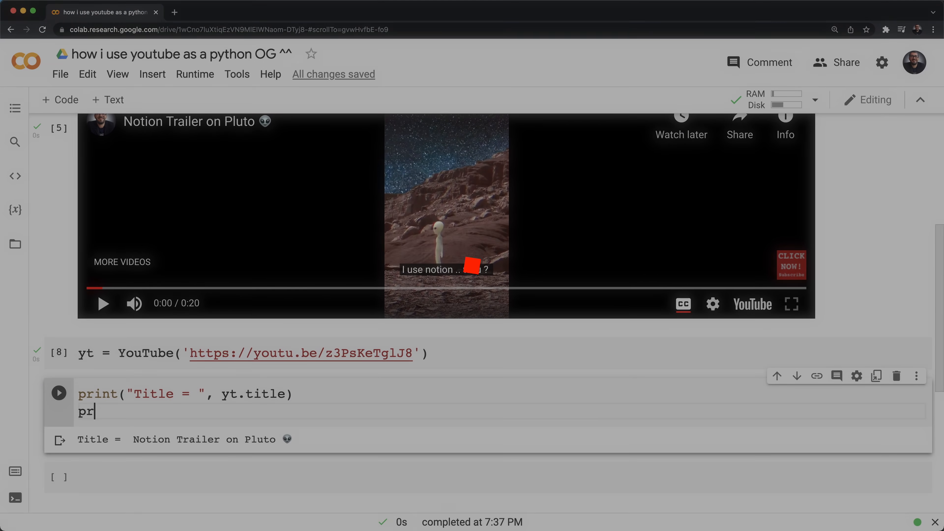
pyautogui.write('print("views = ", yt.vie')
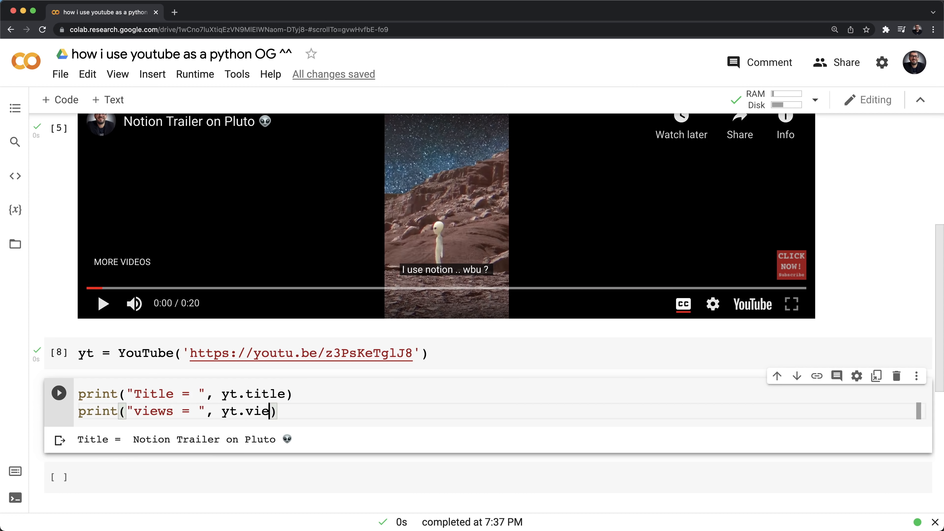
pyautogui.click(59, 375)
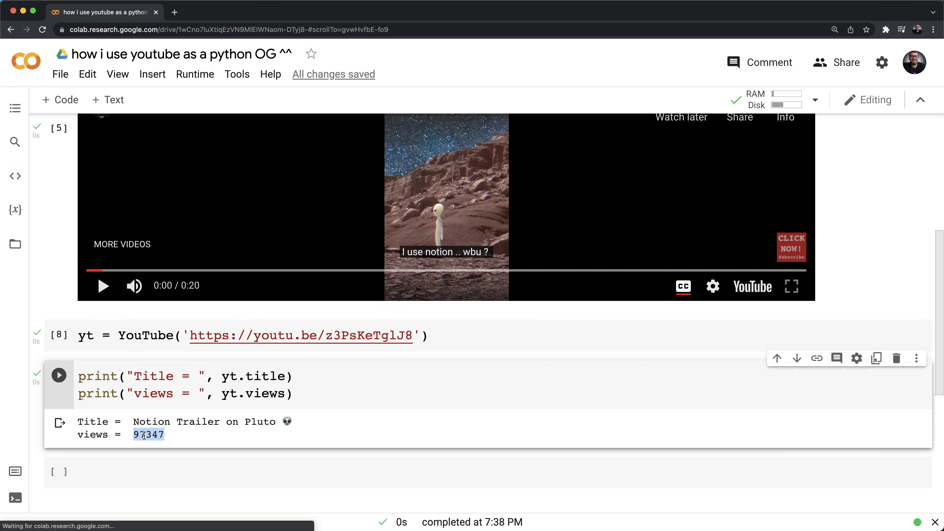
pyautogui.moveTo(155, 444)
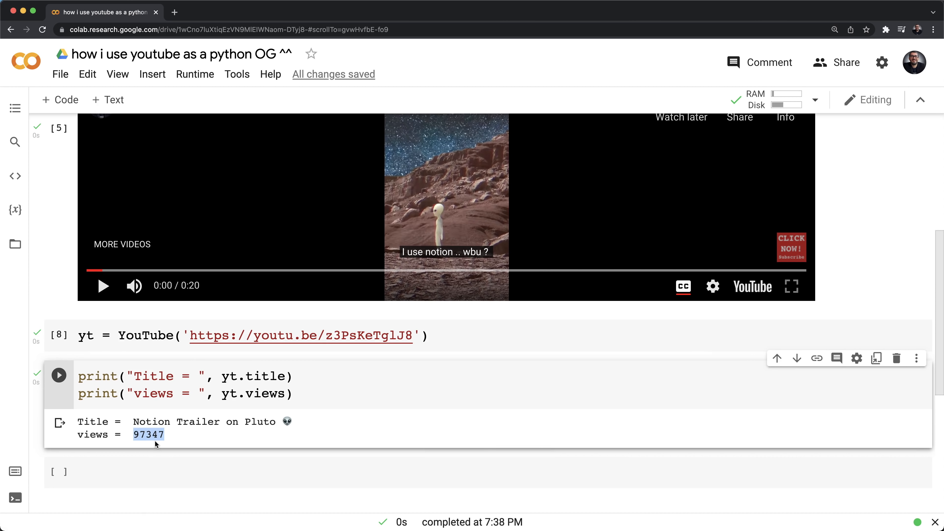
# - Add a print of yt.length labelled in seconds and rerun the details cell
pyautogui.write('print("length = ", yt.length')
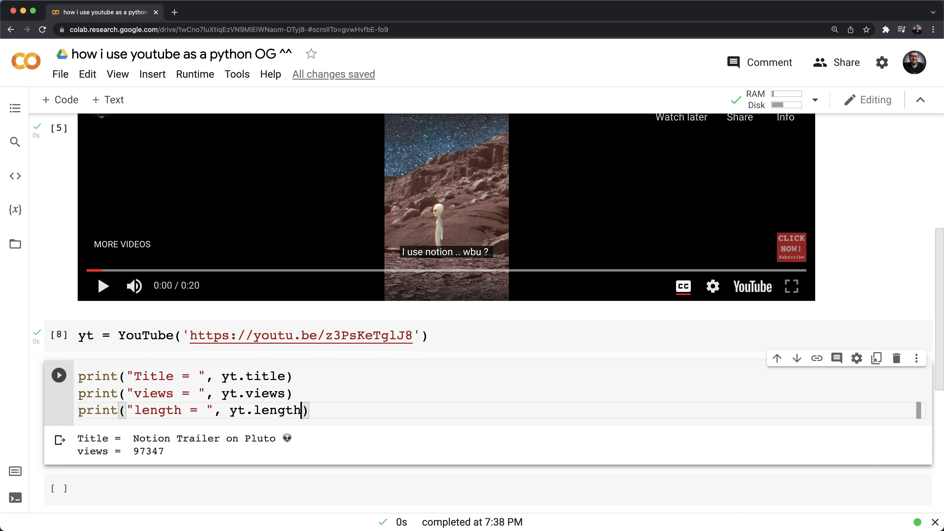
pyautogui.write(', " se"')
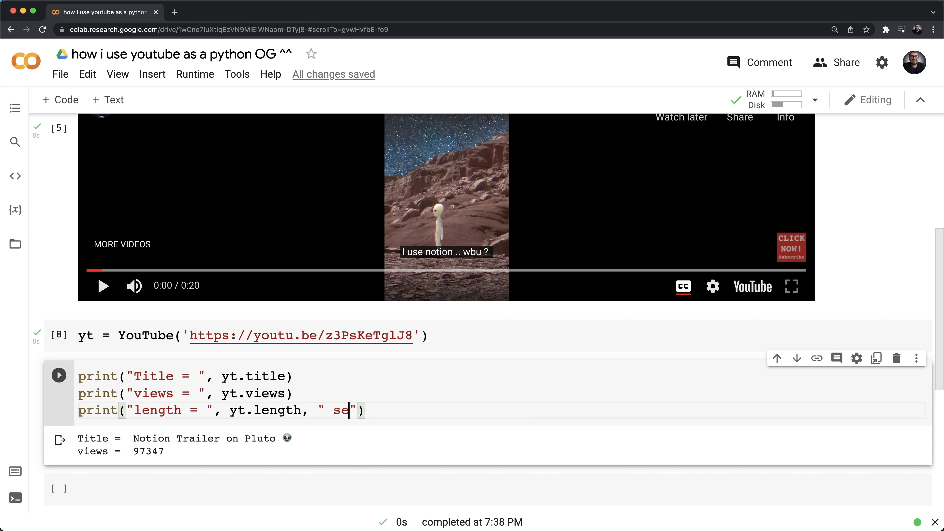
pyautogui.click(58, 375)
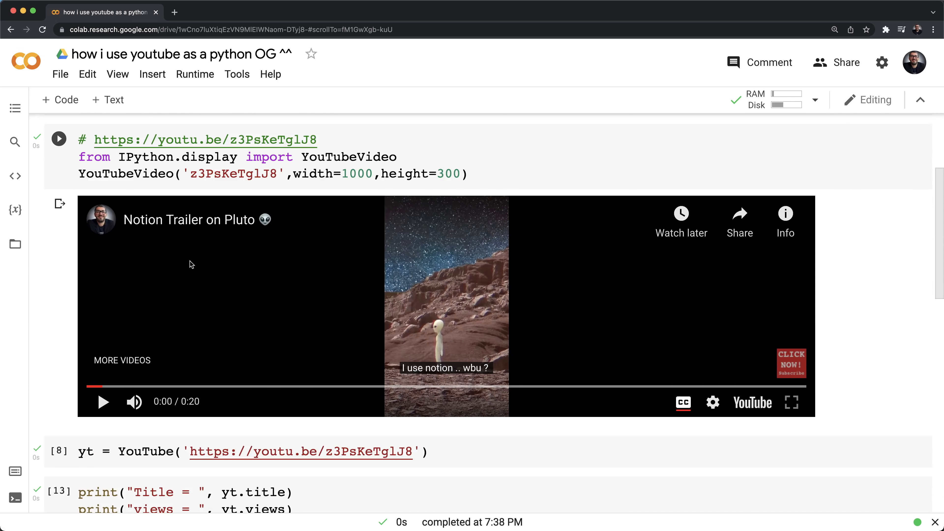
# - Check the Notion Trailer on Pluto description on YouTube and return to the notebook that prints it
pyautogui.click(751, 402)
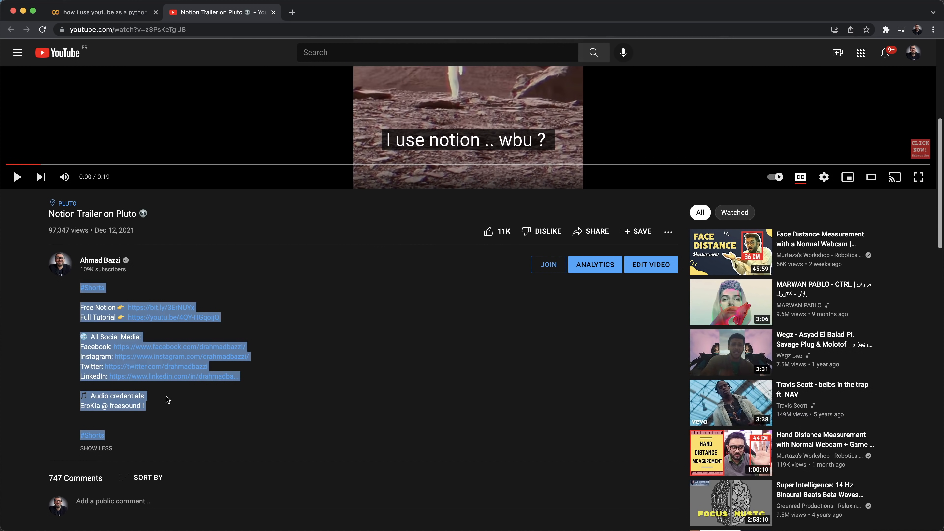
pyautogui.click(102, 12)
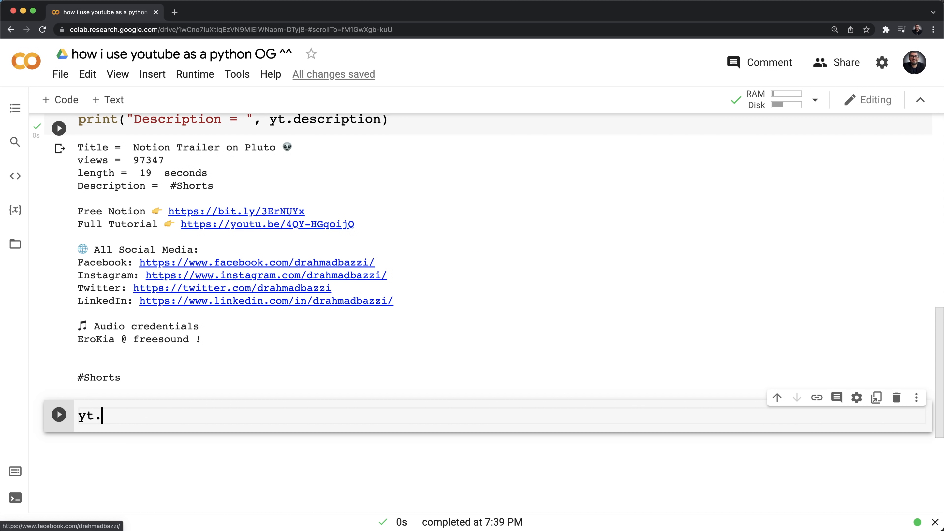
# - Rewrite yt.streams as a loop 'for stream in yt.streams' printing each stream on its own line
pyautogui.write('streams')
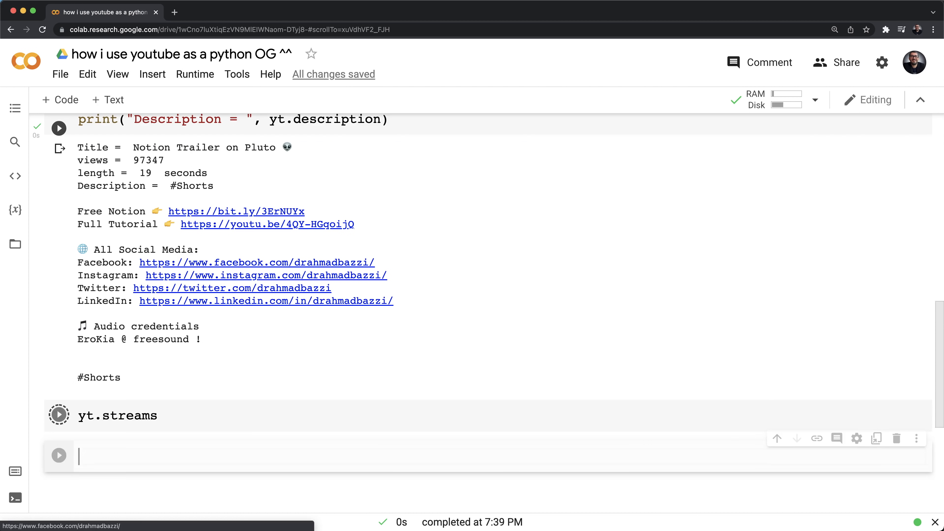
pyautogui.click(59, 415)
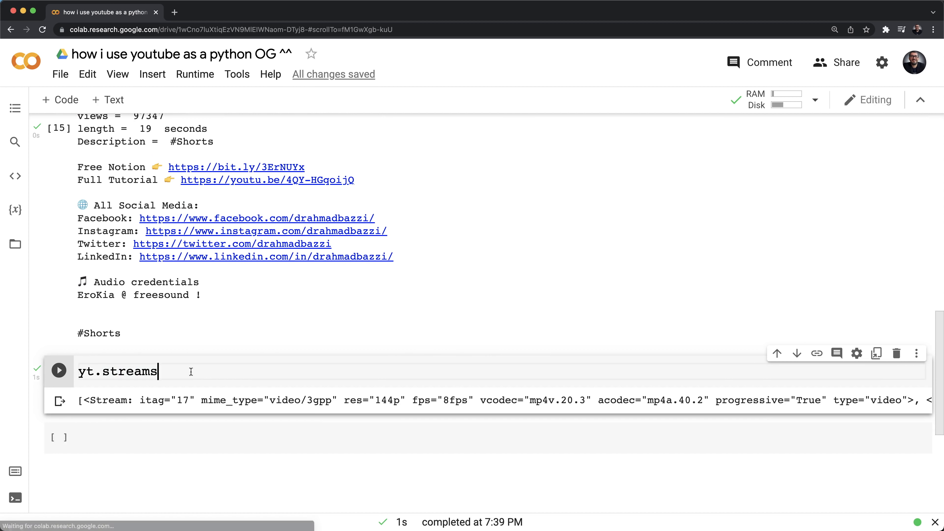
pyautogui.write('for s')
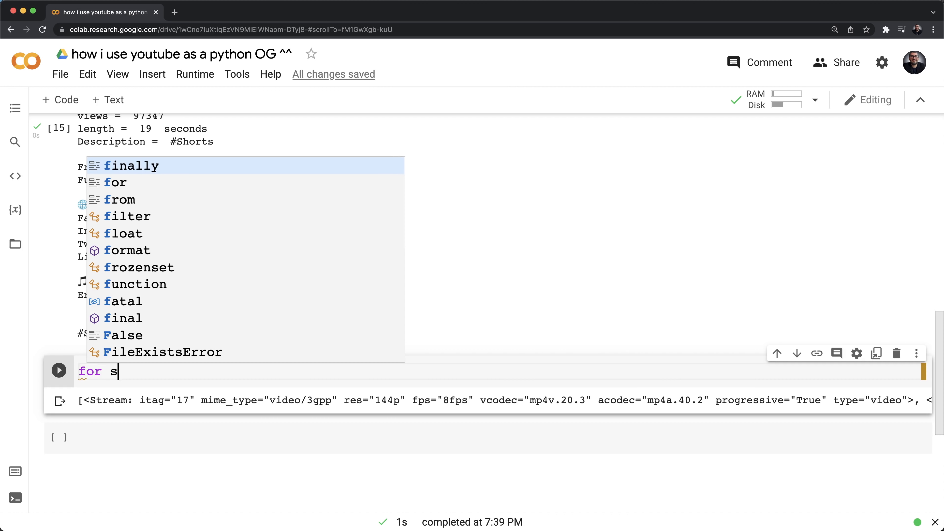
pyautogui.write('tream in')
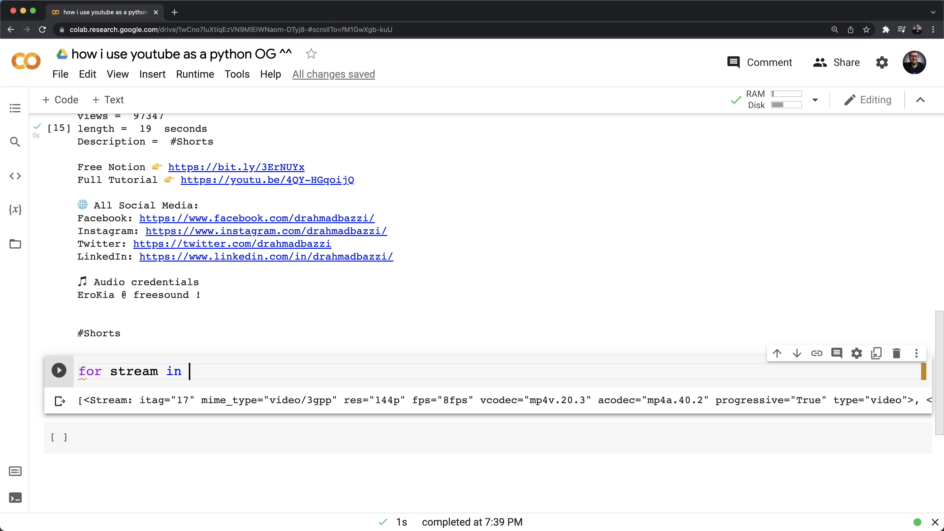
pyautogui.write('yt.streams:')
pyautogui.write('print(stream)')
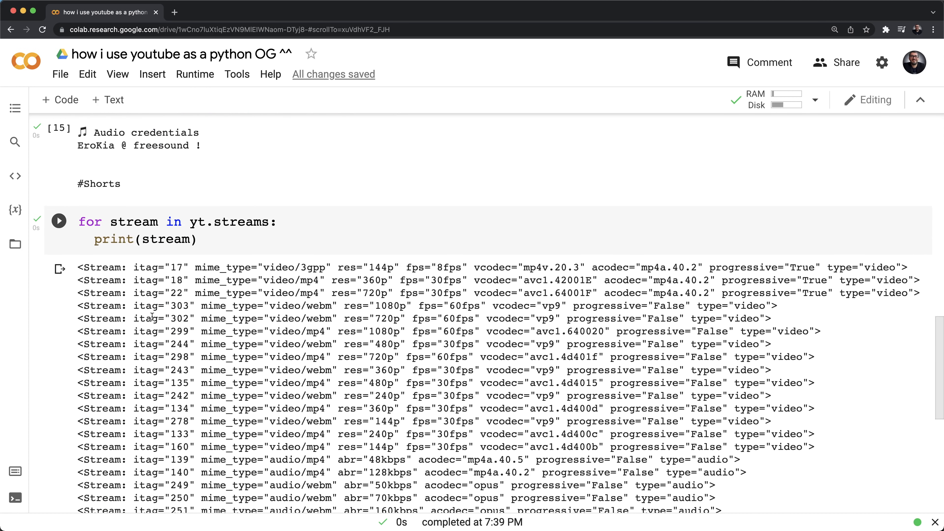
pyautogui.moveTo(349, 333)
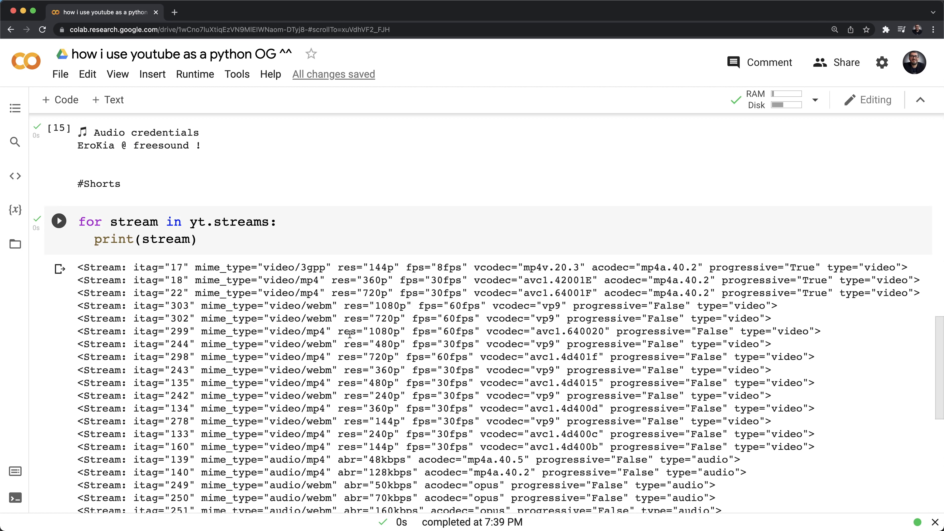
pyautogui.moveTo(523, 334)
pyautogui.write('yt.streams.get_highest_resolution().download()')
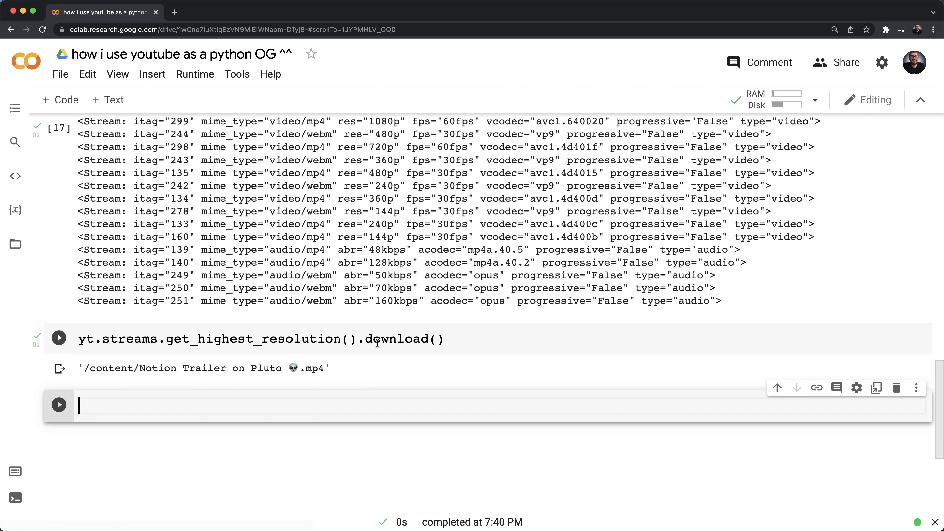
# - Download Notion Trailer on Pluto 👽.mp4 from the Files sidebar to the computer
pyautogui.click(58, 337)
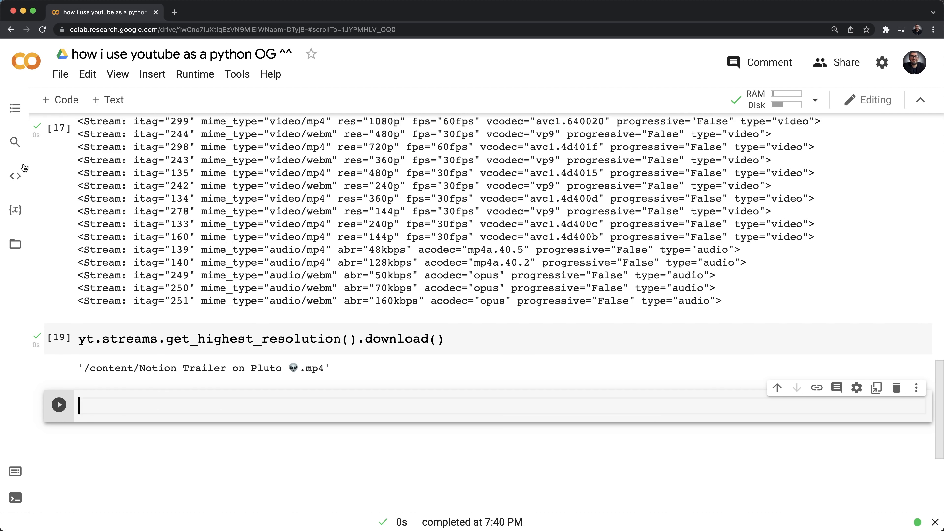
pyautogui.click(15, 244)
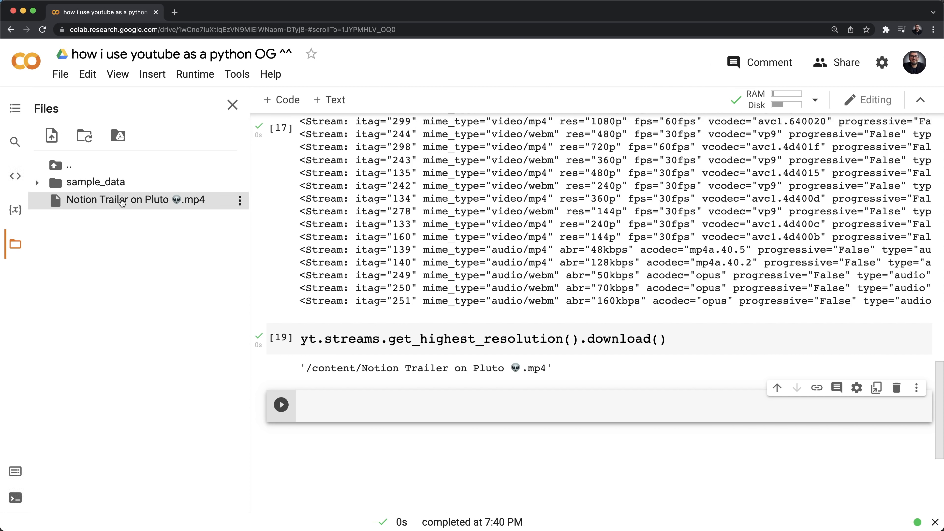
pyautogui.moveTo(117, 199)
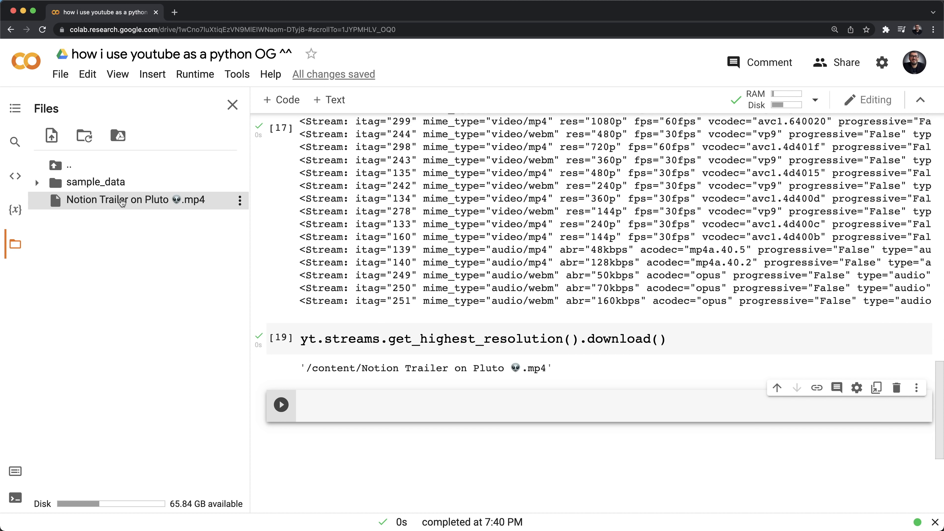
pyautogui.click(239, 200)
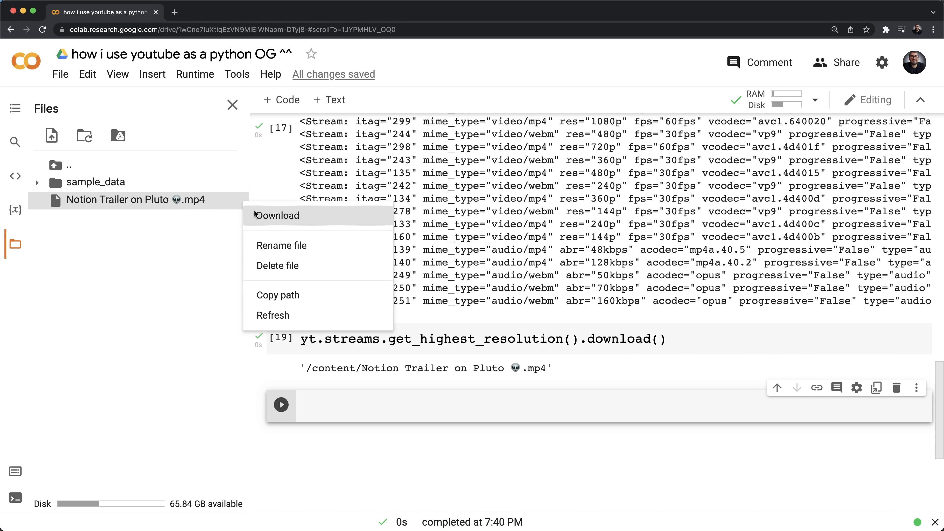
pyautogui.click(278, 215)
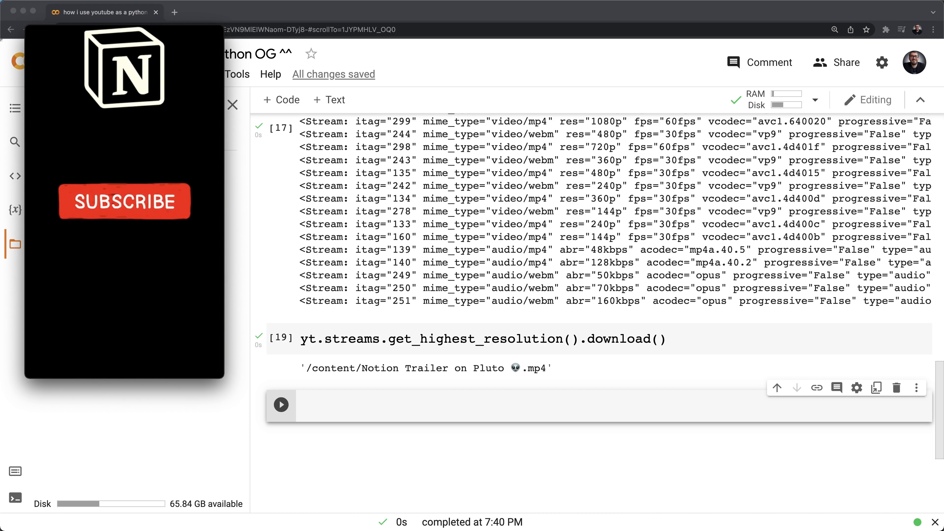
pyautogui.write('y')
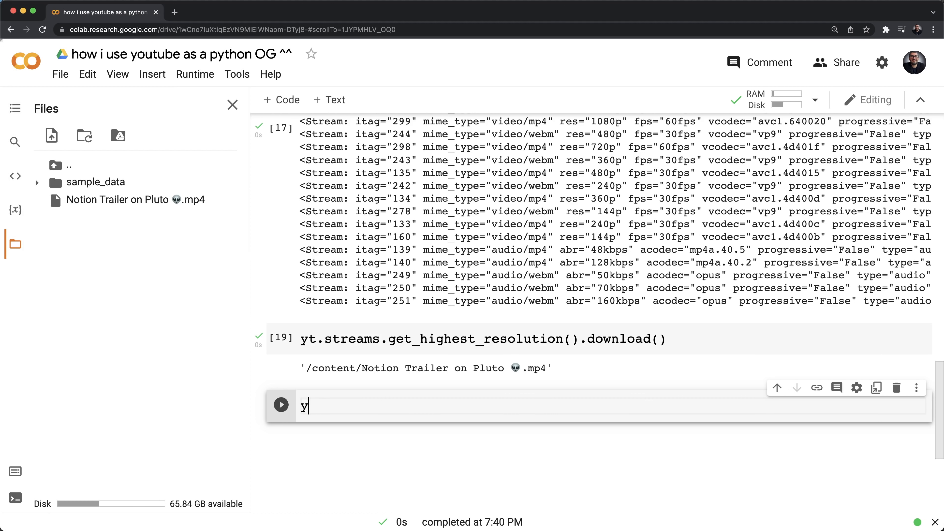
# - List yt.captions, then fetch the English track with get_by_language_code('en')
pyautogui.write('t.captions')
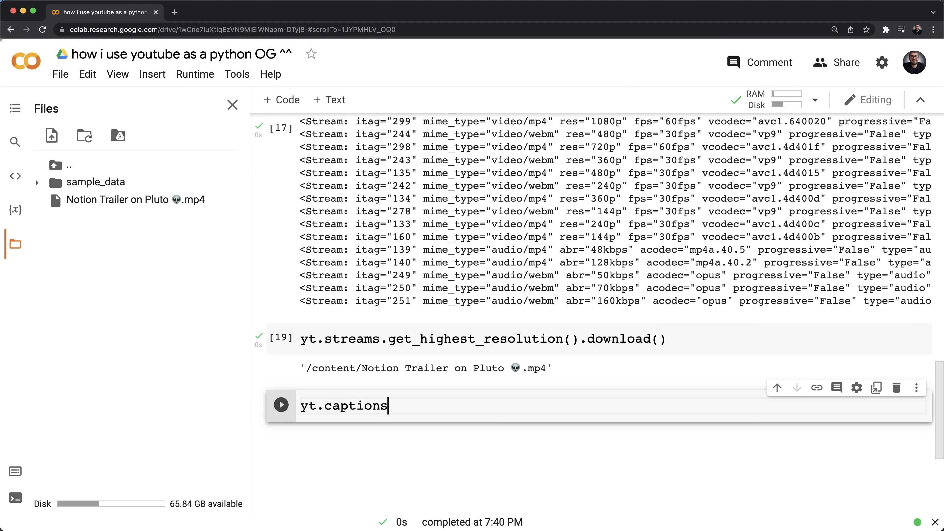
pyautogui.click(281, 405)
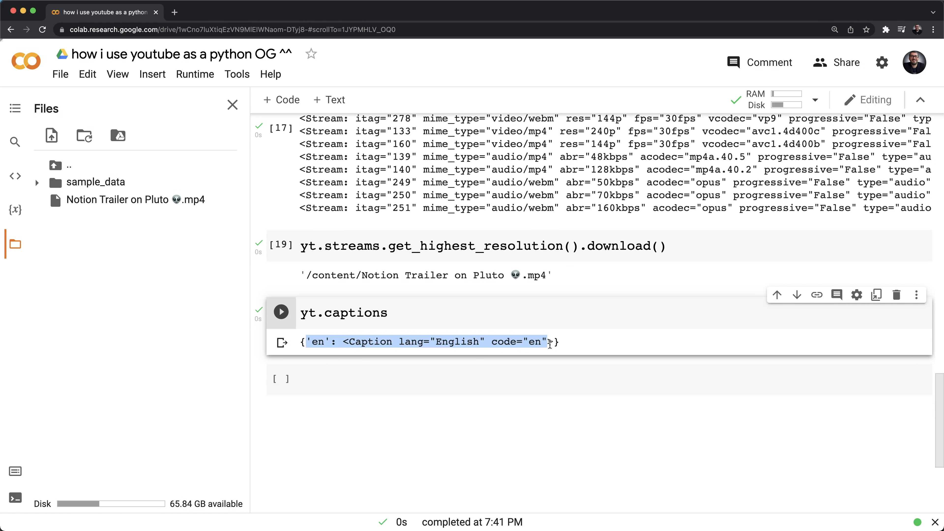
pyautogui.click(389, 312)
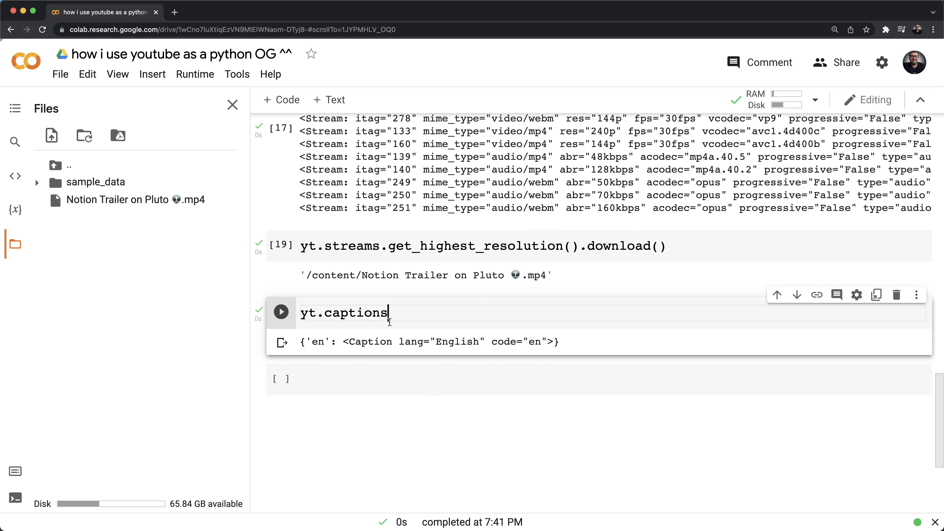
pyautogui.write('.get_')
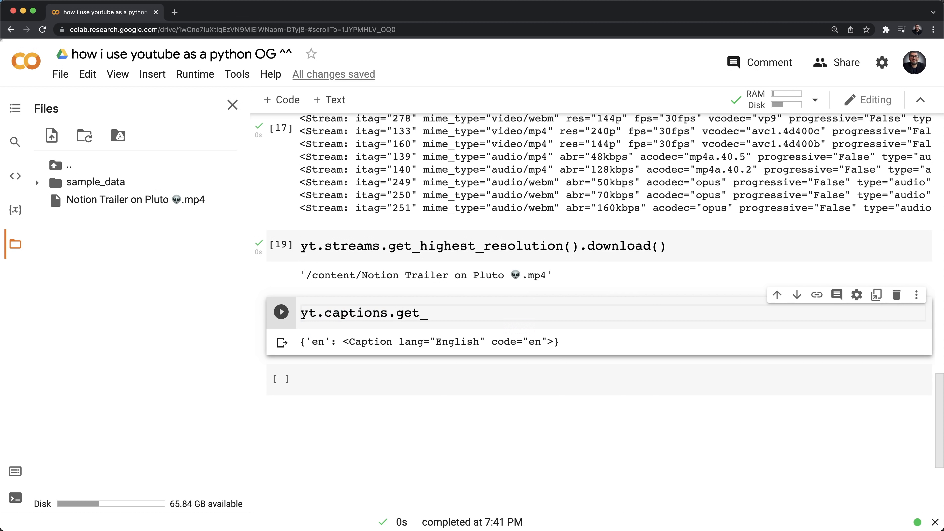
pyautogui.write('by_language_code')
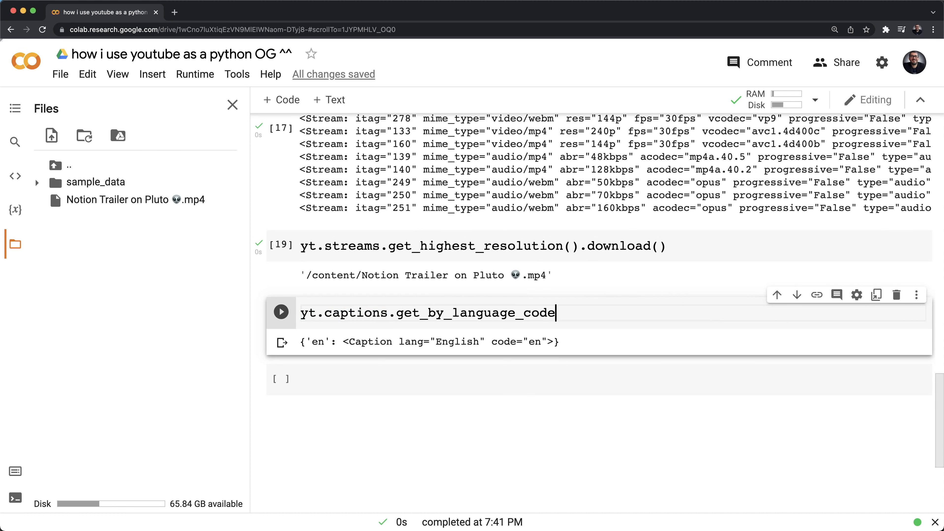
pyautogui.write("('en')")
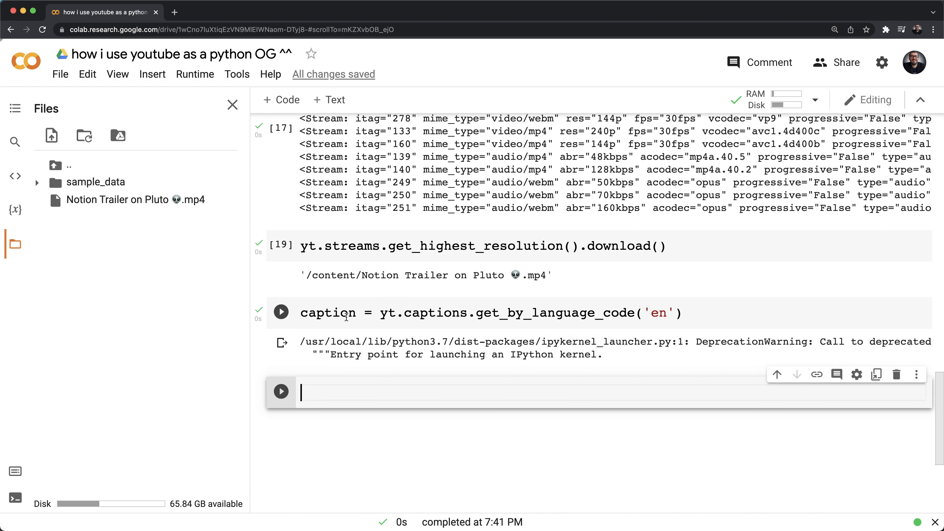
# - Print the English caption track in a new cell and review its output
pyautogui.click(281, 311)
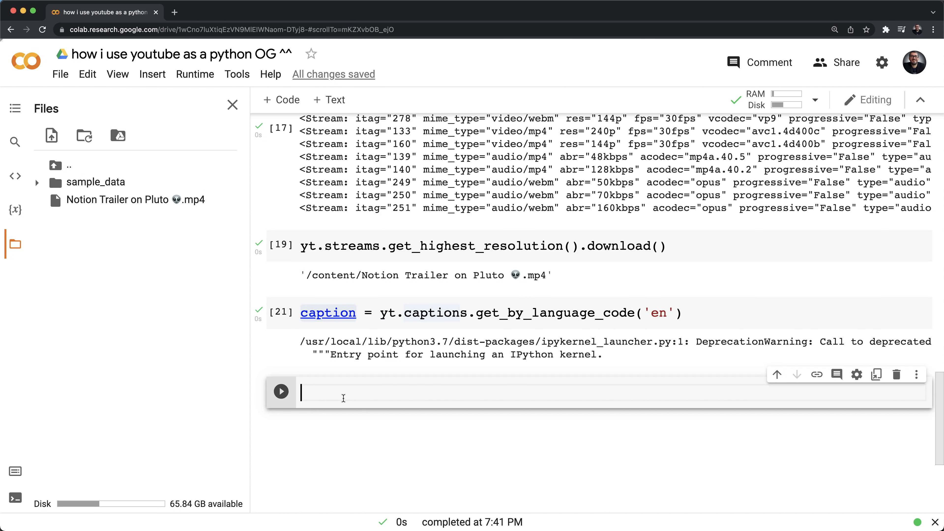
pyautogui.write('print(')
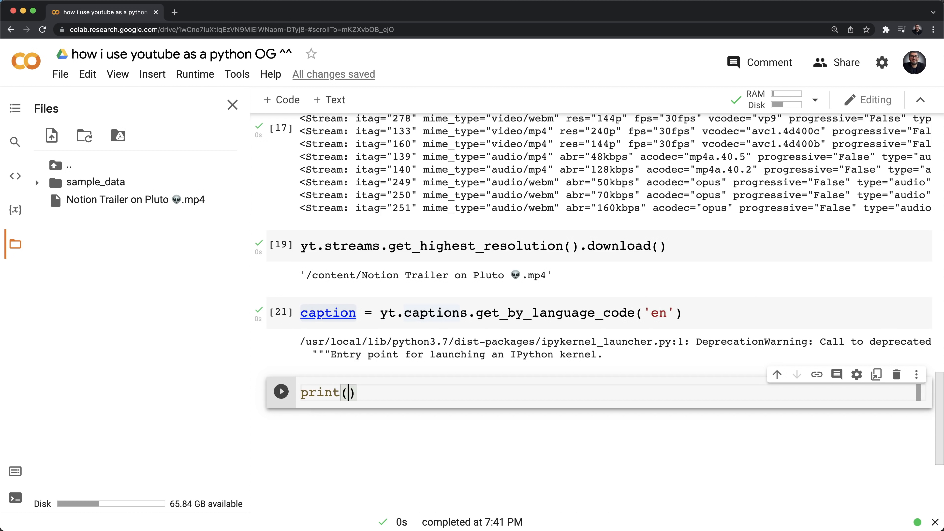
pyautogui.write('caption')
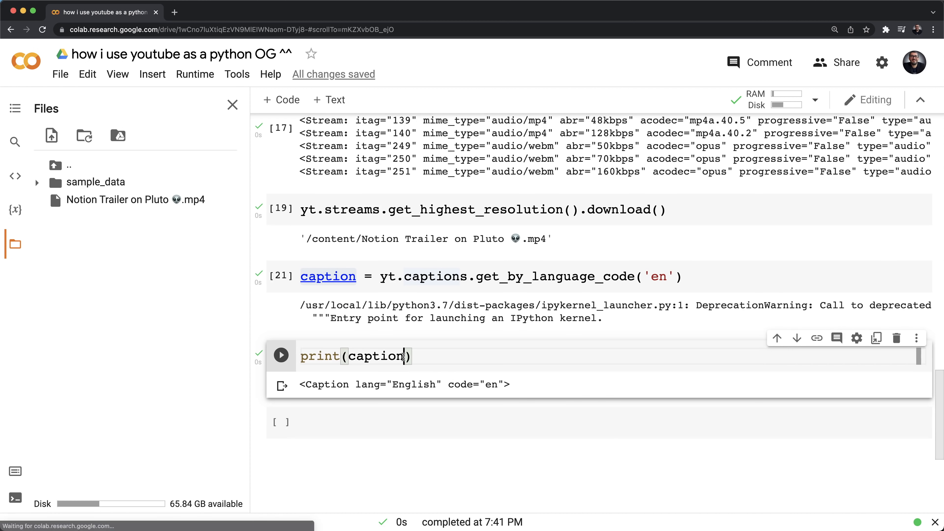
pyautogui.write('.')
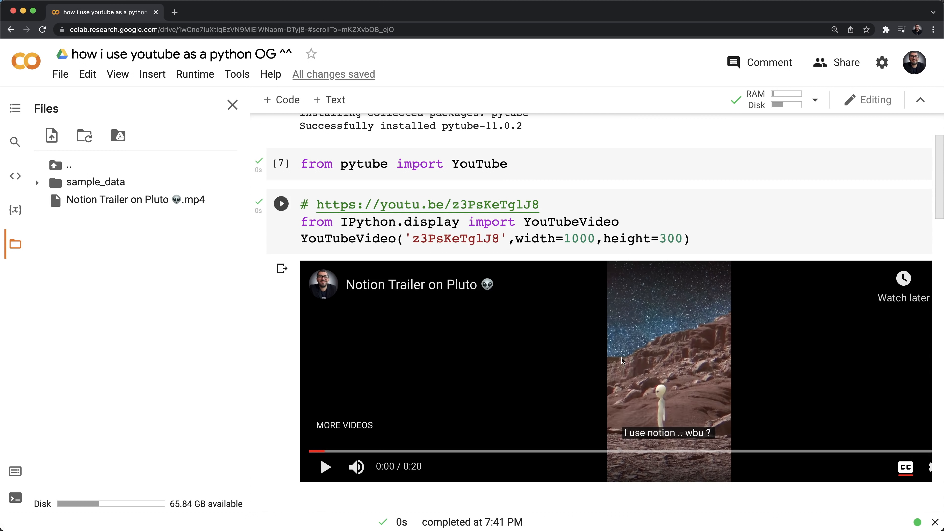
pyautogui.click(325, 465)
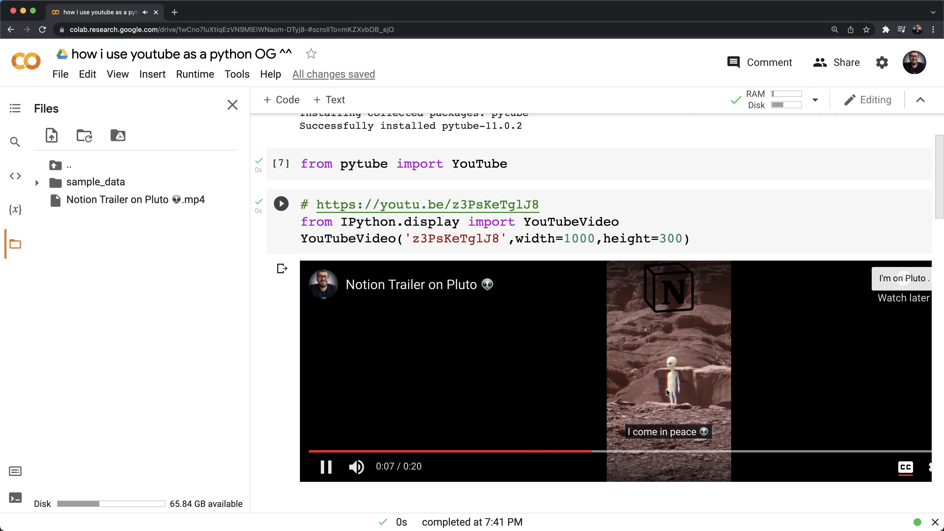
pyautogui.scroll(-3)
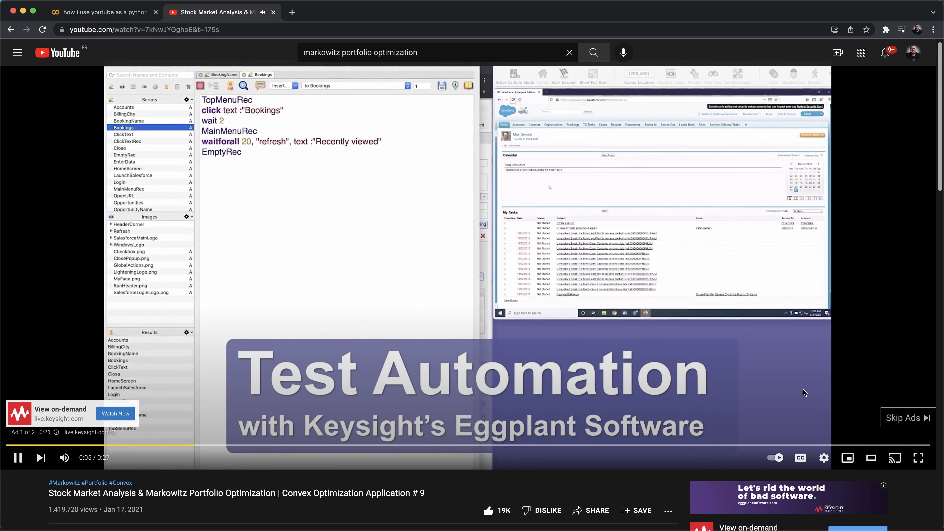
# - Skip the ad on the Markowitz Portfolio Optimization video and copy its youtu.be share link
pyautogui.click(903, 417)
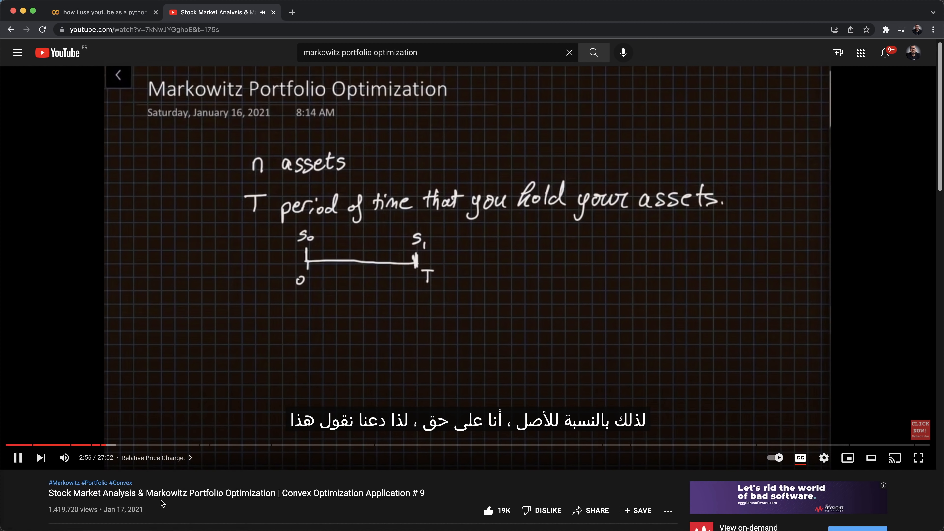
pyautogui.scroll(-3)
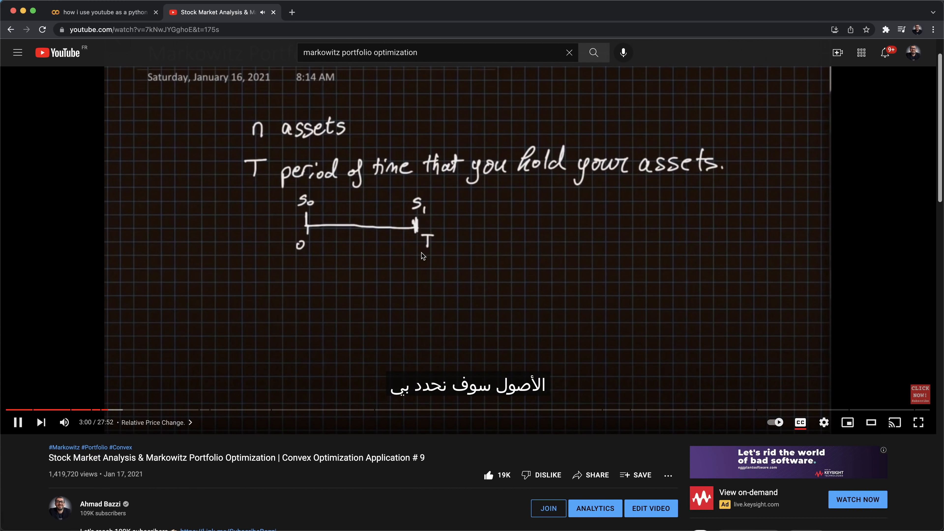
pyautogui.moveTo(596, 325)
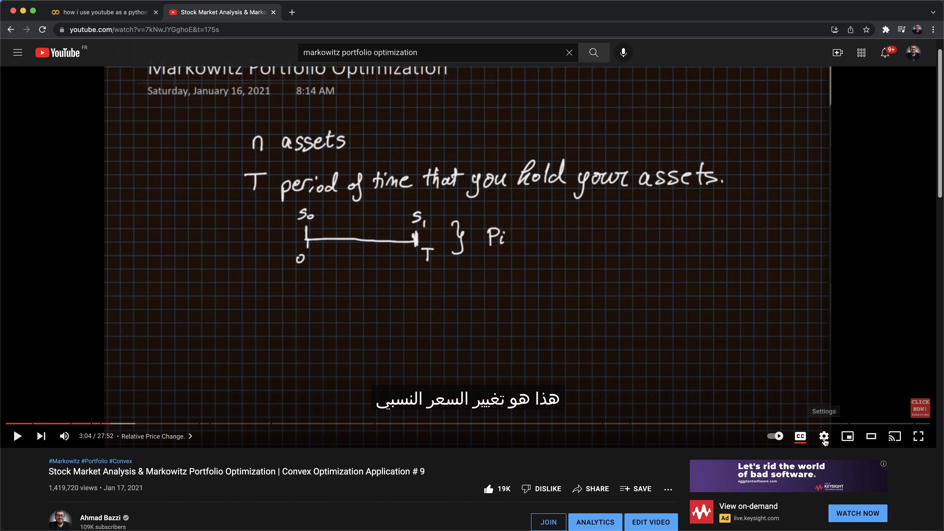
pyautogui.click(590, 489)
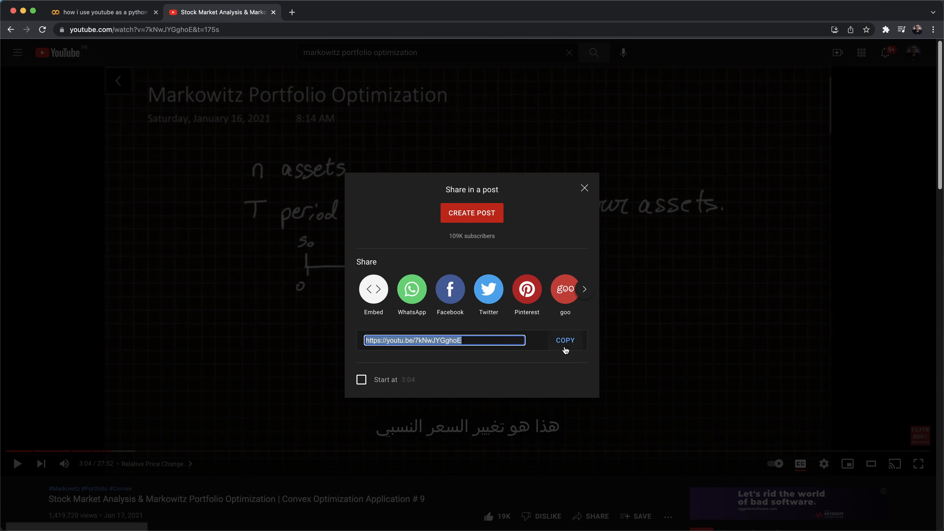
pyautogui.click(103, 12)
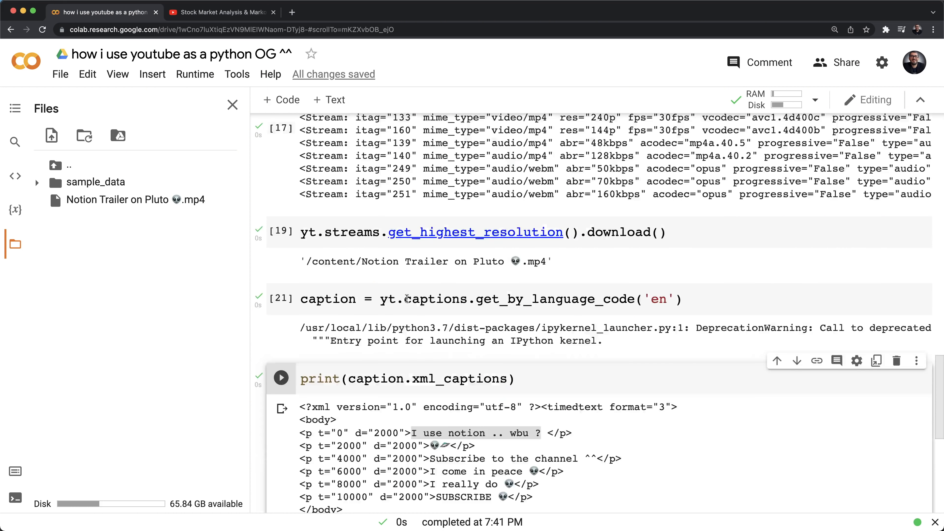
# - Load the Markowitz video URL and loop over yt.captions to list its caption tracks
pyautogui.scroll(3)
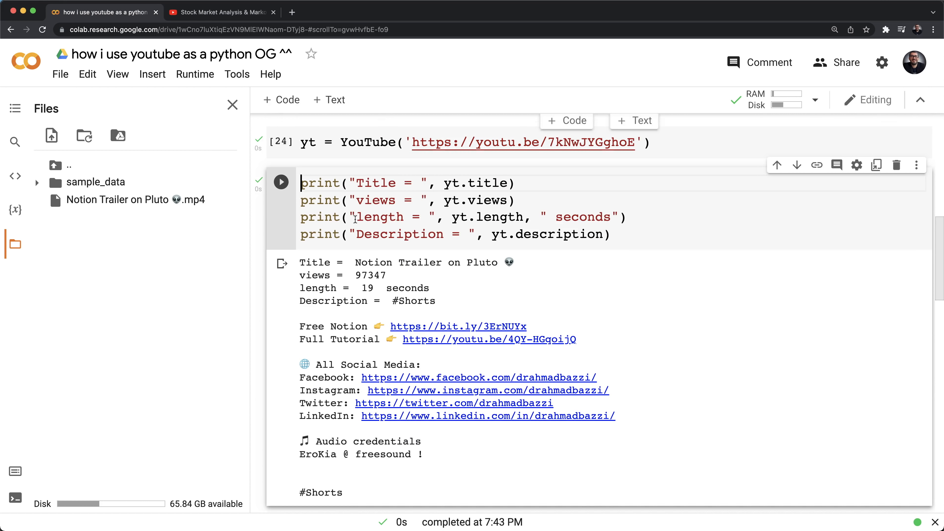
pyautogui.scroll(-3)
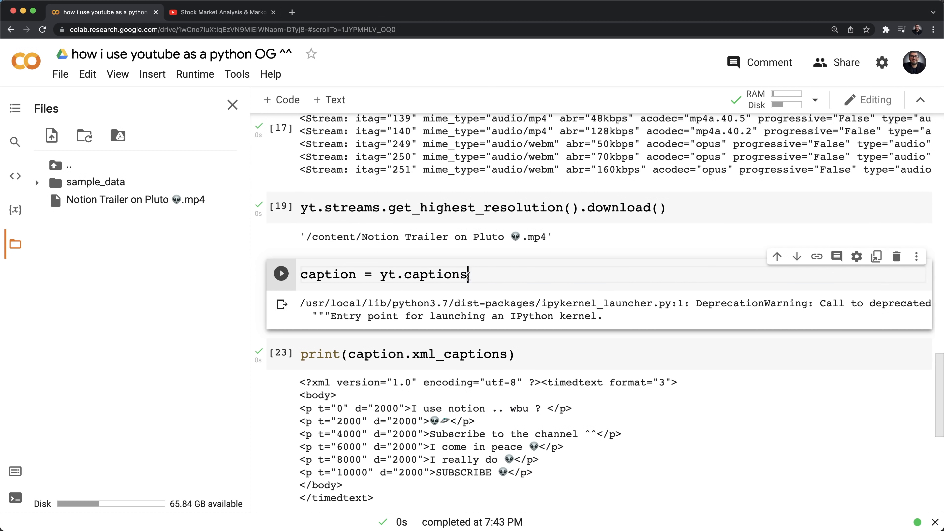
pyautogui.click(281, 272)
pyautogui.write('f')
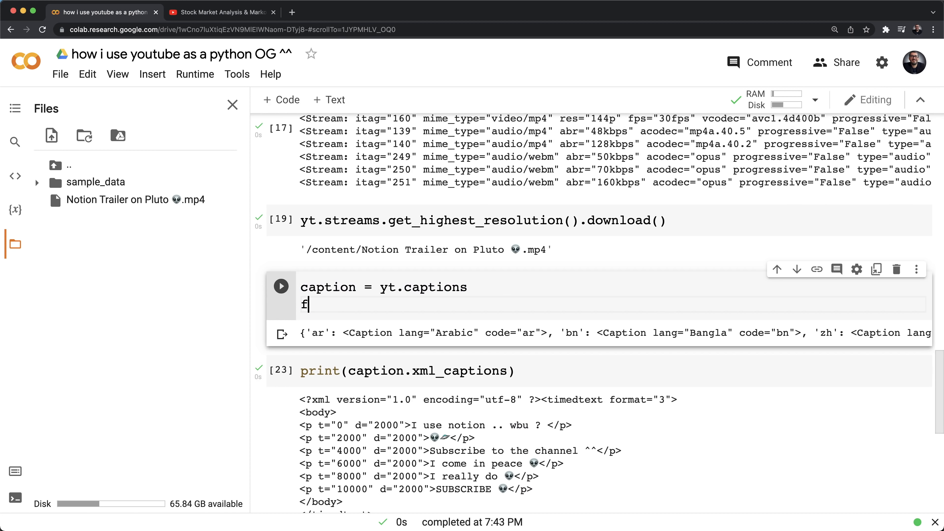
pyautogui.write('or cap in caption:')
pyautogui.write('print(cap)')
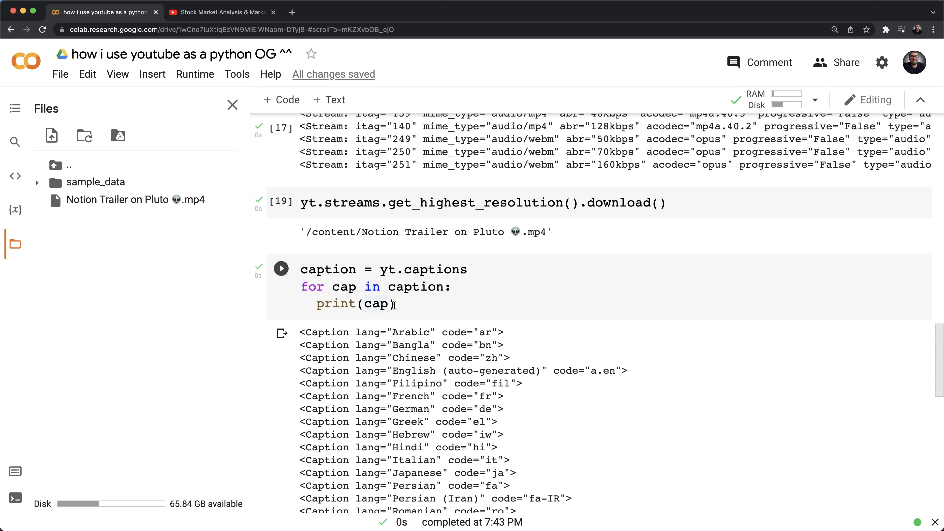
pyautogui.scroll(-3)
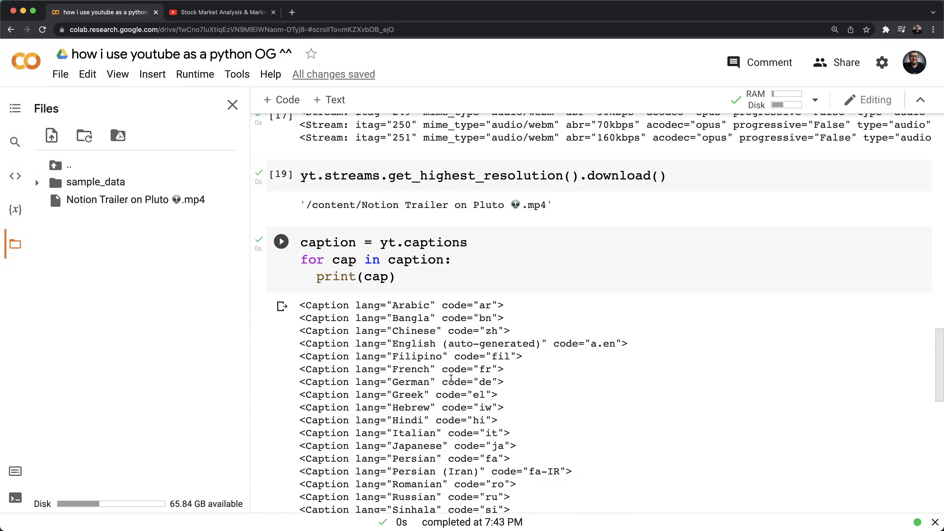
# - Replace the loop with get_by_language_code and print the Arabic captions as timed XML
pyautogui.click(419, 278)
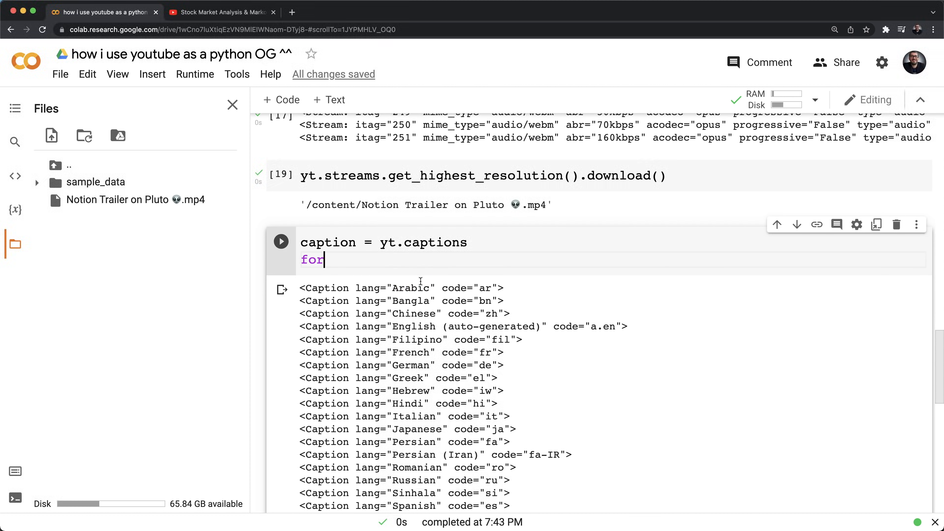
pyautogui.press('Backspace')
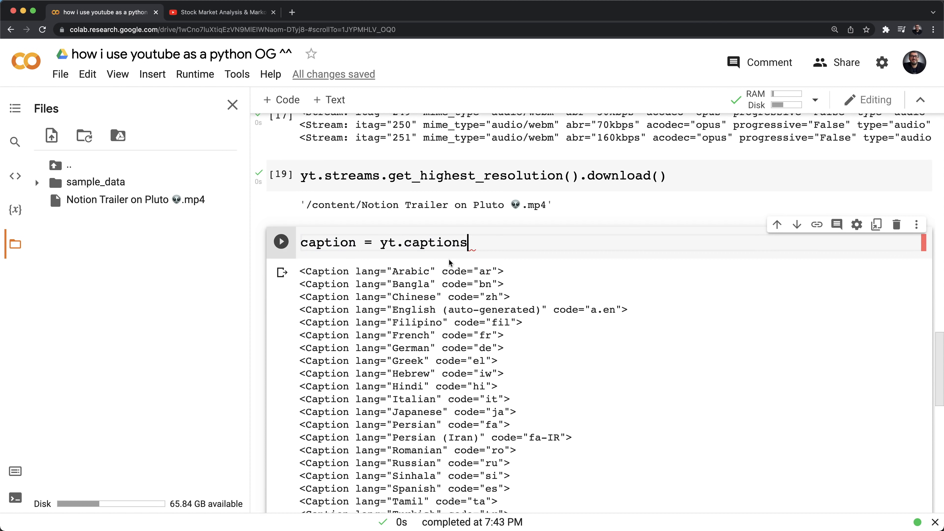
pyautogui.write(".get_by_language_code('en')")
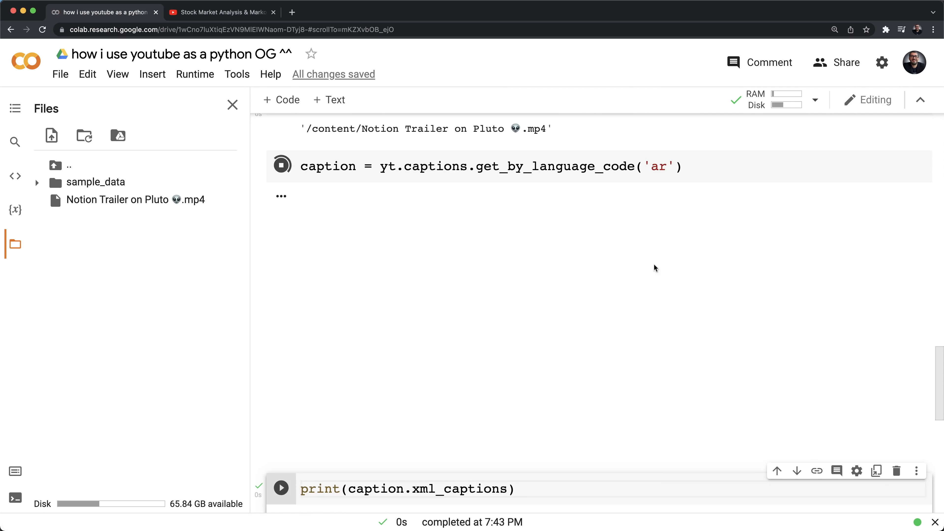
pyautogui.click(281, 488)
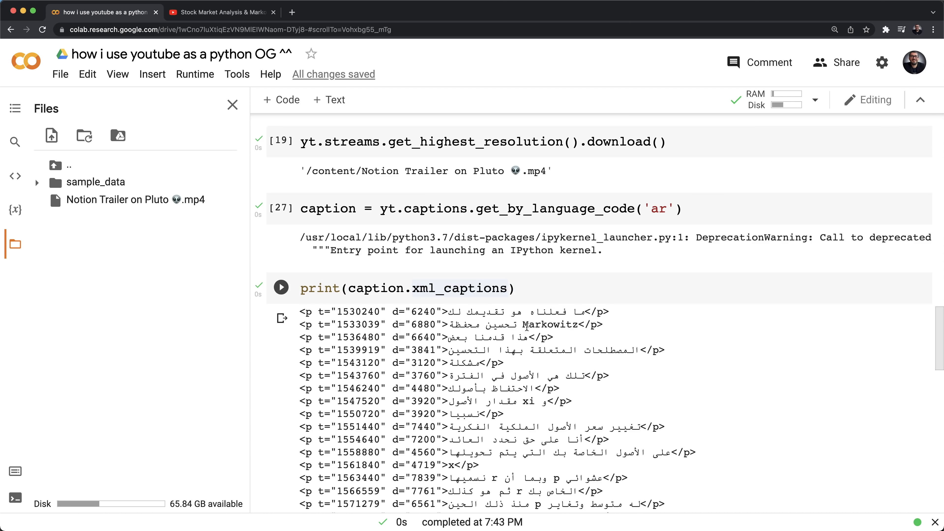
pyautogui.scroll(-3)
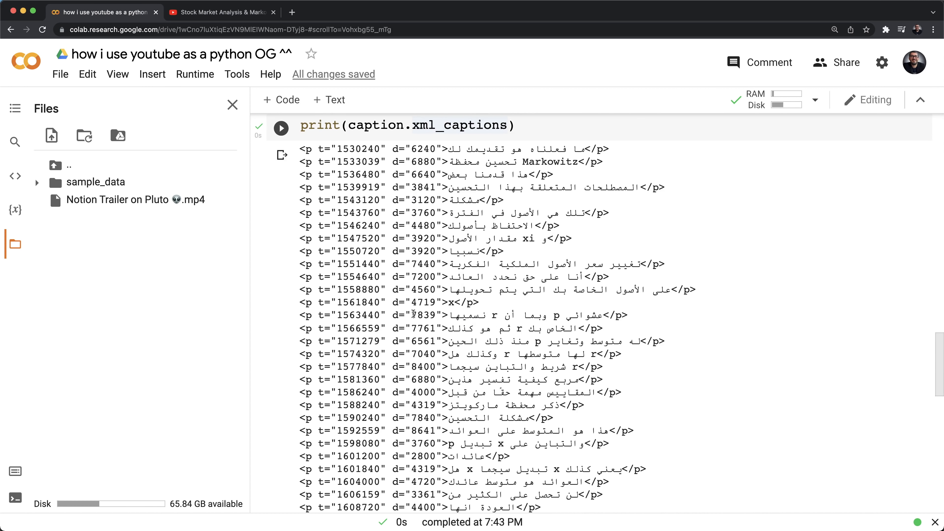
pyautogui.scroll(3)
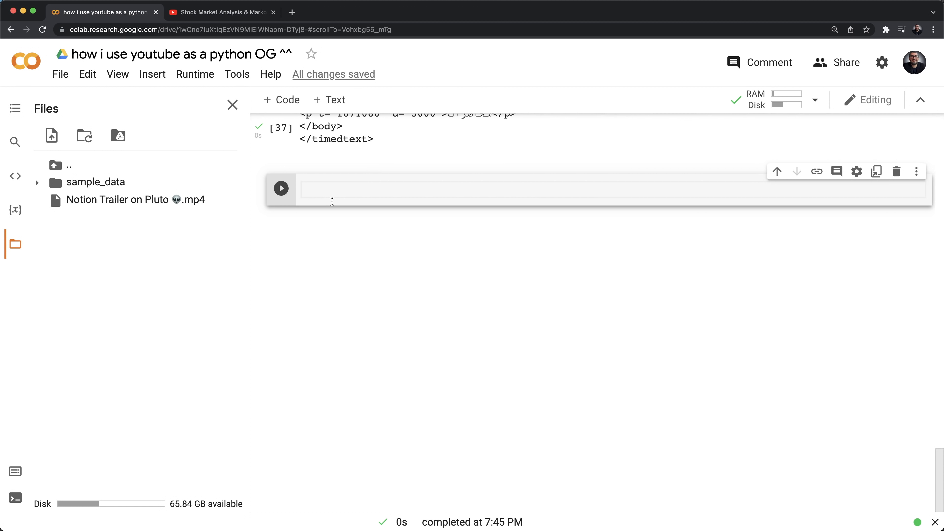
# - Copy the Convex Optimization playlist URL from YouTube and bring it back to the notebook
pyautogui.click(220, 12)
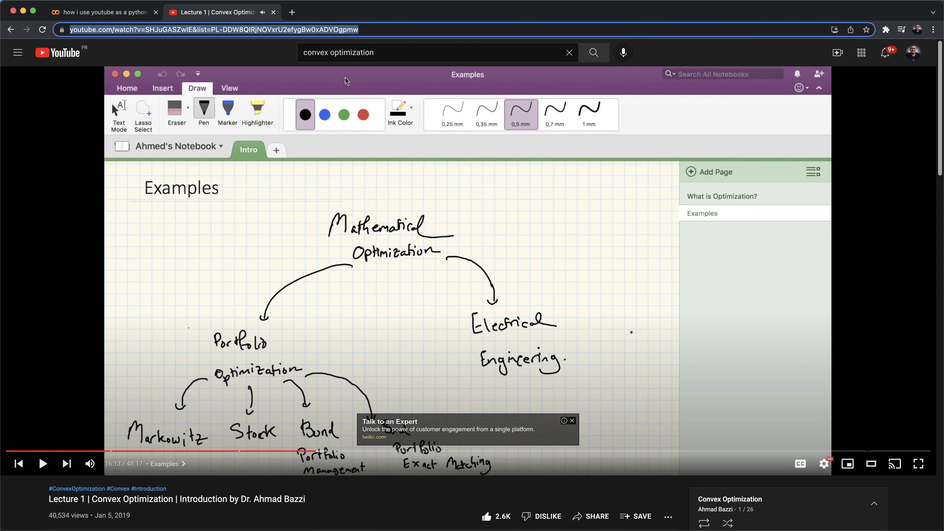
pyautogui.moveTo(291, 12)
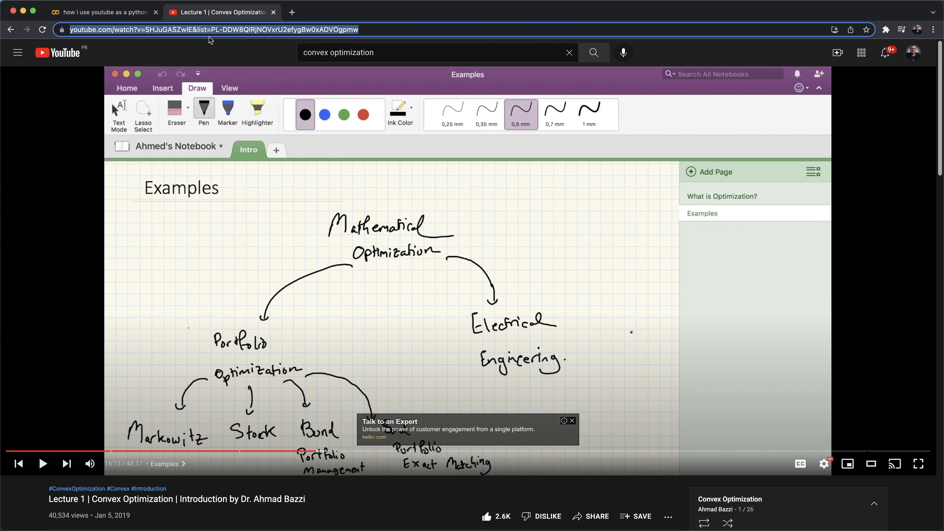
pyautogui.click(102, 12)
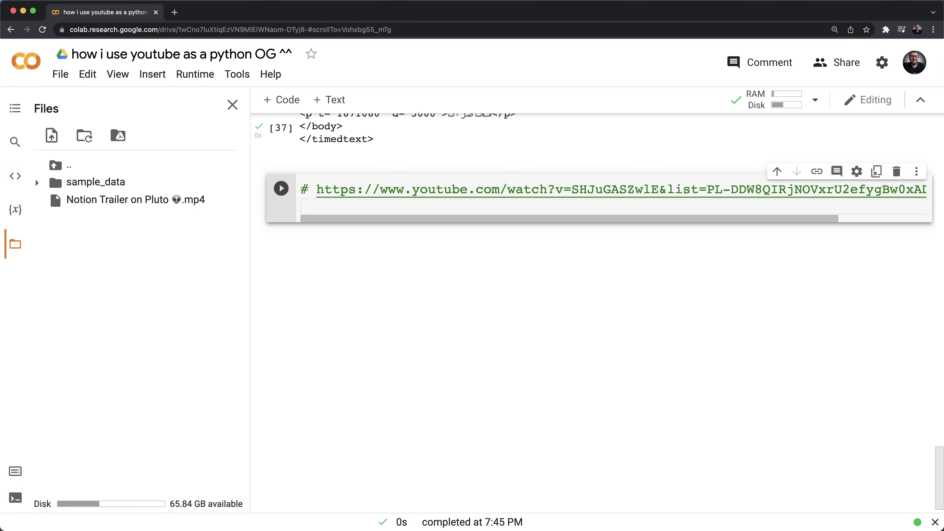
# - Import Playlist from pytube, build playlist from the URL, and get its length of 24 videos
pyautogui.write('fr')
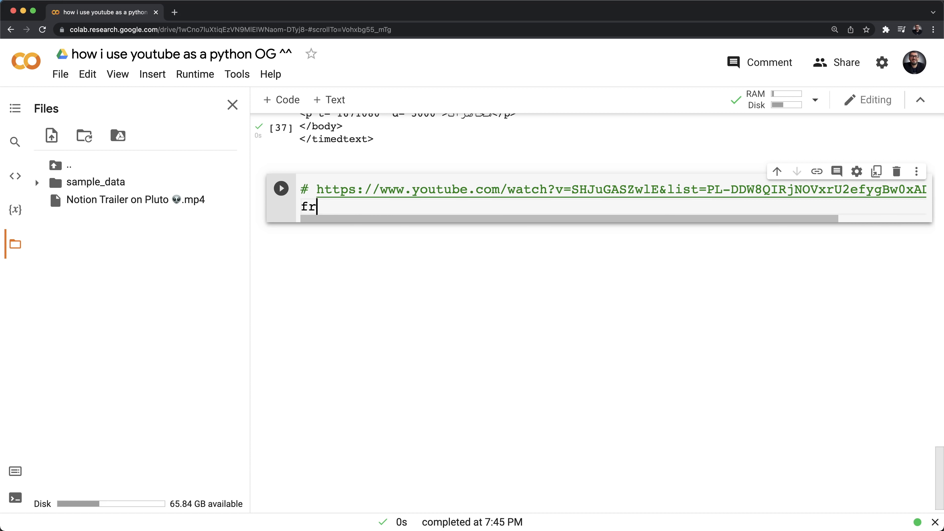
pyautogui.write('om pytube import')
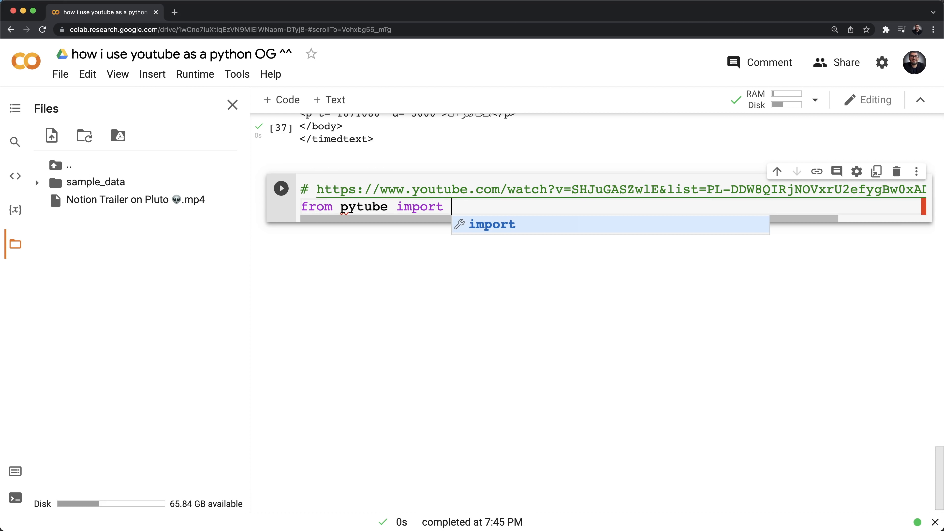
pyautogui.write('P')
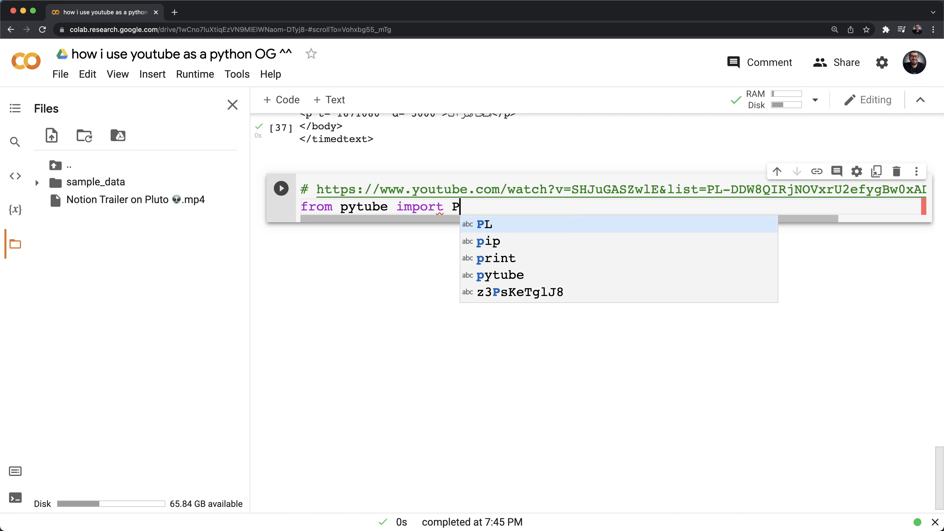
pyautogui.write('laylist')
pyautogui.write('playlis')
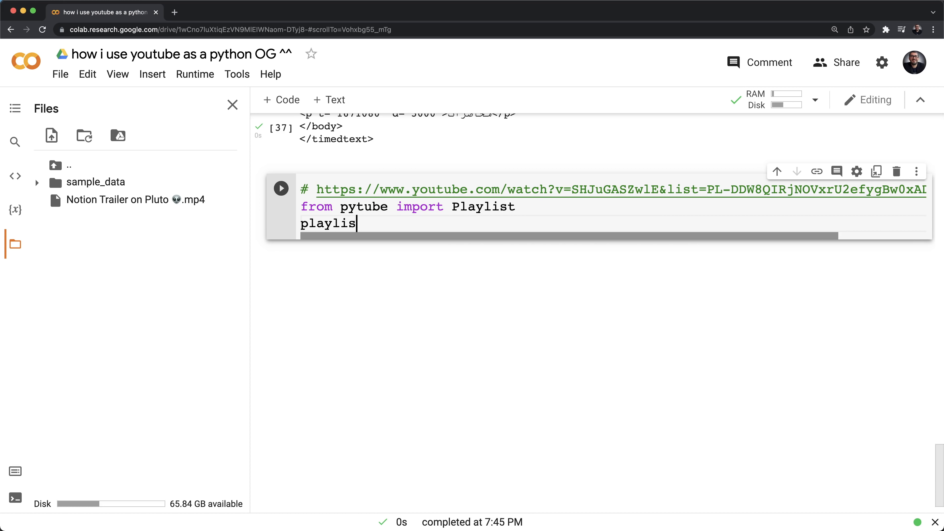
pyautogui.write("t = Playlist('https://www.youtube.com/watch?v=SHJuGASZwlE&list=PL-DDW8QI")
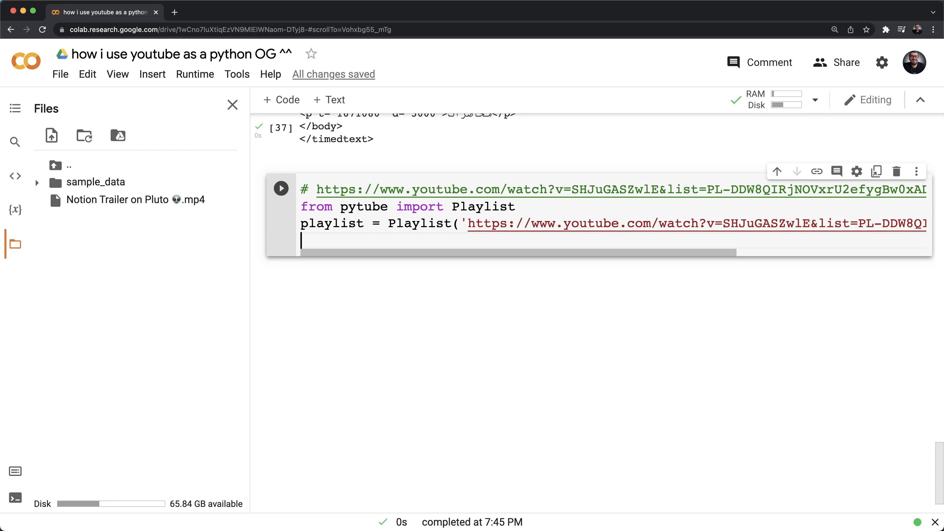
pyautogui.write('playlist')
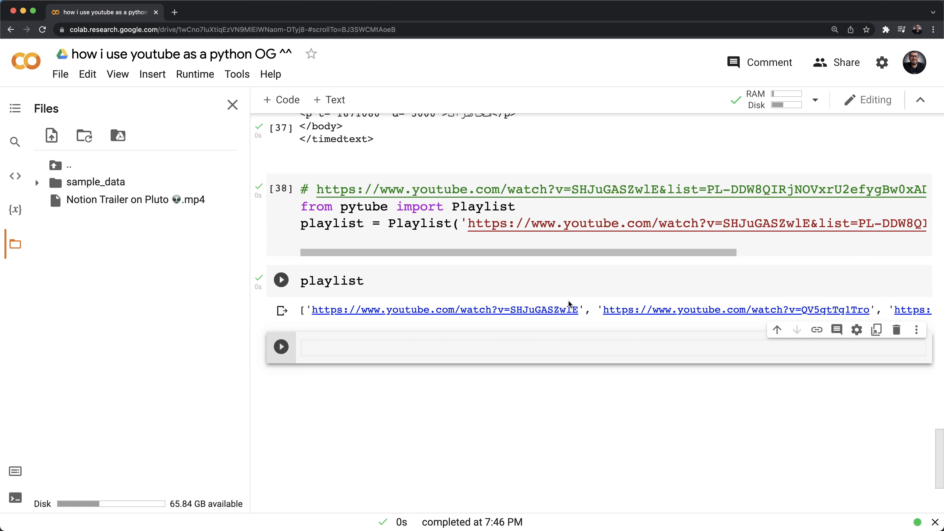
pyautogui.hscroll(3)
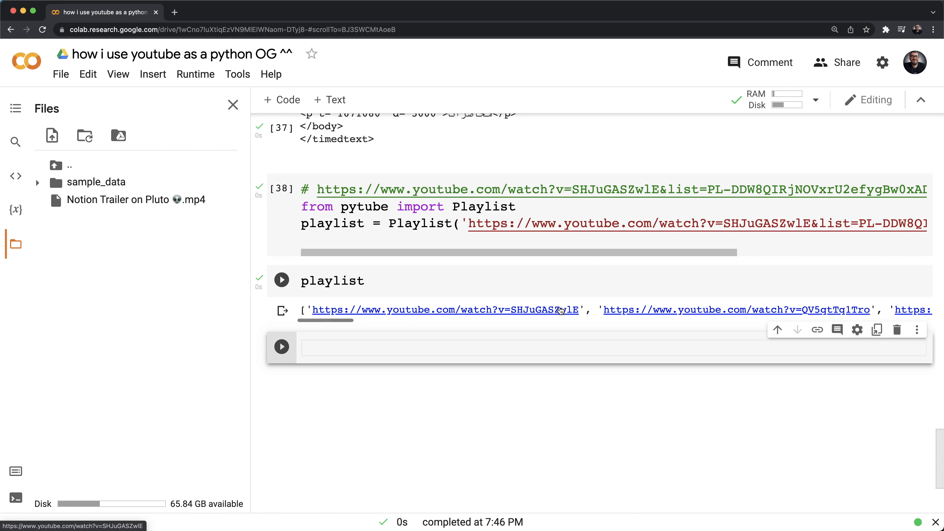
pyautogui.write('length(pl)')
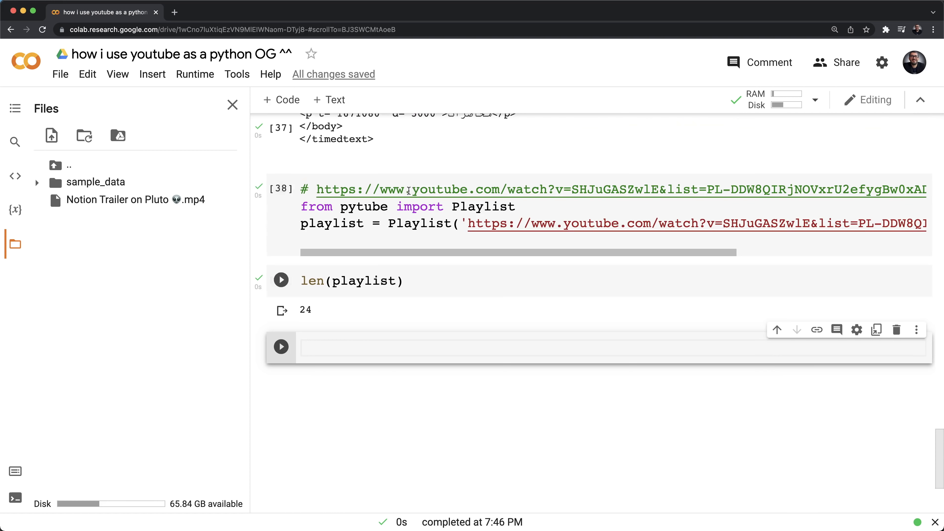
pyautogui.moveTo(428, 262)
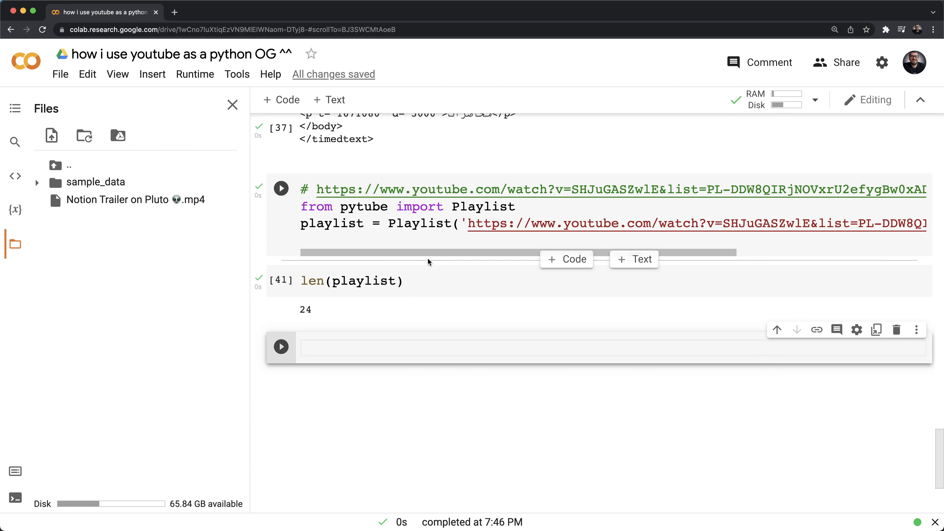
pyautogui.moveTo(429, 287)
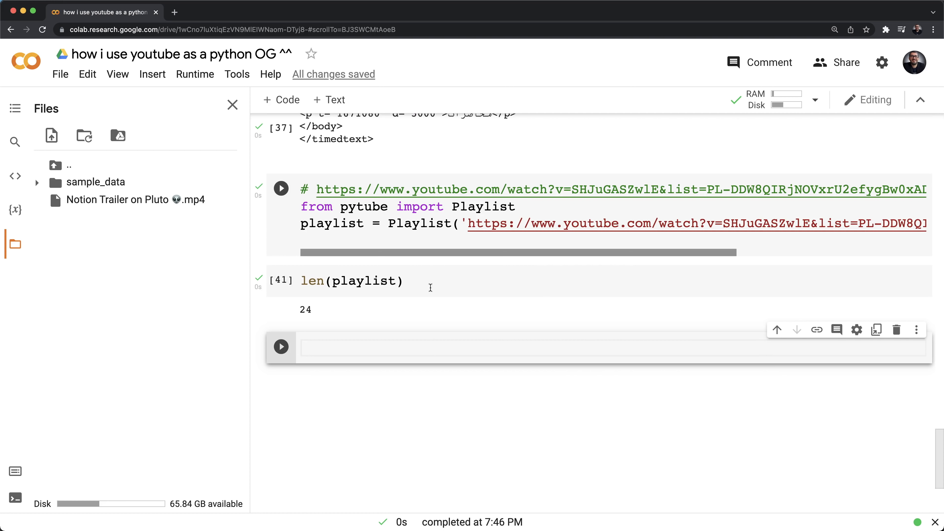
# - Loop over the playlist printing every video URL
pyautogui.write('f')
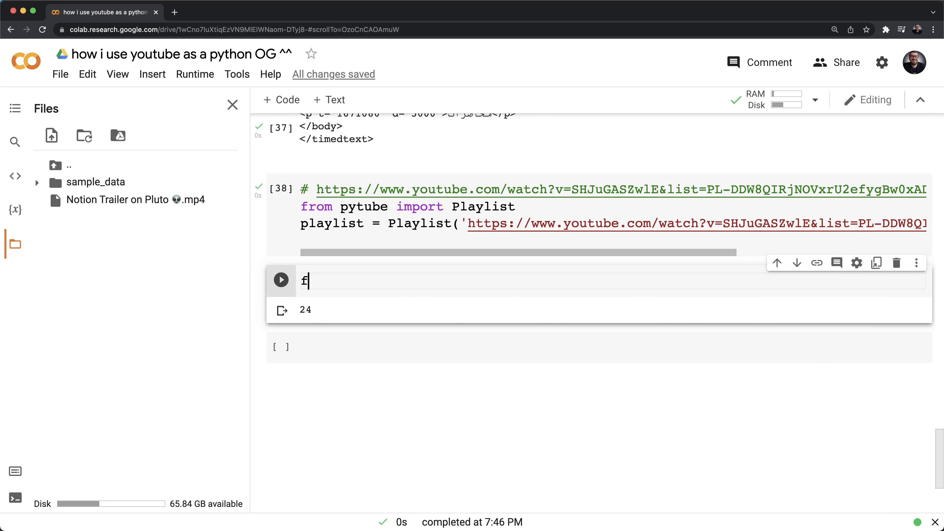
pyautogui.write('or')
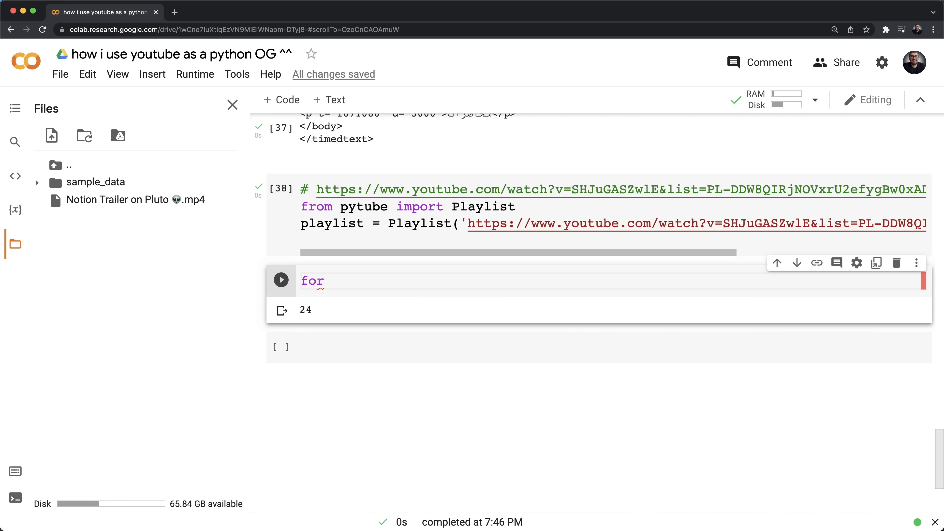
pyautogui.write('url in playlist:')
pyautogui.write('print(url)')
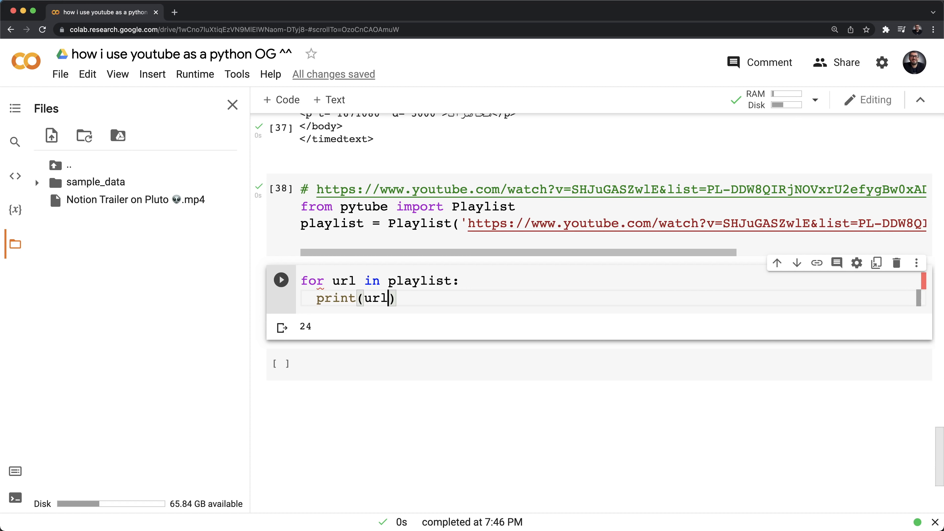
pyautogui.click(280, 278)
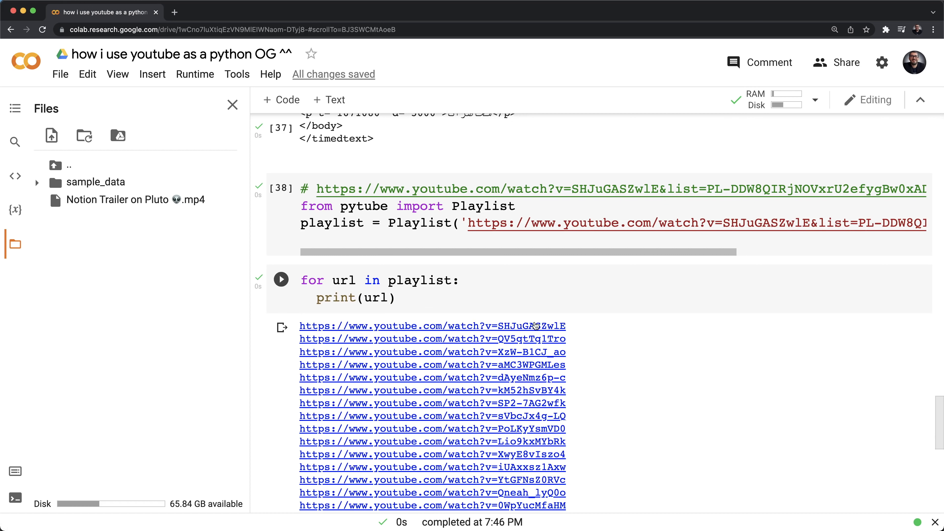
pyautogui.scroll(-3)
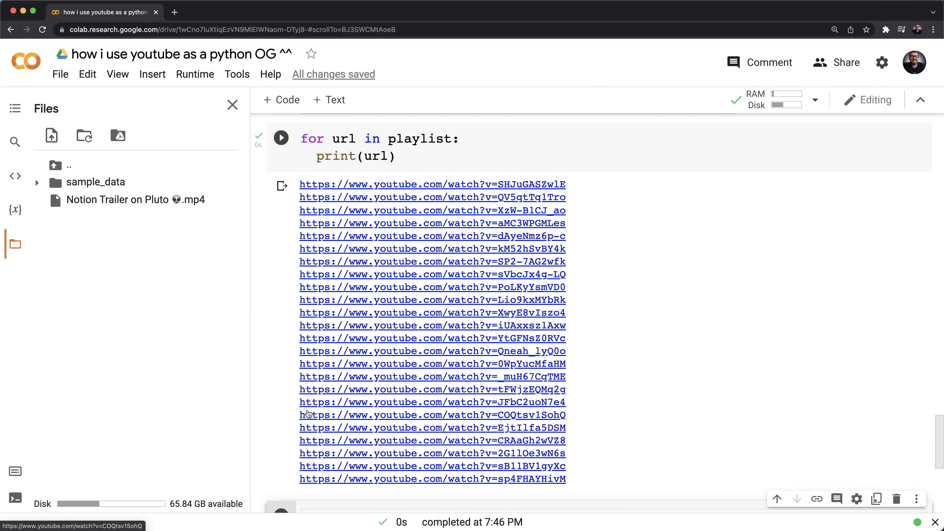
pyautogui.moveTo(531, 164)
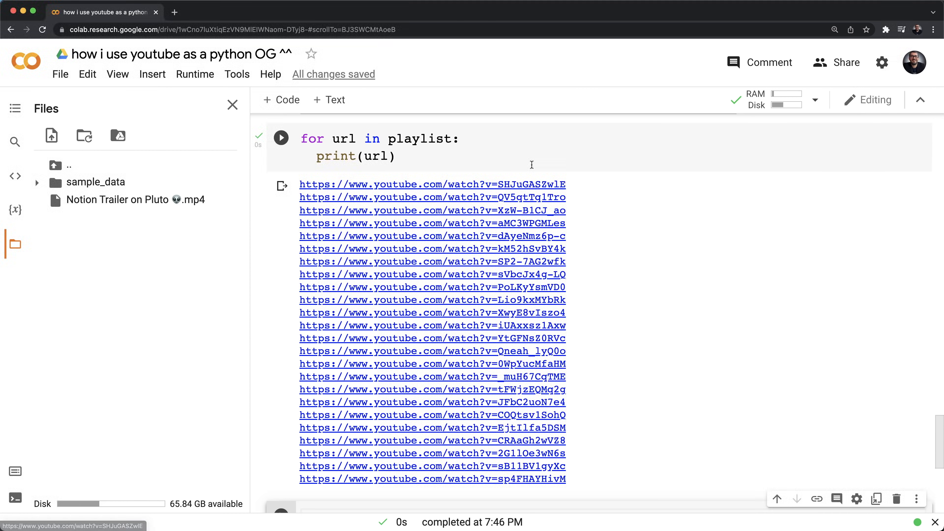
pyautogui.moveTo(568, 188)
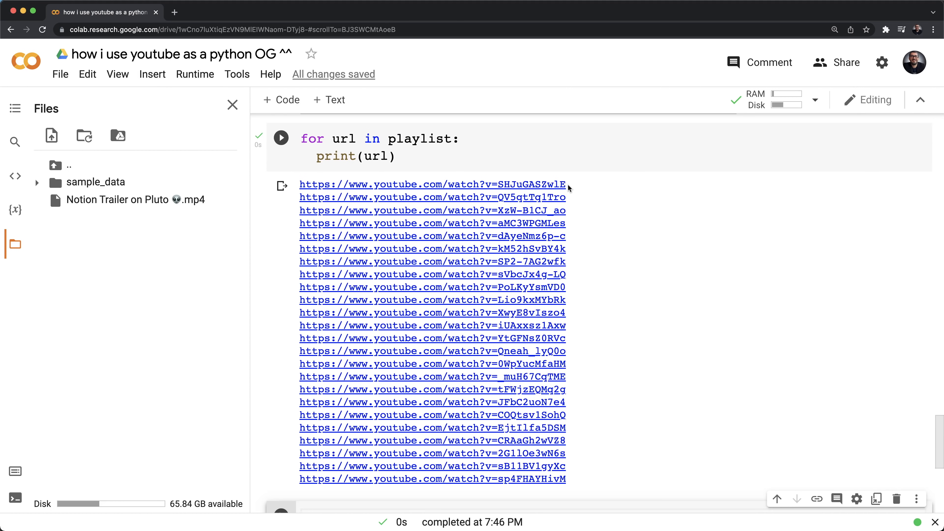
pyautogui.moveTo(568, 188)
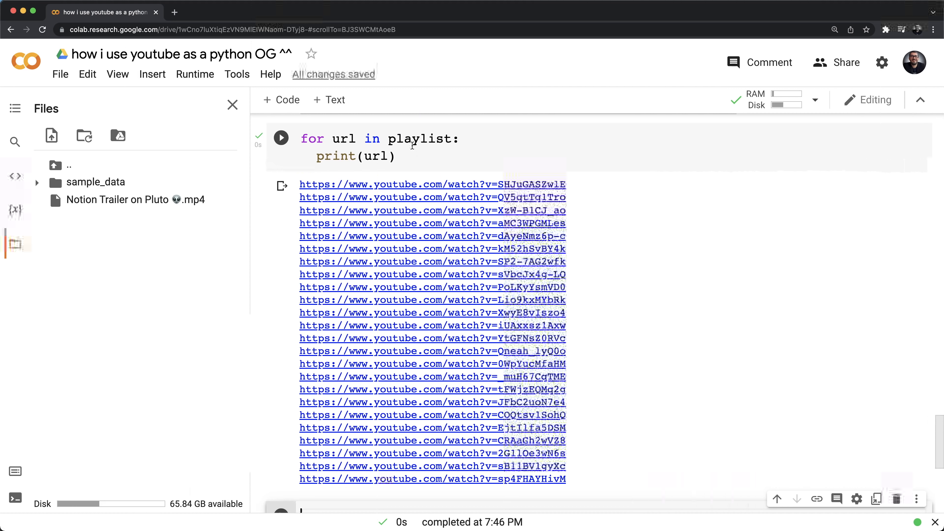
pyautogui.moveTo(426, 184)
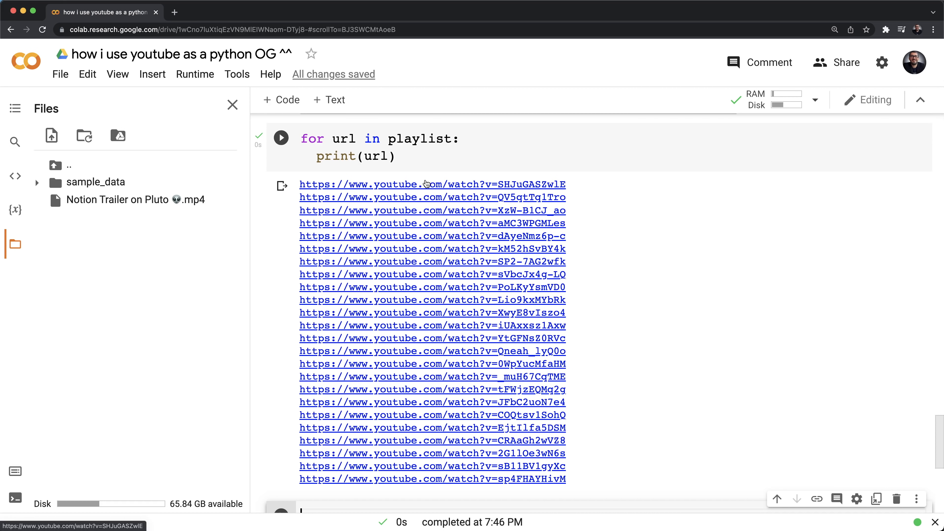
pyautogui.moveTo(389, 258)
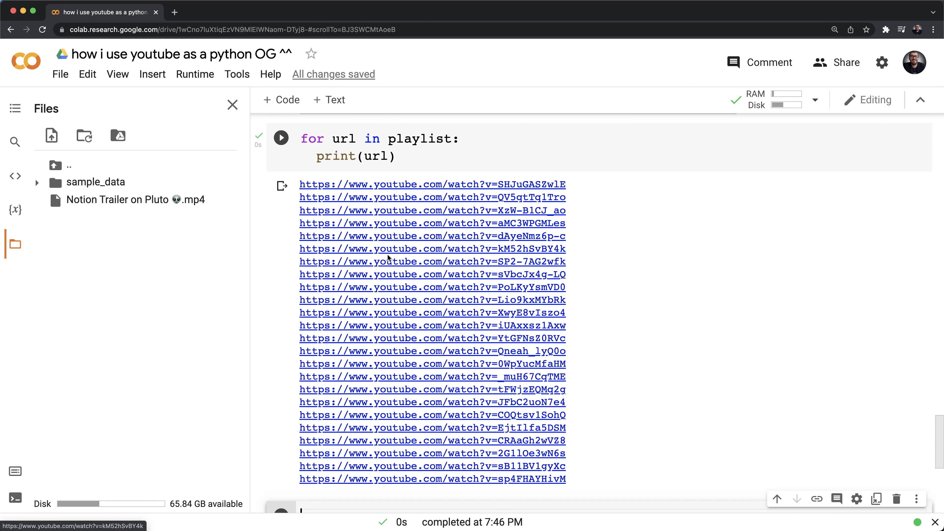
pyautogui.scroll(-3)
pyautogui.write('from pytube import Channel')
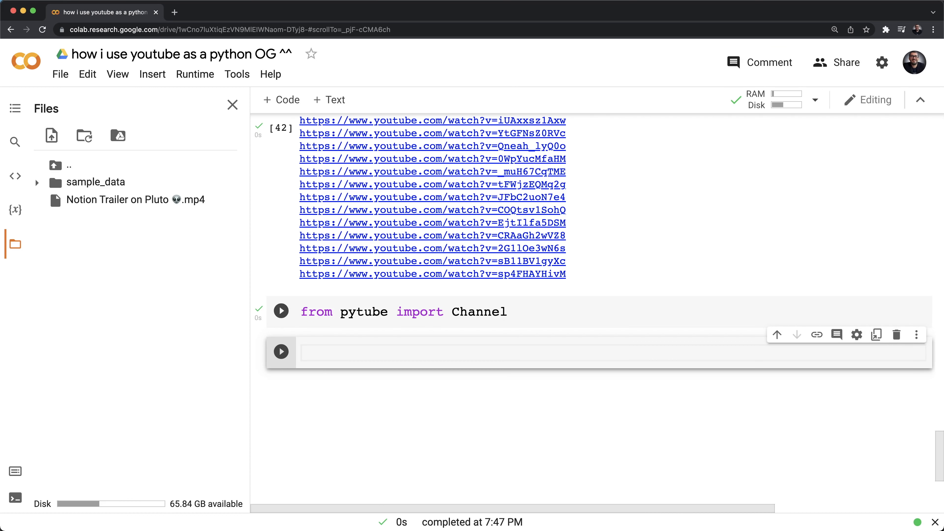
# - Create Channel c from the AhmadBazzi channel URL and report len(c) as 145 videos
pyautogui.write('c =')
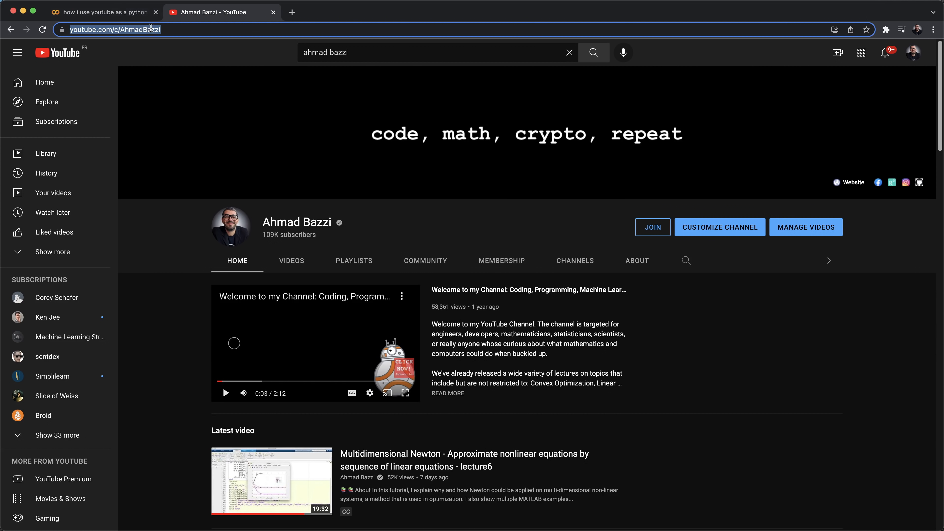
pyautogui.click(102, 12)
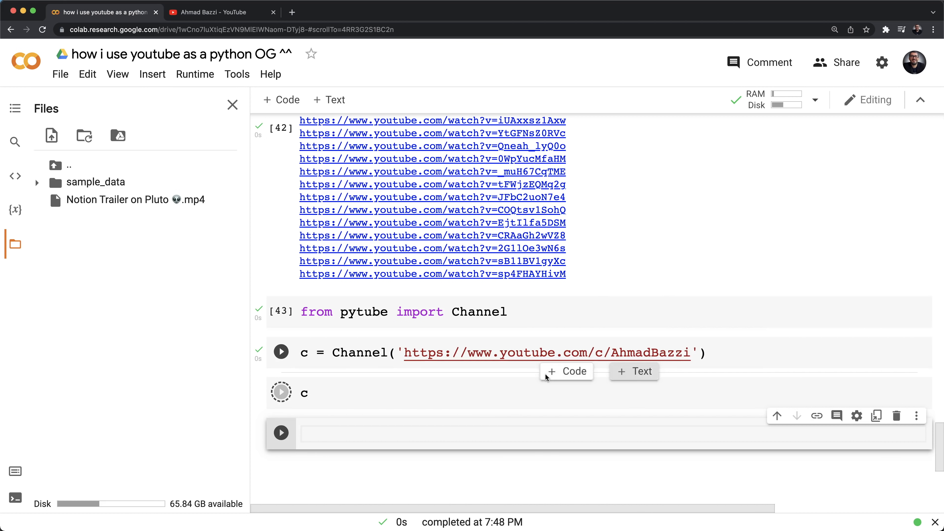
pyautogui.click(280, 392)
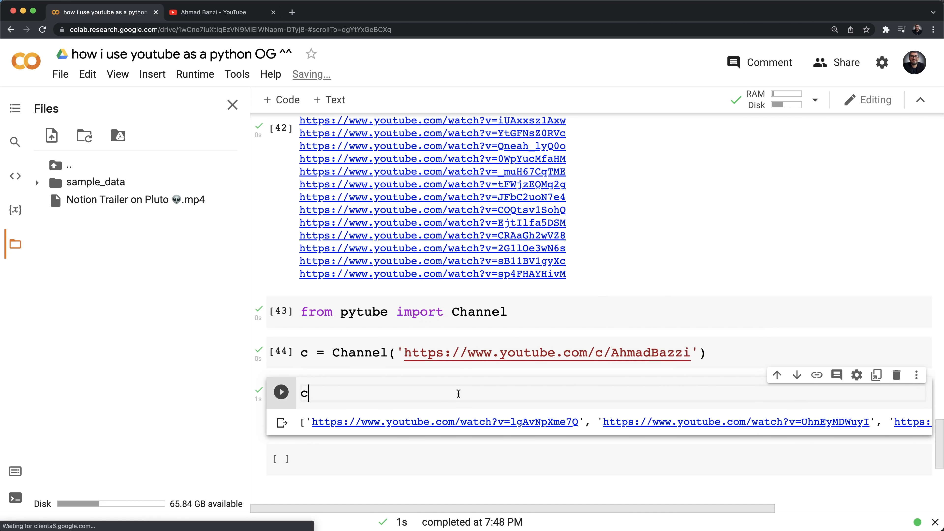
pyautogui.write('leng')
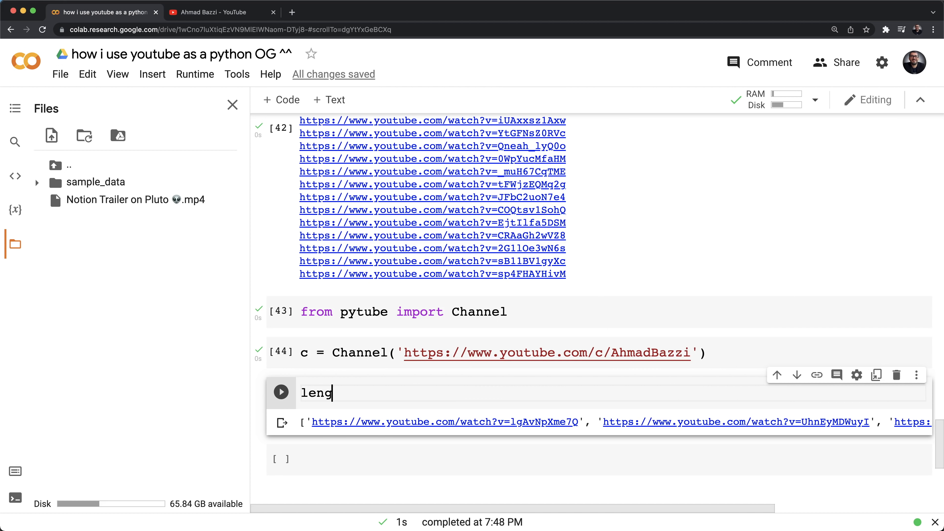
pyautogui.press('Backspace')
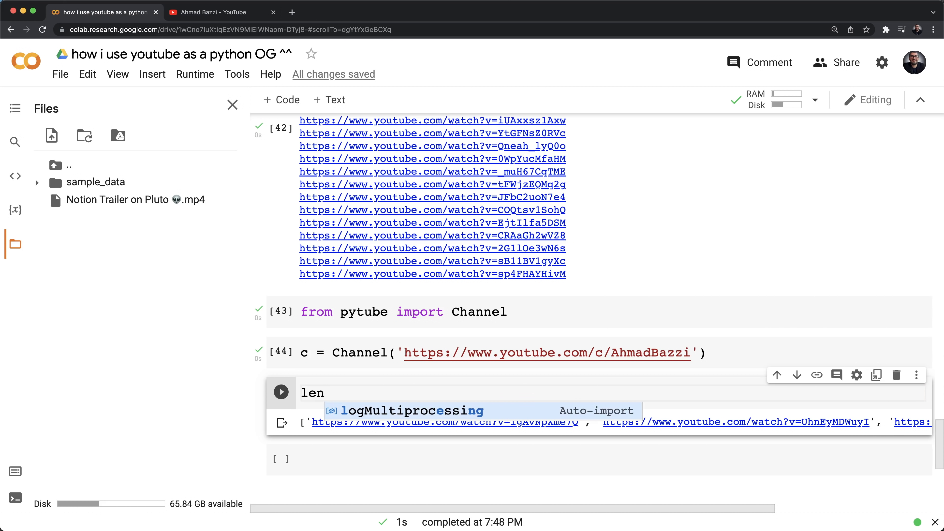
pyautogui.click(281, 391)
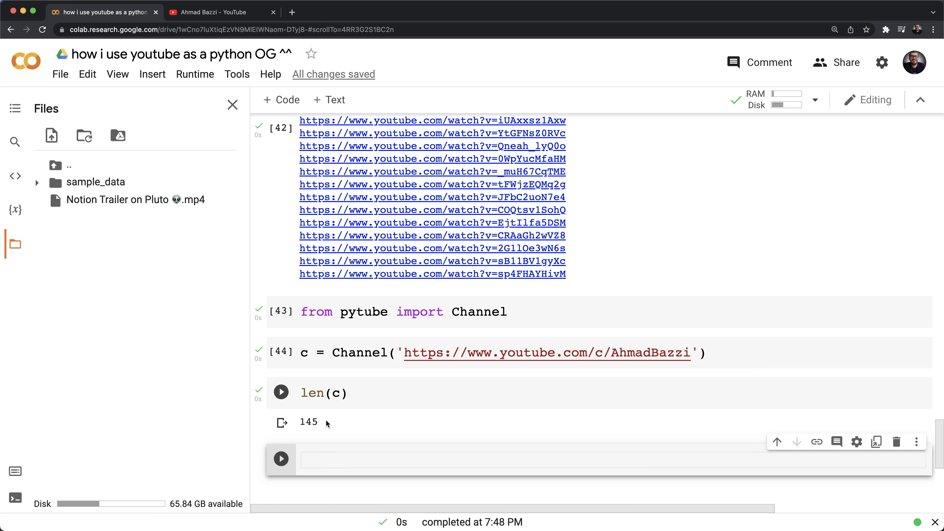
# - Loop 'for url in c: print(url)' to list the channel's video URLs
pyautogui.write('for u')
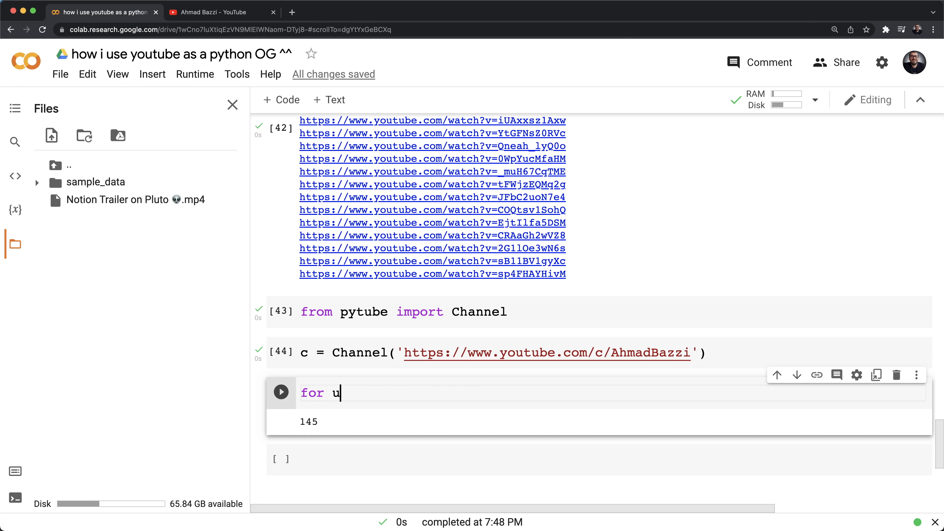
pyautogui.write('rl in c:')
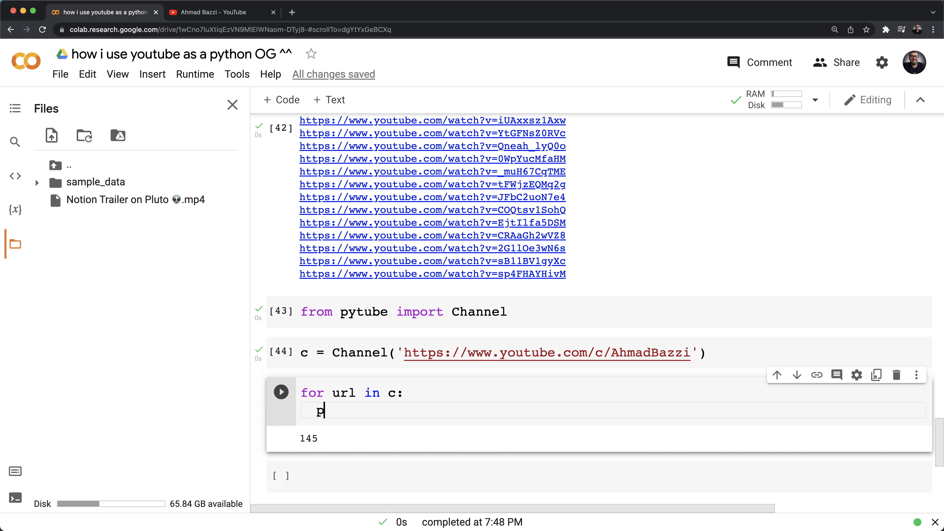
pyautogui.write('rint(url)')
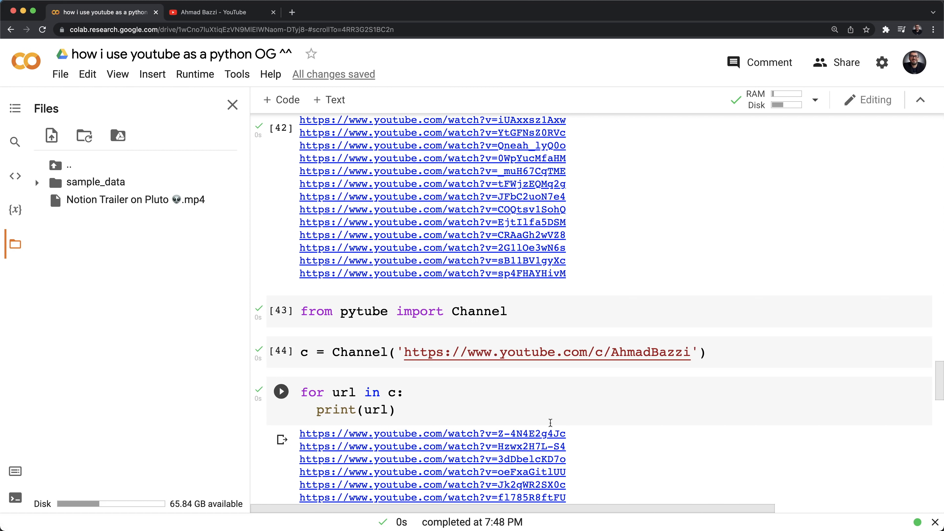
pyautogui.moveTo(557, 422)
pyautogui.write('from pytube import Searc')
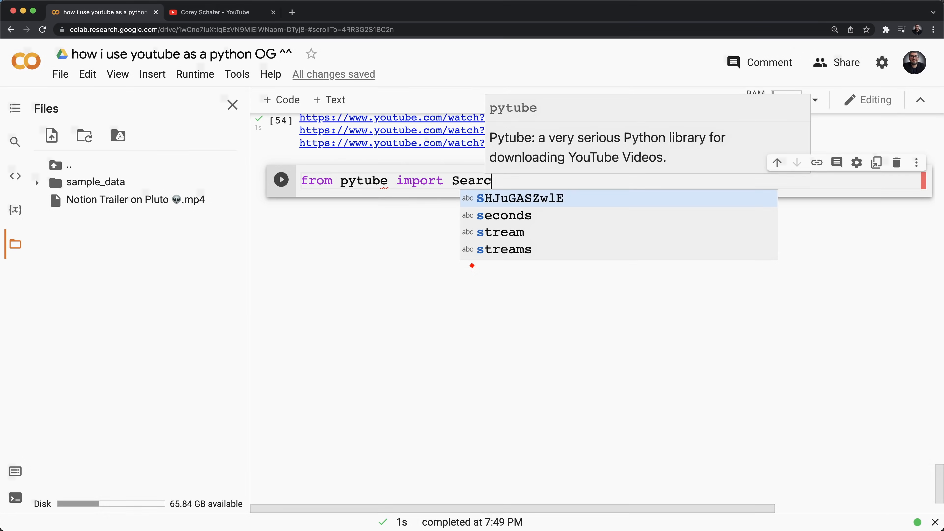
# - Run 'from pytube import Search' in a new code cell
pyautogui.write('h')
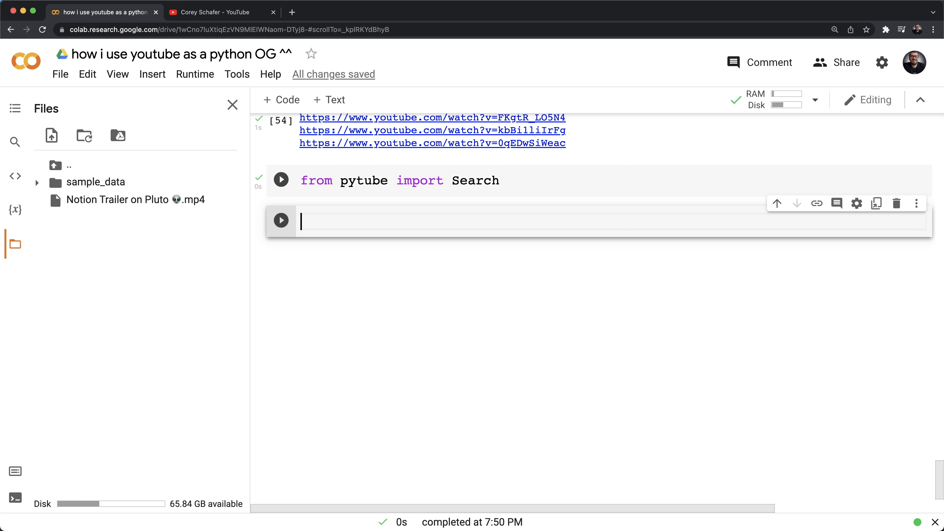
# - Search YouTube for 'ahmad bazzi' and see the channel card listing 145 videos
pyautogui.click(220, 12)
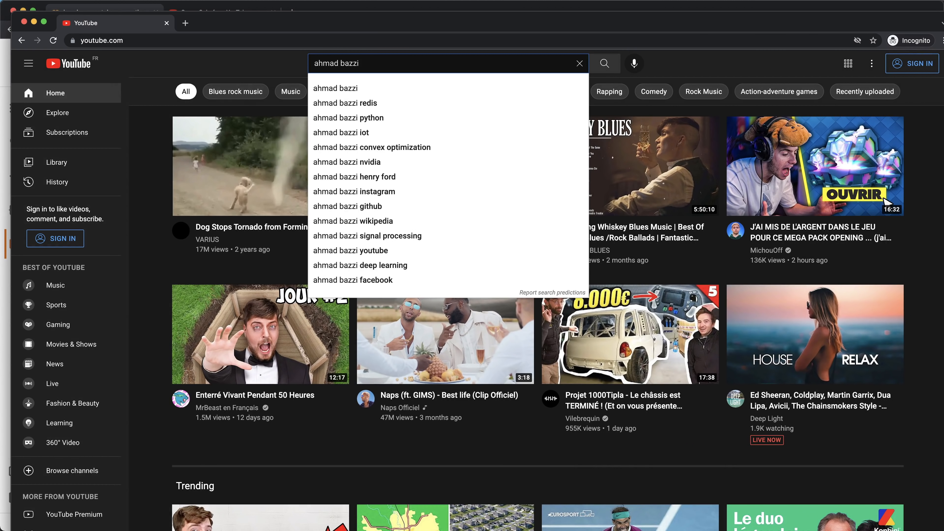
pyautogui.click(604, 63)
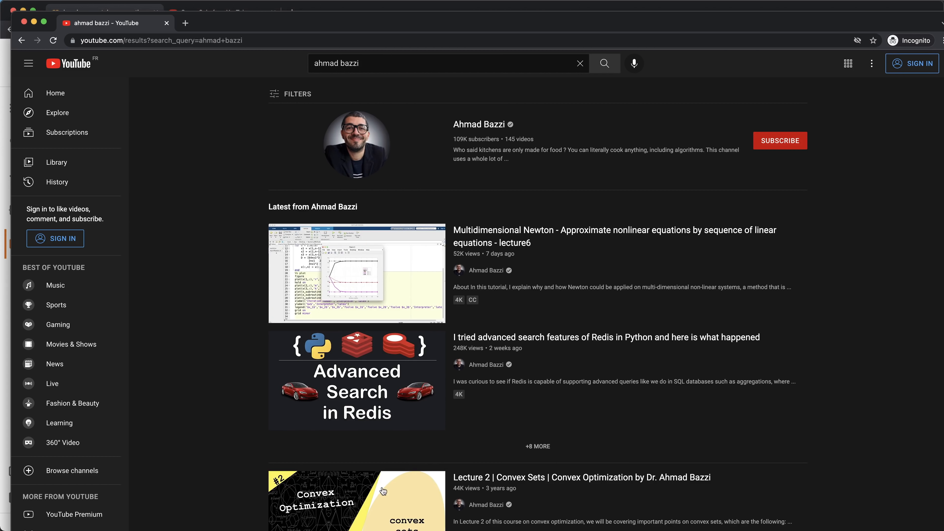
pyautogui.moveTo(397, 457)
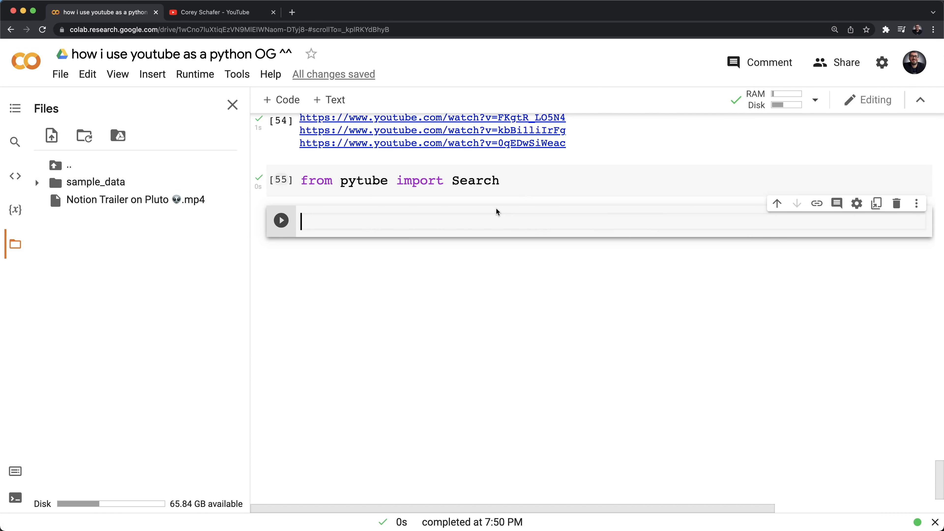
pyautogui.moveTo(640, 326)
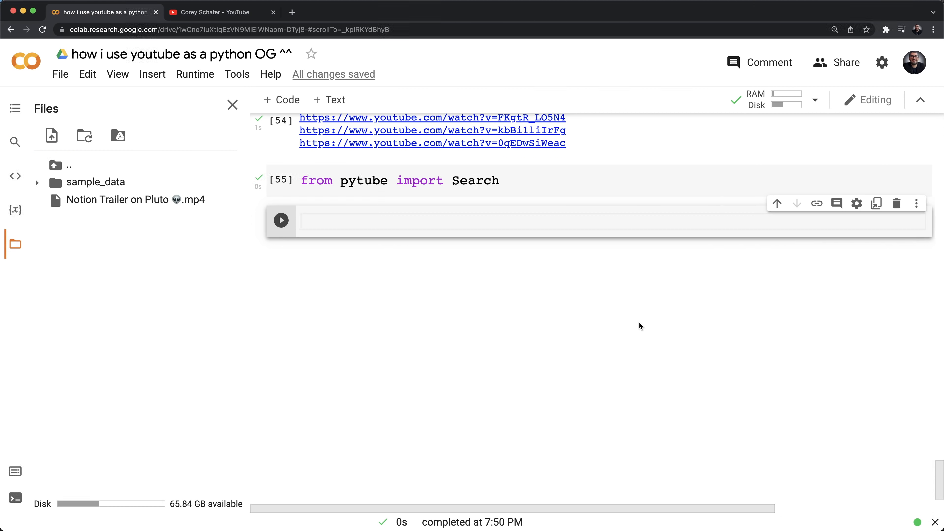
# - Write and run s = Search('ahmad bazzi') to store the search results
pyautogui.write('se')
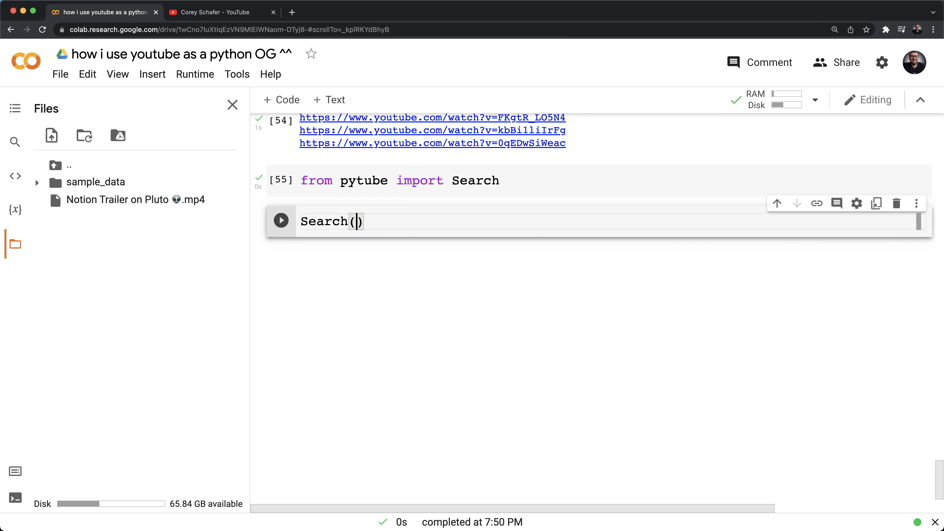
pyautogui.write("'ahmad bazzi'")
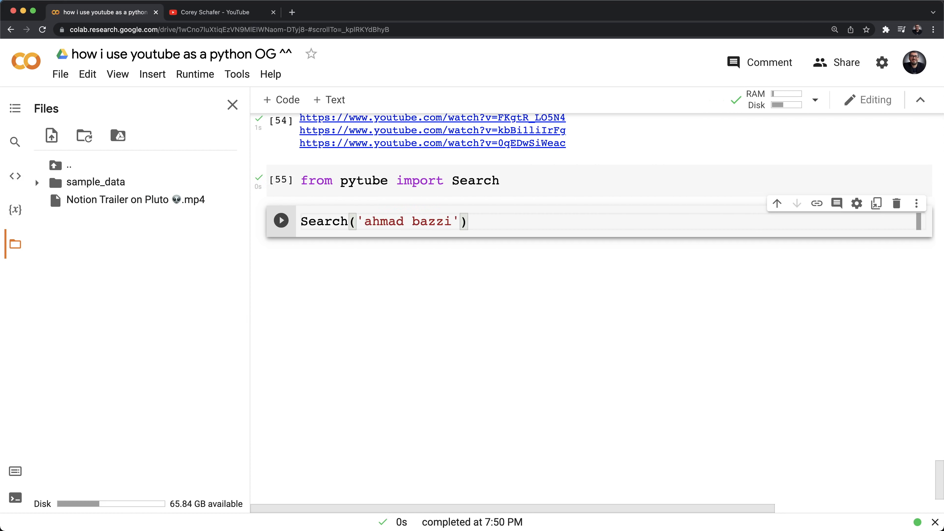
pyautogui.click(468, 221)
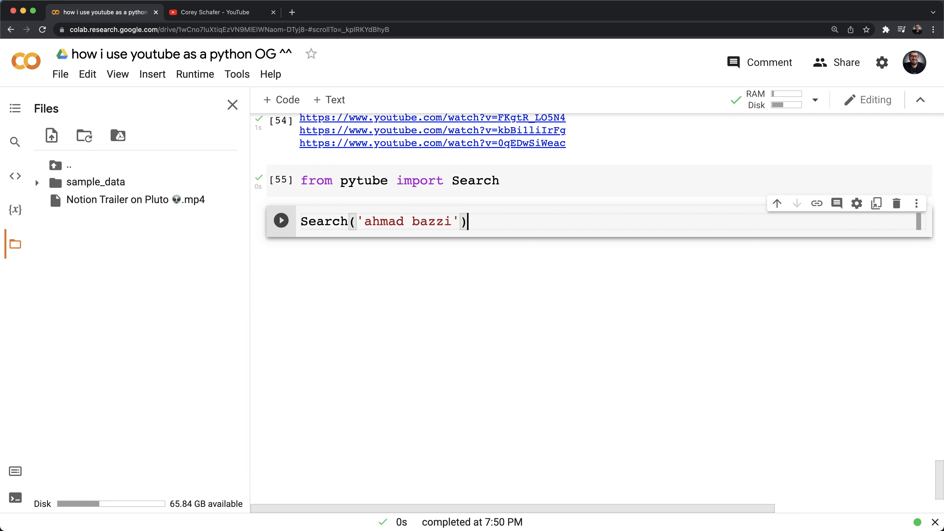
pyautogui.write('s =')
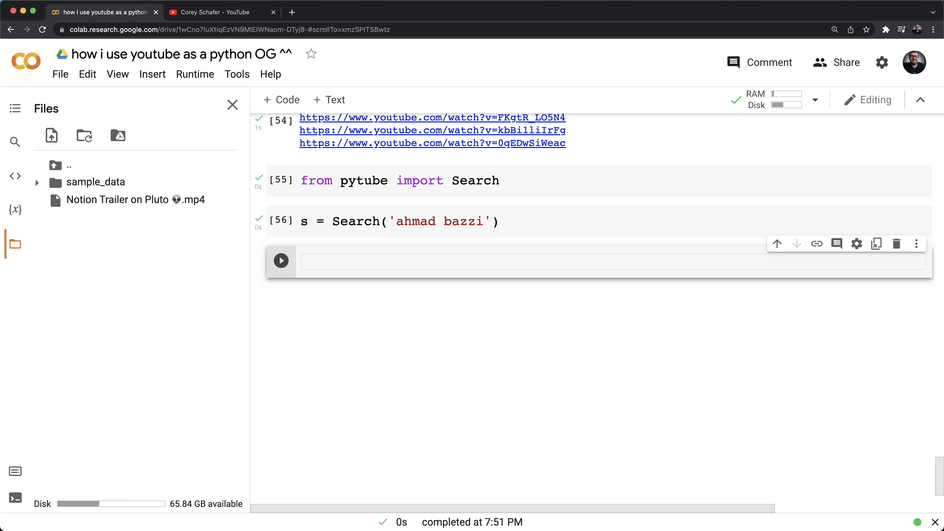
# - Run len(s.results) in a new cell, returning 17 results
pyautogui.write('len(s.')
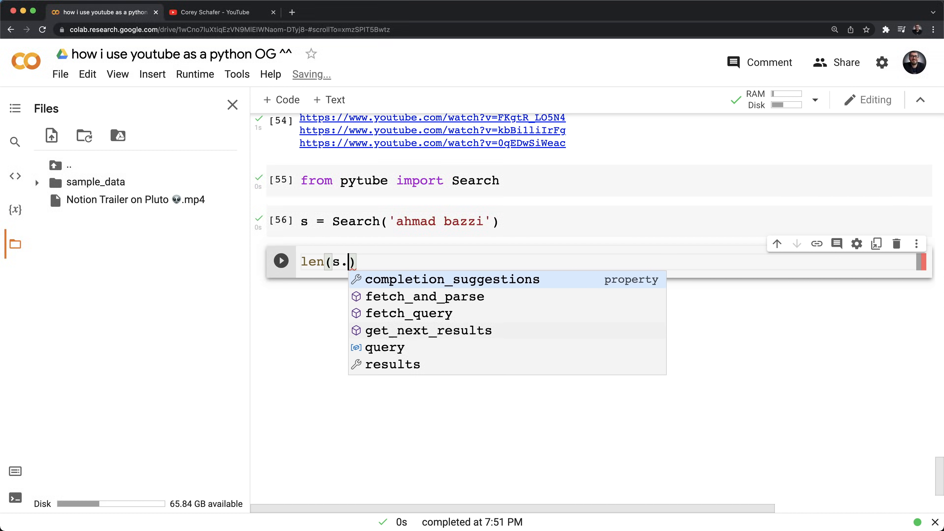
pyautogui.write('results')
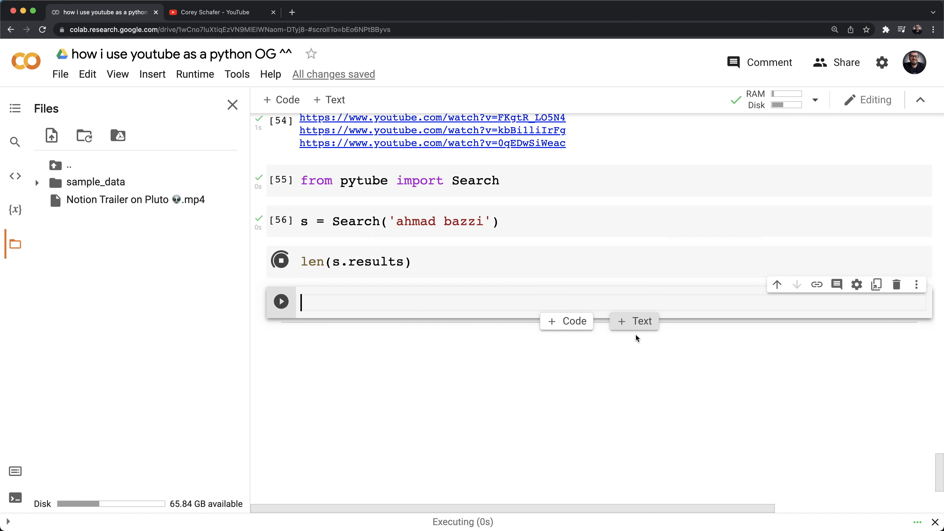
pyautogui.click(281, 261)
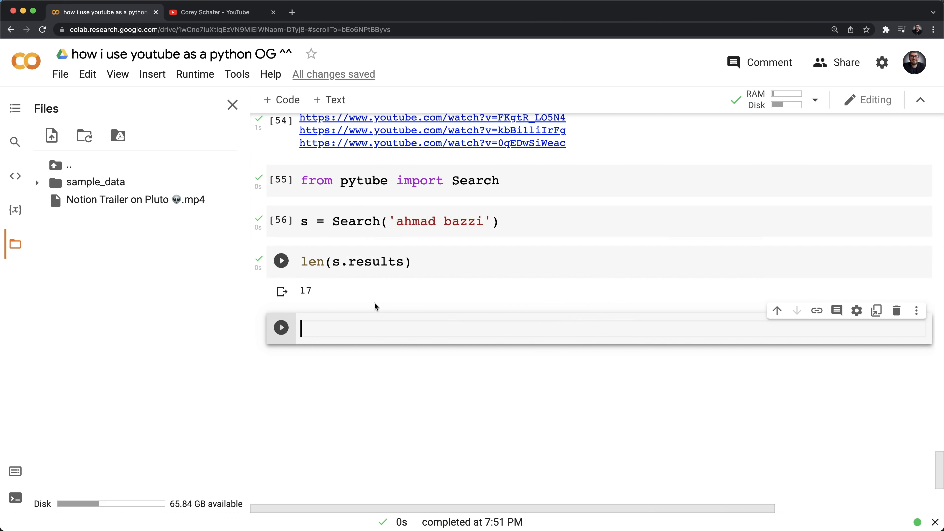
pyautogui.moveTo(375, 306)
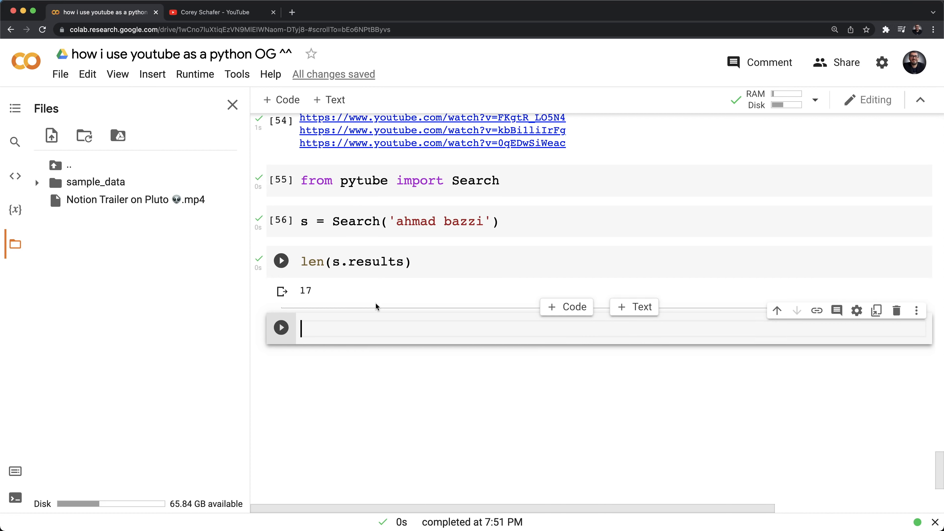
# - Run a for loop over s.results printing each search result
pyautogui.write('for re')
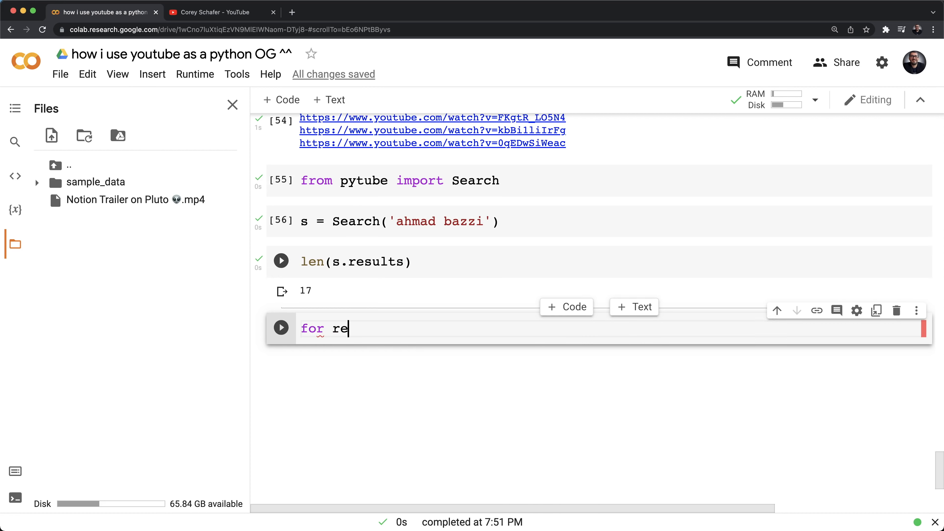
pyautogui.write('sult in')
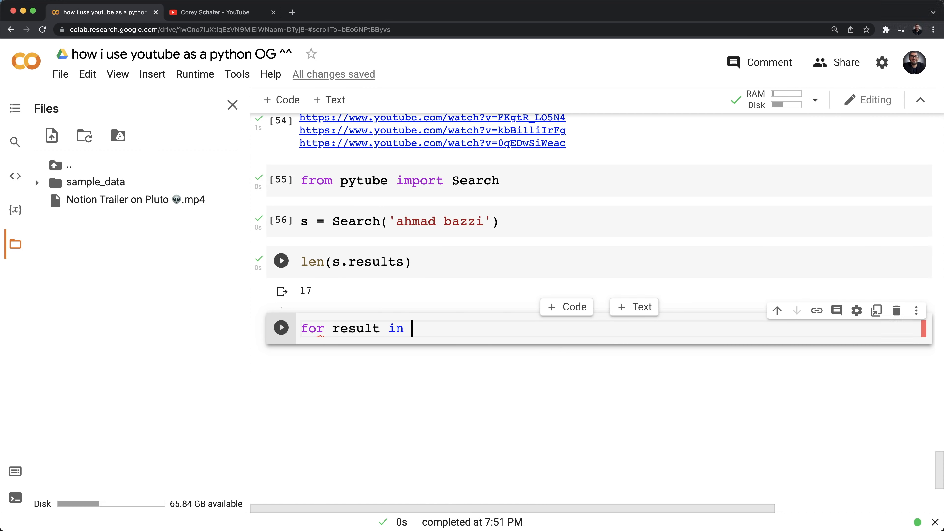
pyautogui.write('s.res')
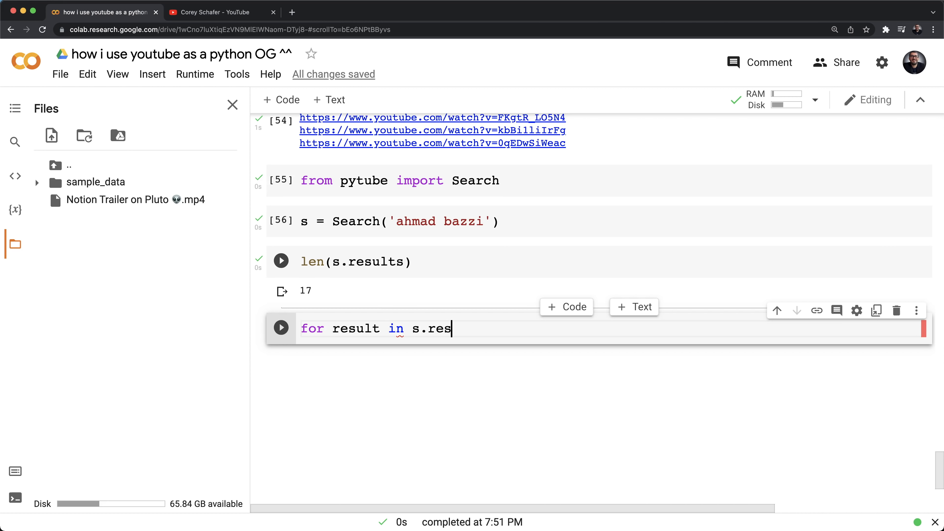
pyautogui.write('ults:')
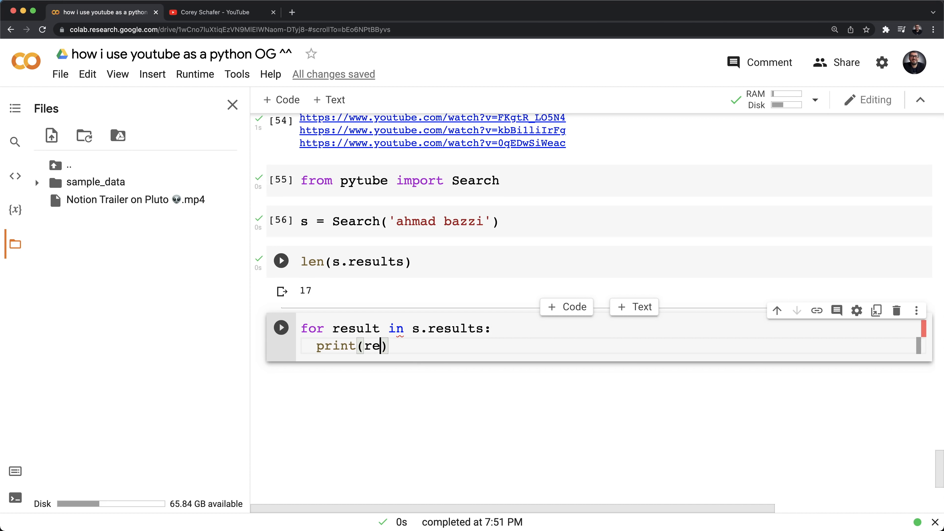
pyautogui.click(281, 328)
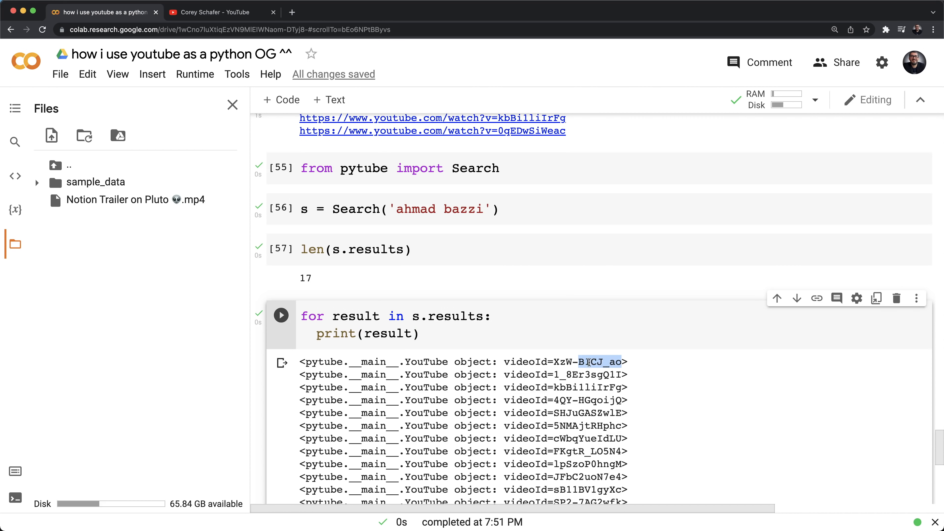
pyautogui.scroll(-3)
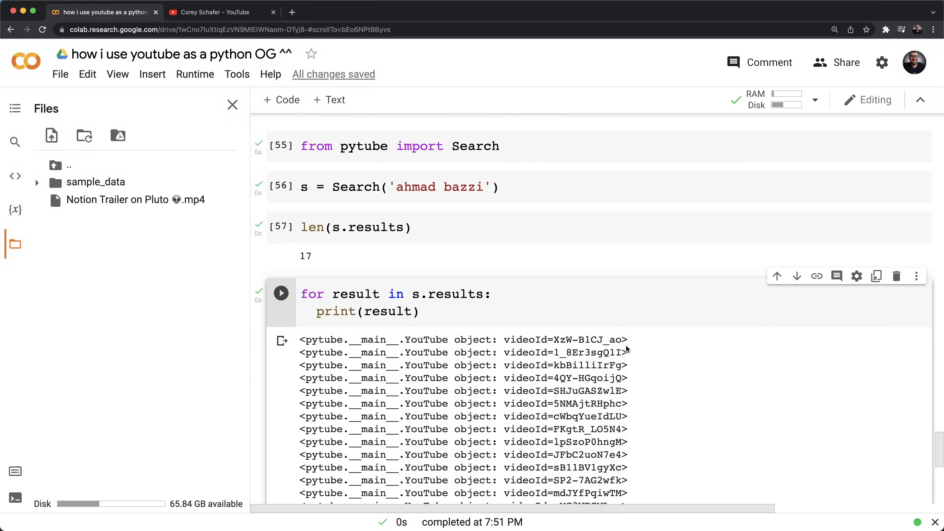
# - Change the loop to print result.video_id, ' and views = ', result.views for all 17 results
pyautogui.click(411, 311)
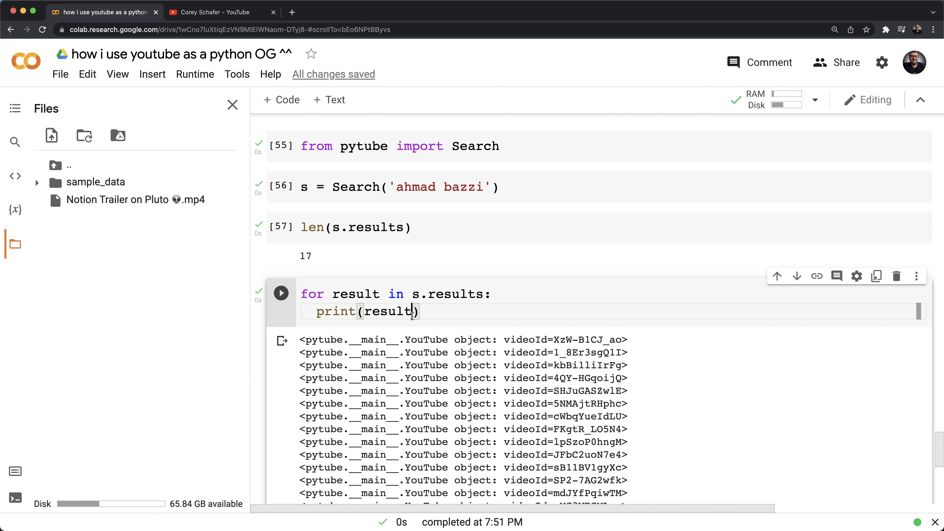
pyautogui.write('.video_id')
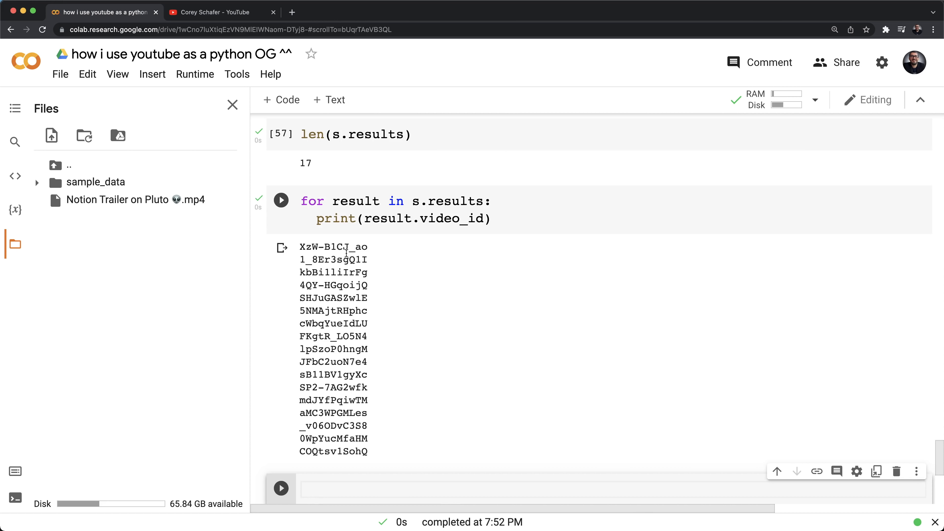
pyautogui.doubleClick(451, 218)
pyautogui.write(', ')
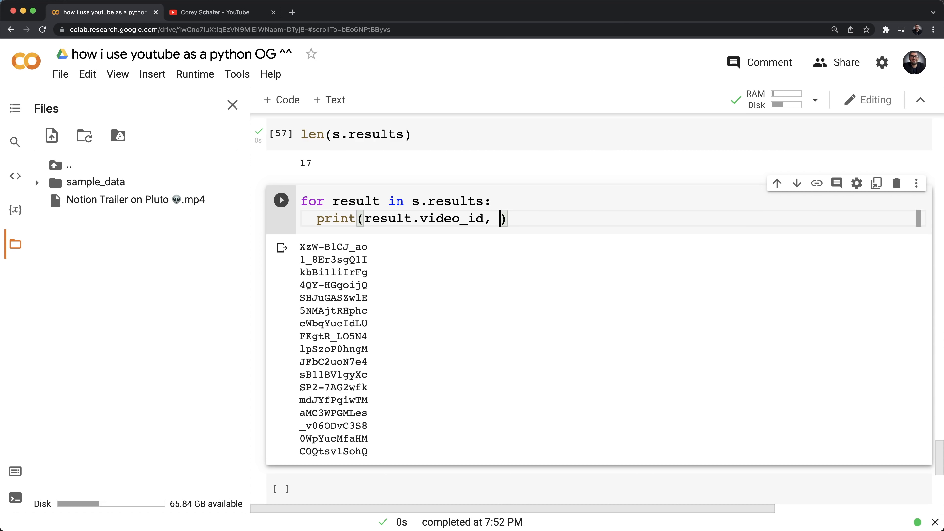
pyautogui.write("' and views'")
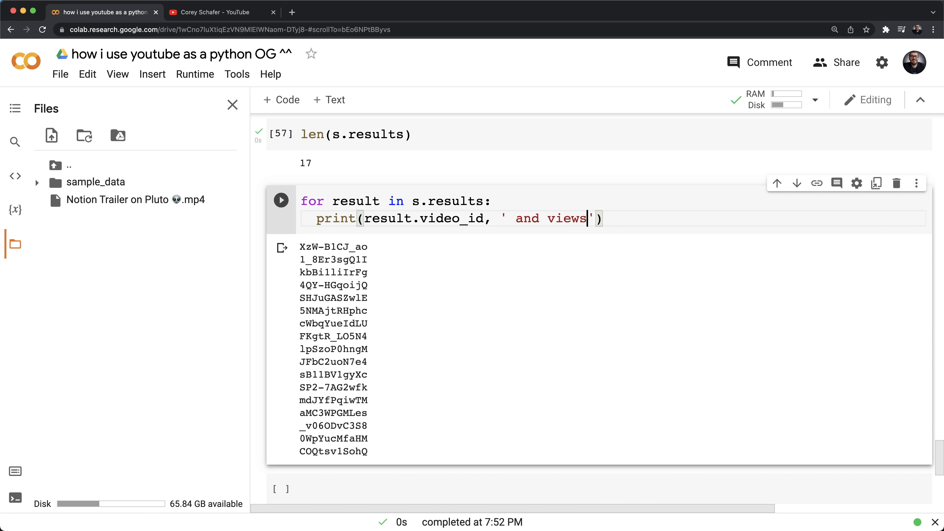
pyautogui.write("= ', res")
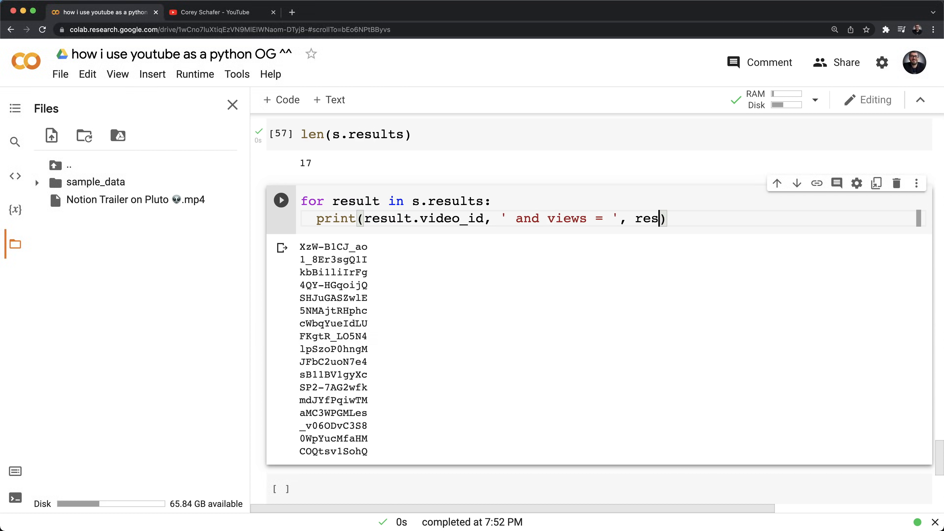
pyautogui.write('ult.video')
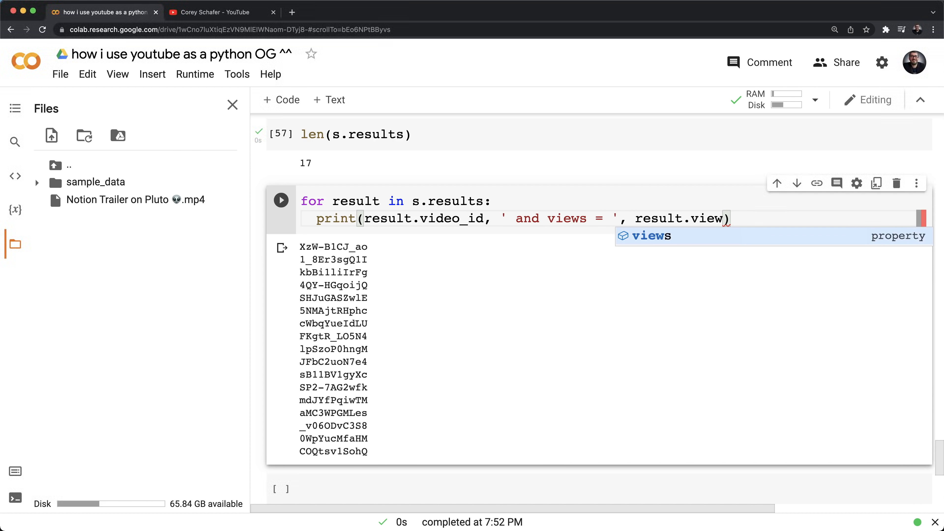
pyautogui.click(281, 200)
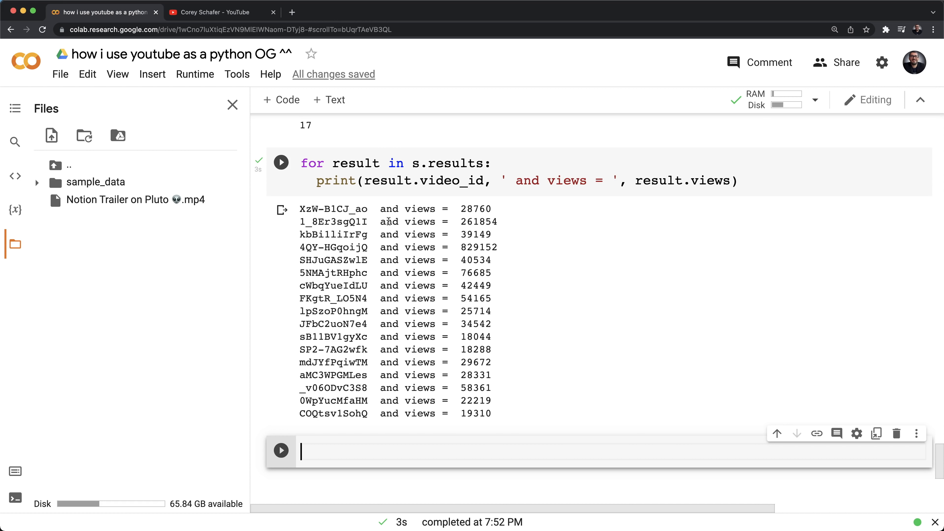
pyautogui.moveTo(546, 255)
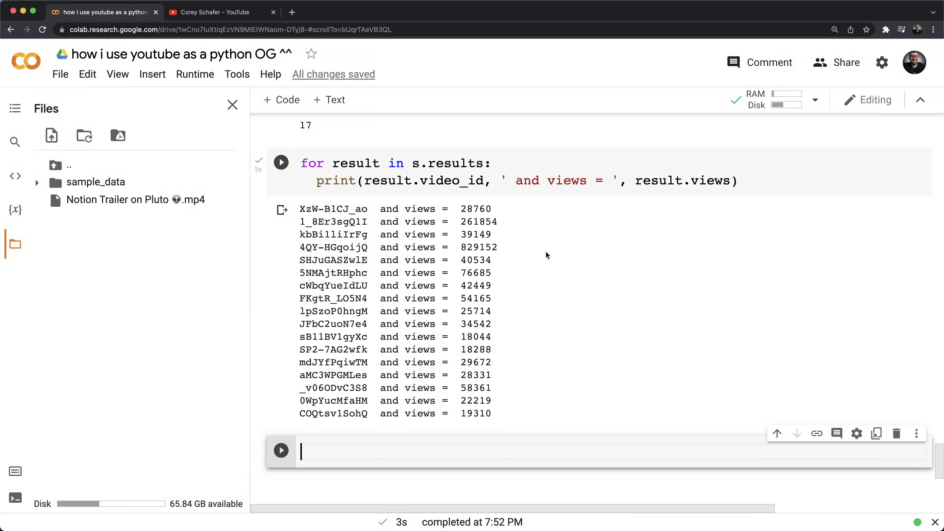
# - Replace the search query 'ahmad bazzi' with 'bitcoin' in the Search cell
pyautogui.scroll(3)
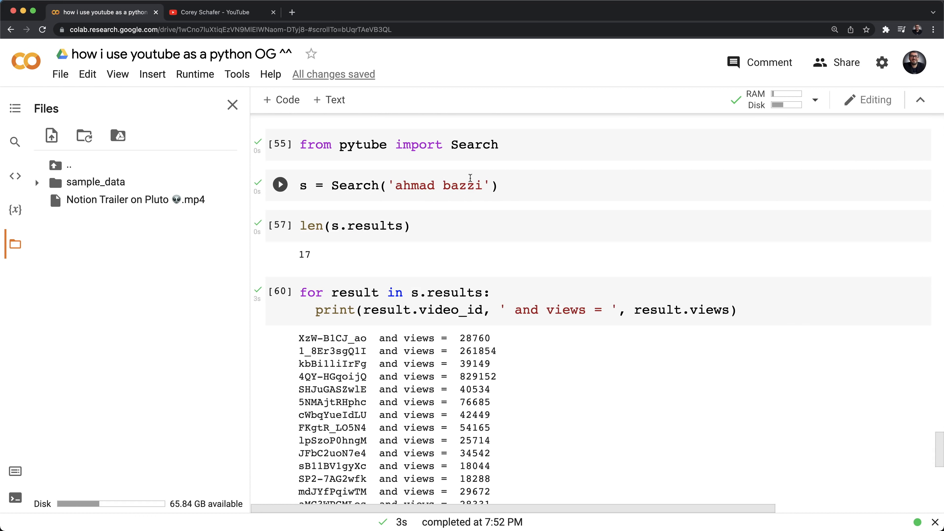
pyautogui.doubleClick(438, 186)
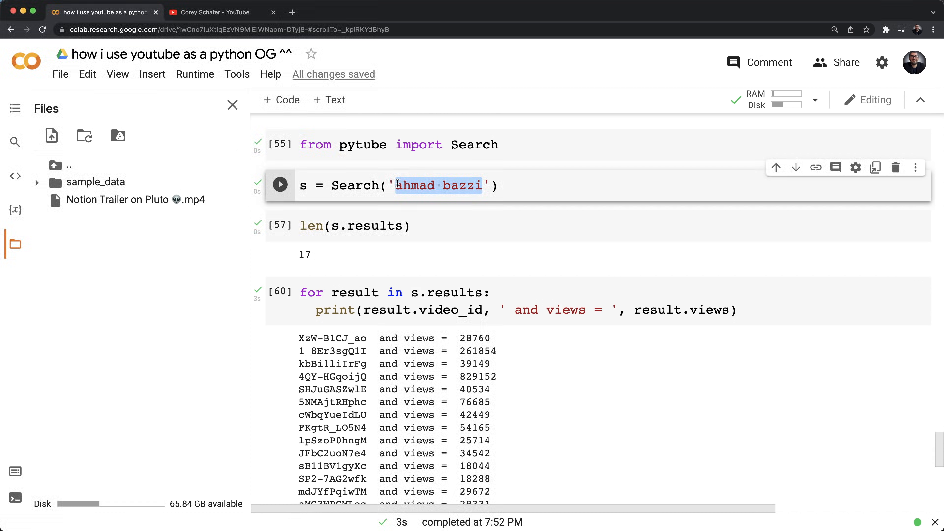
pyautogui.write('bitcoin')
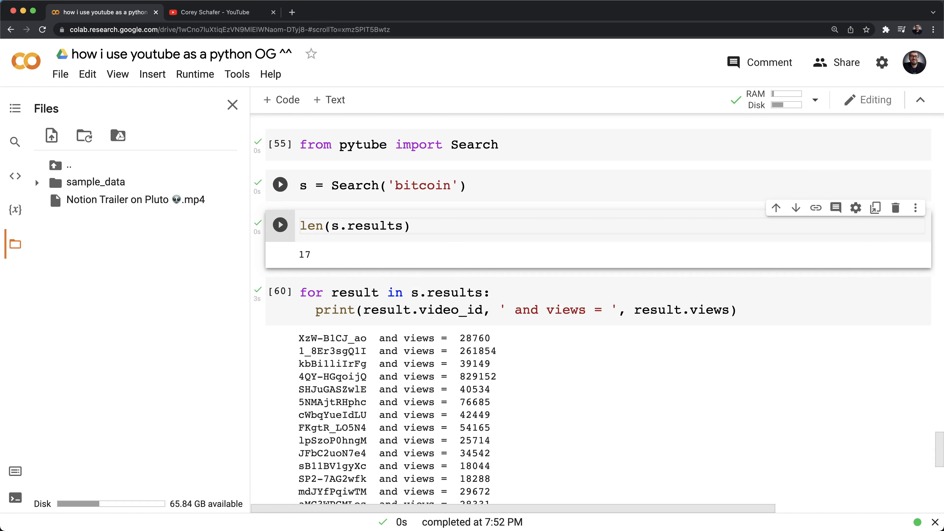